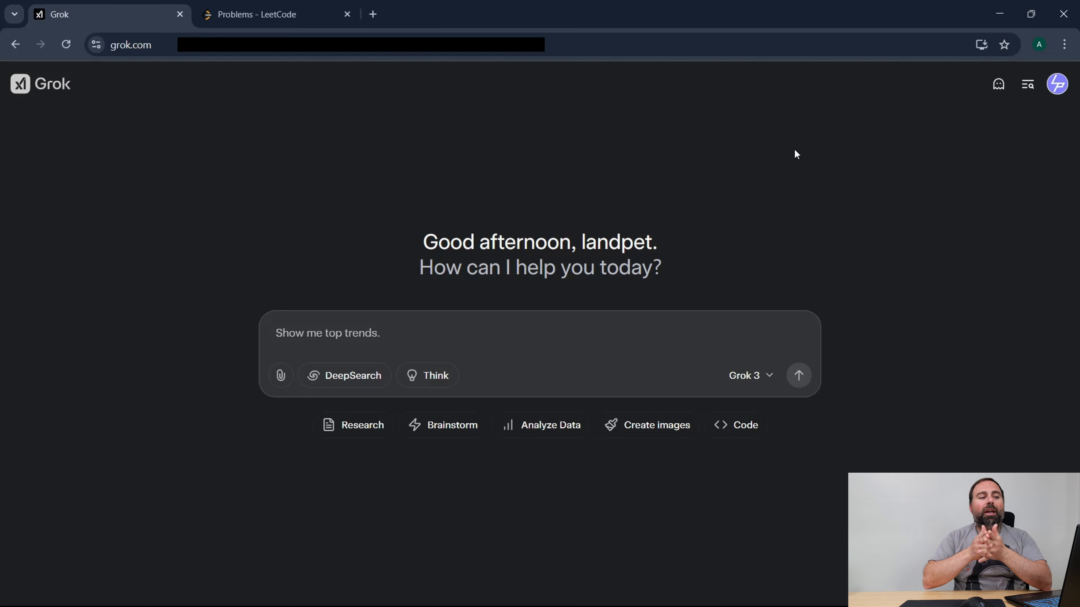
mouse_move(757, 165)
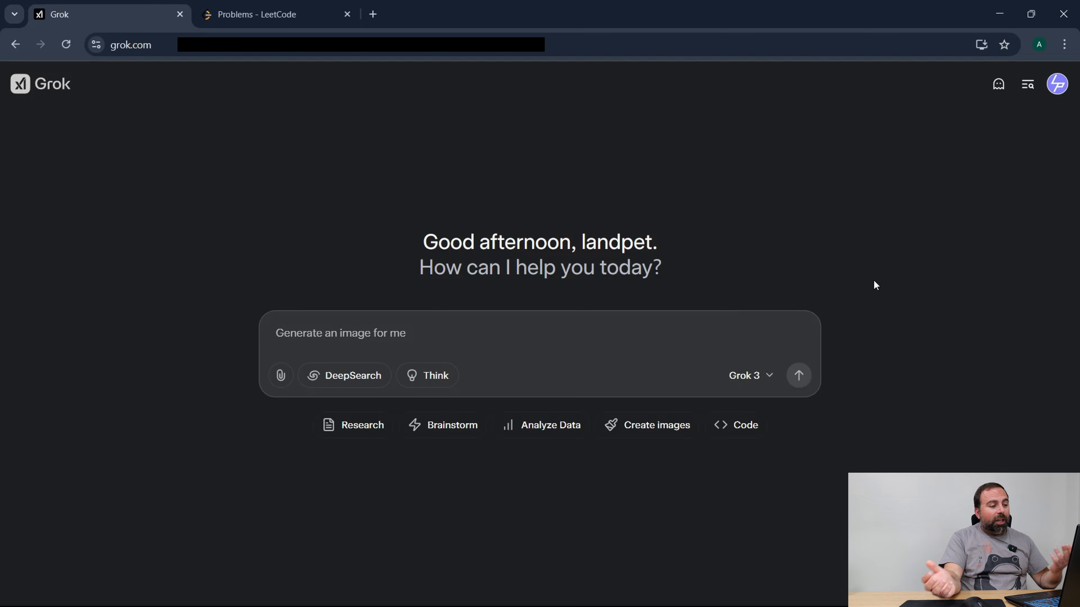
Ask Grok to 'Generate an image of a Tesla Model Y' in a new chat.
type("What do")
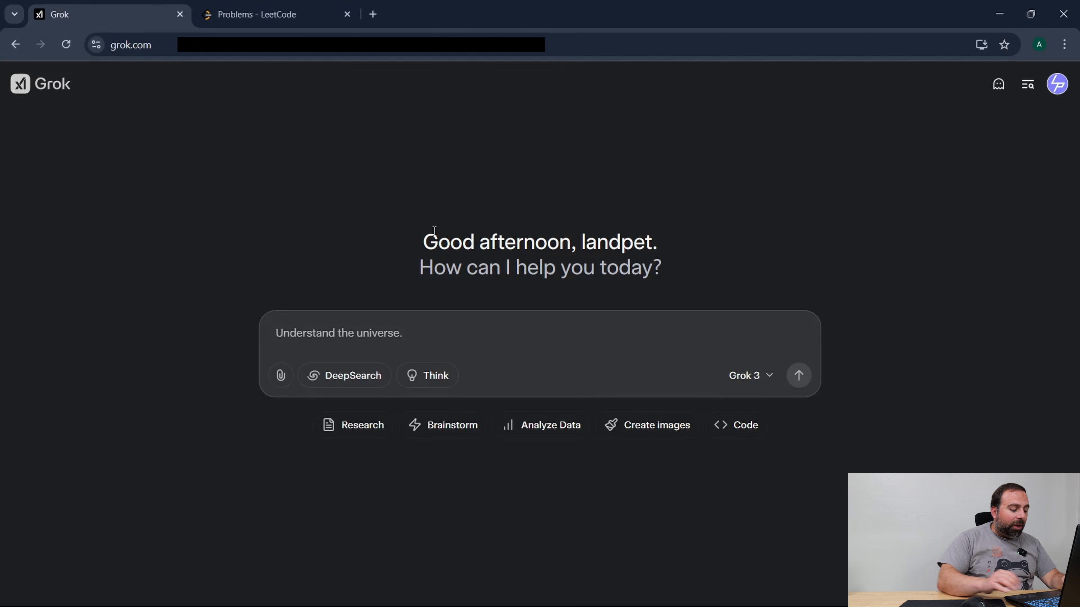
type("Generate an i")
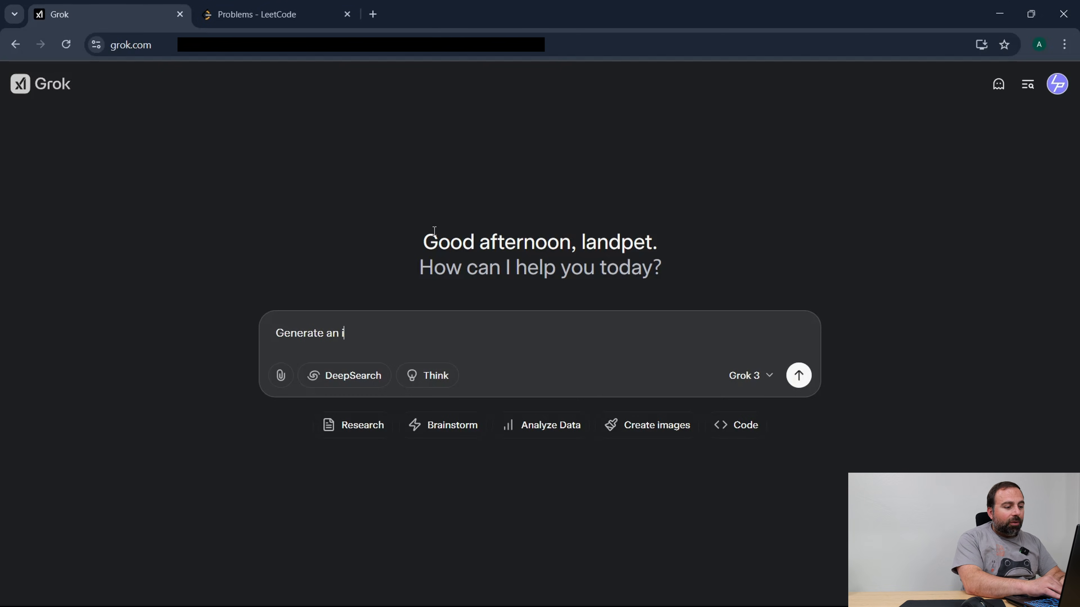
type("mage of a")
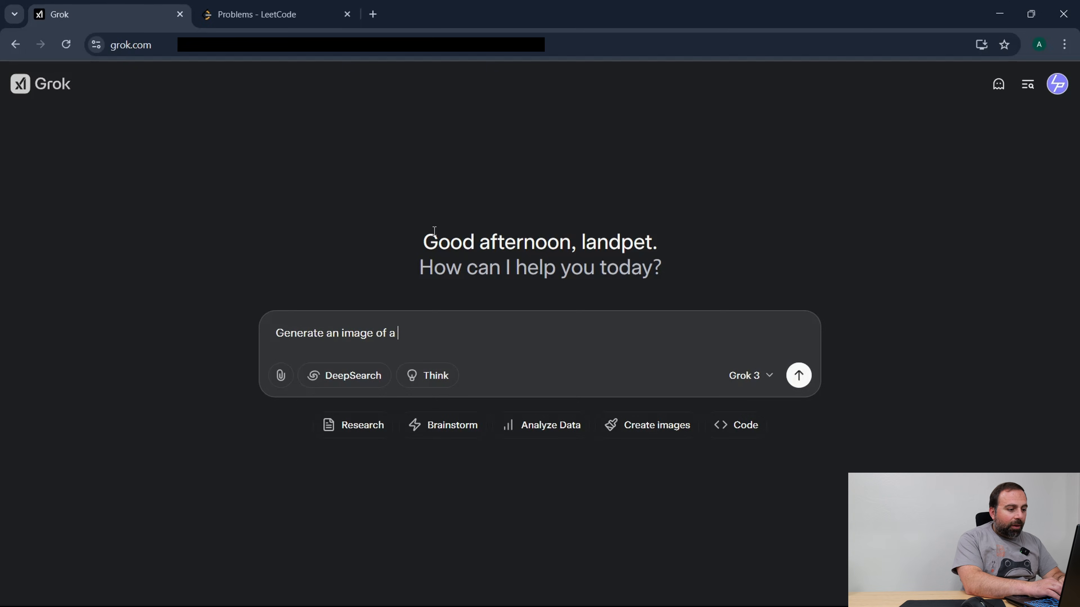
type("Tesla Mo")
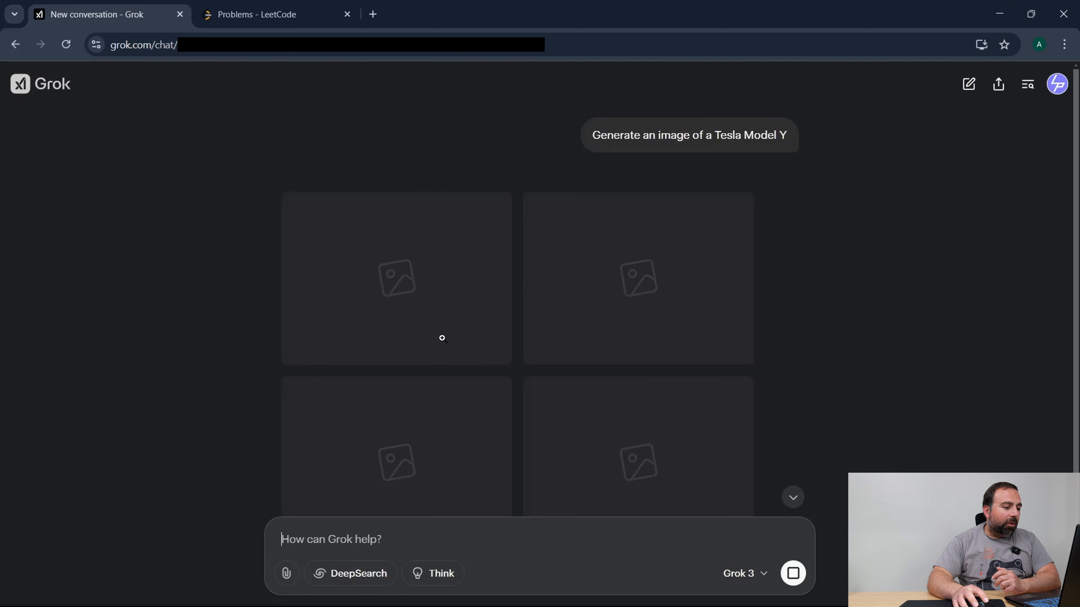
Send a second request for a tree with a mountain in the background in beautiful scenery.
type("Generate an image of a")
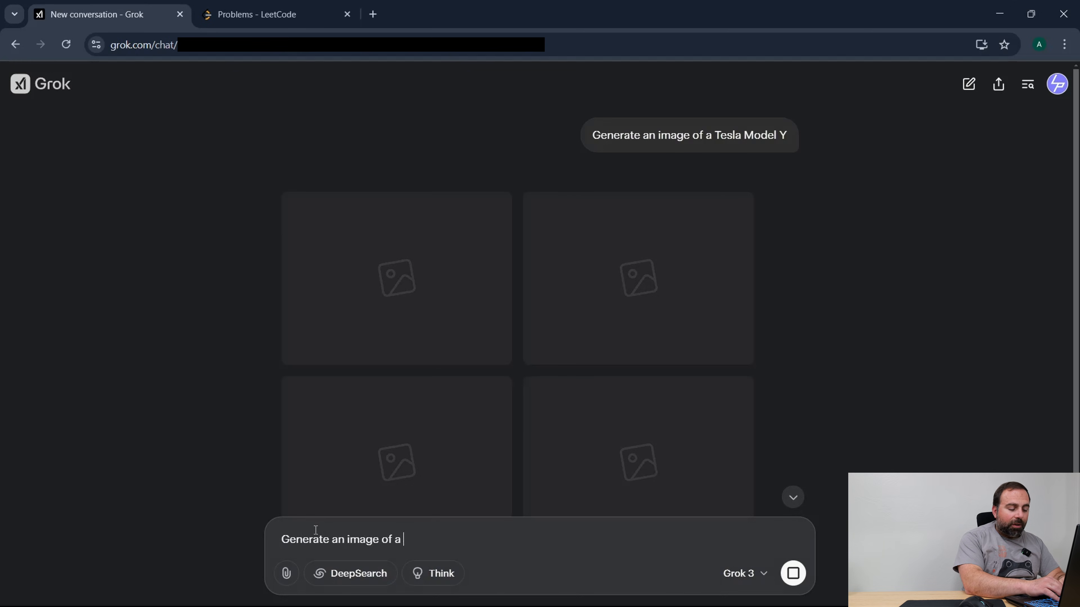
type("Tree")
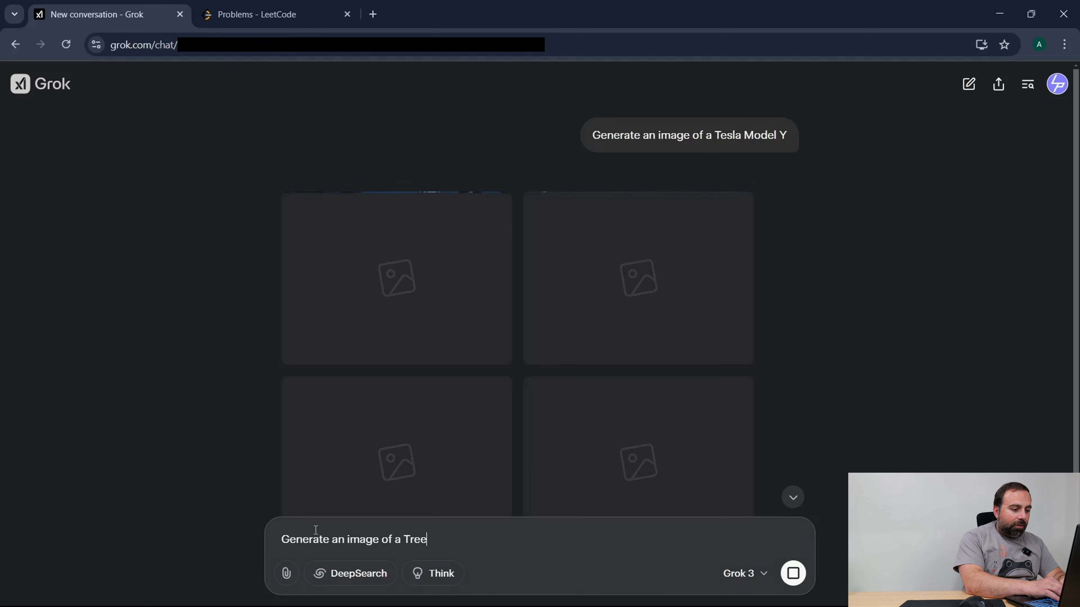
type("with a mountain in")
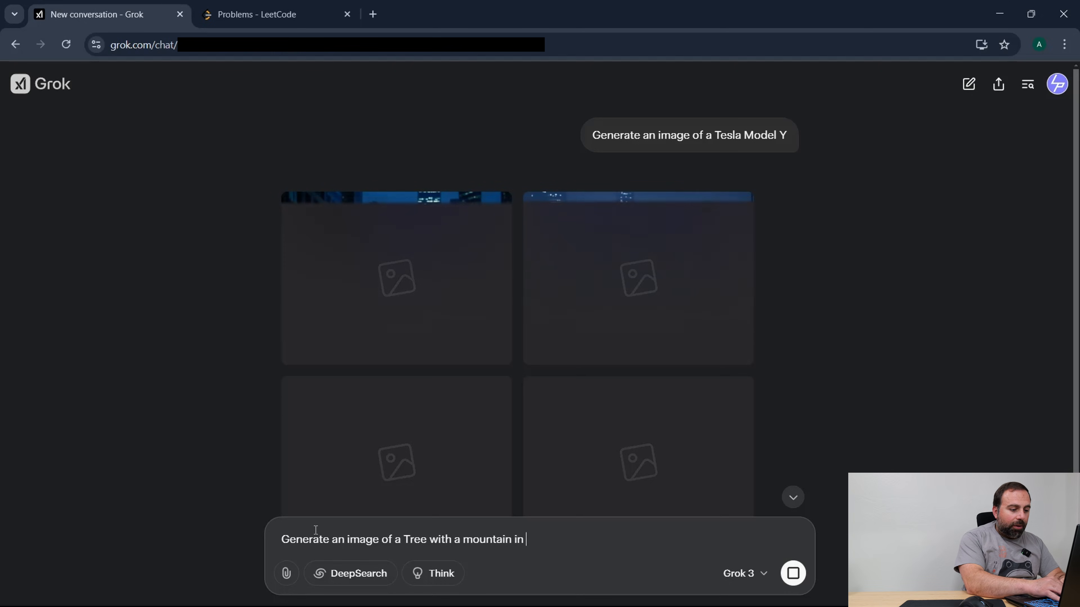
type("the background")
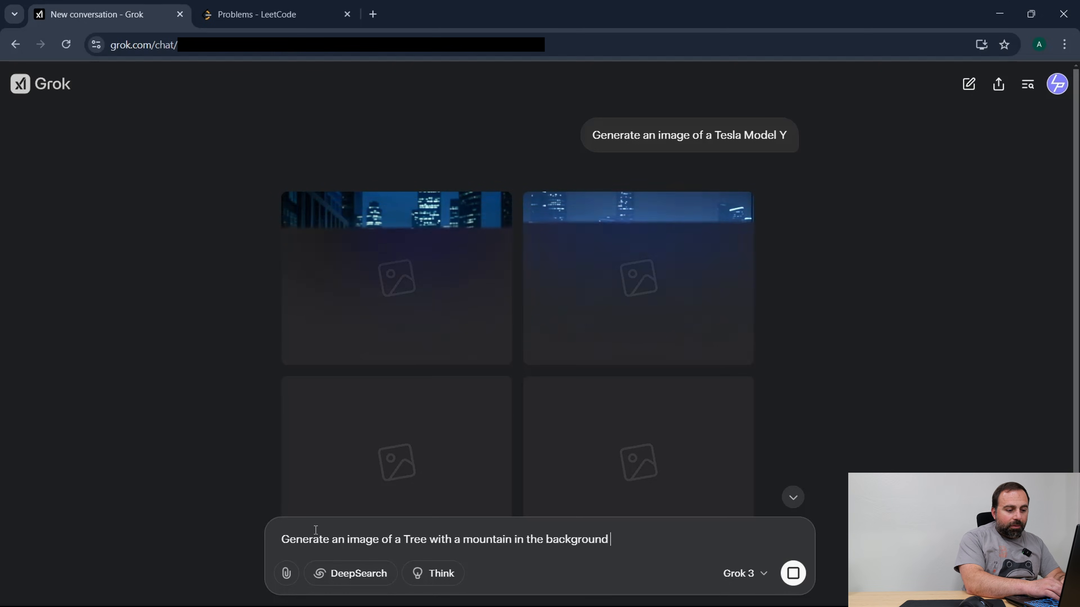
type("in a b")
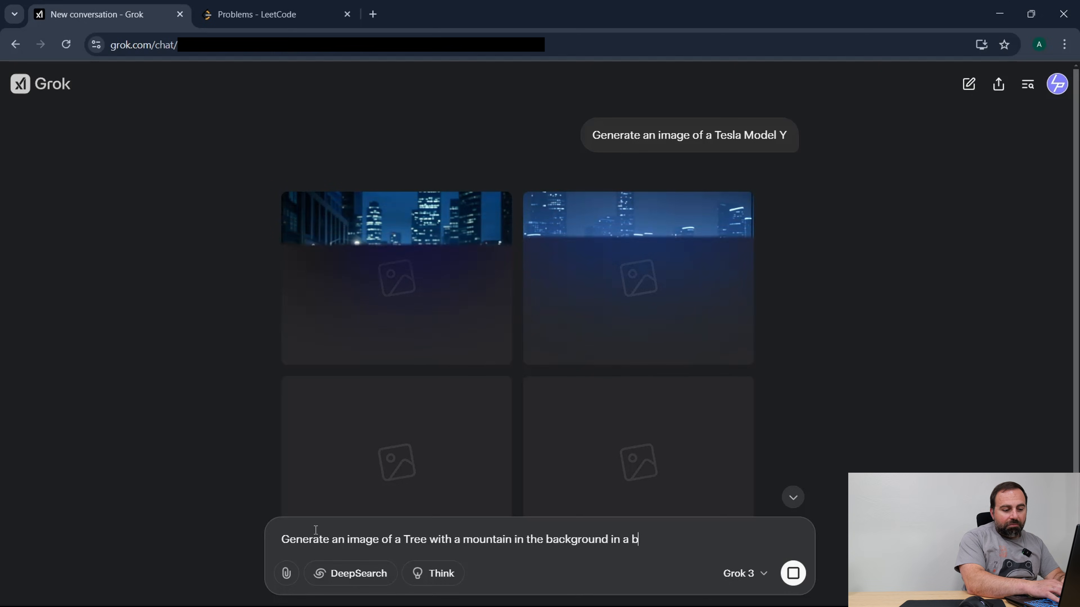
type("eautiful d")
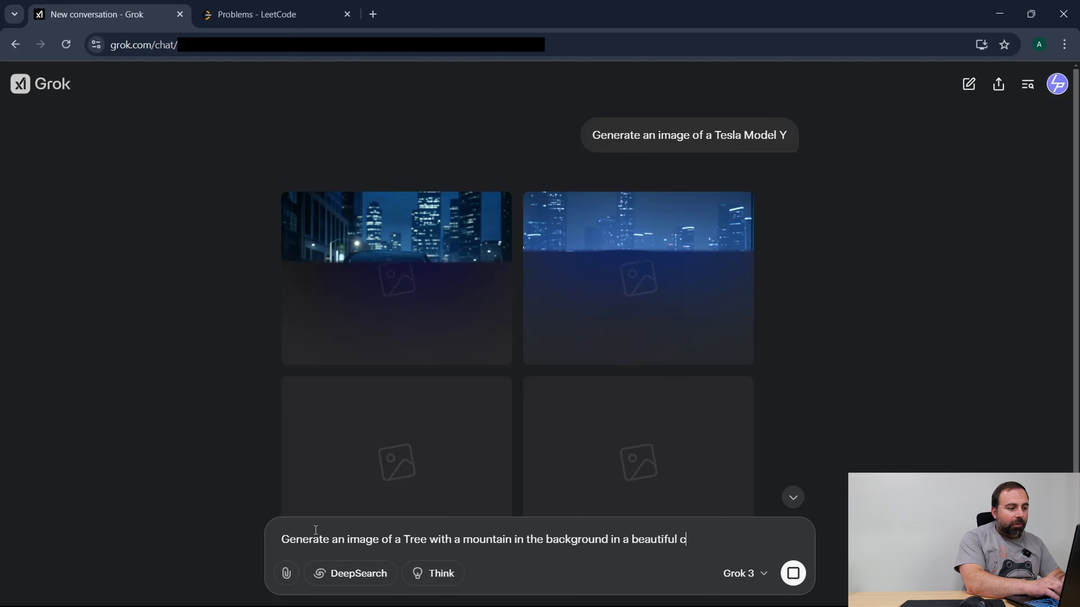
type("cenery")
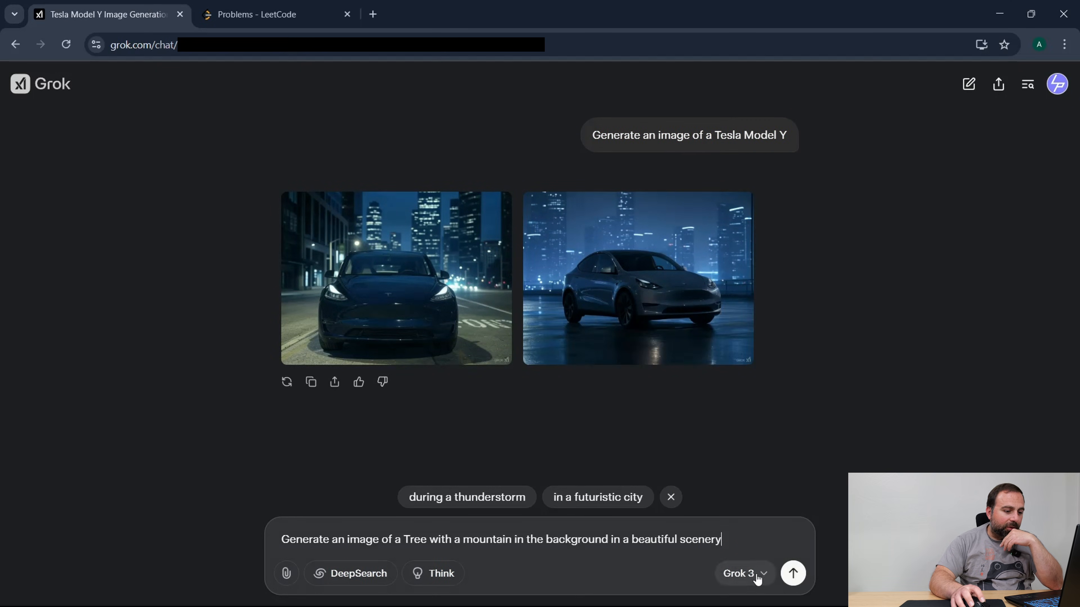
left_click(792, 573)
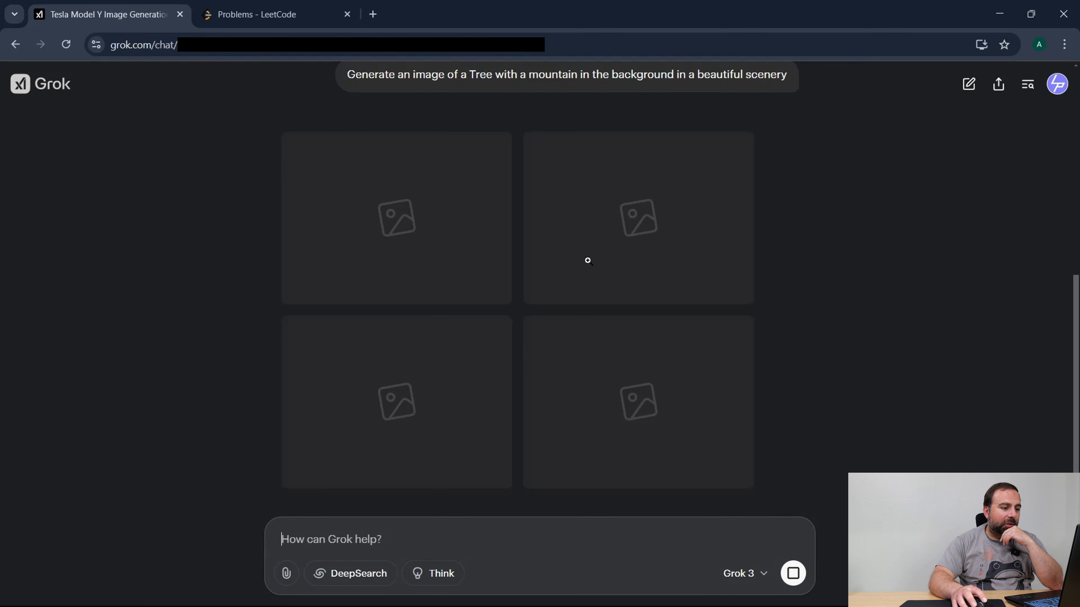
mouse_move(389, 115)
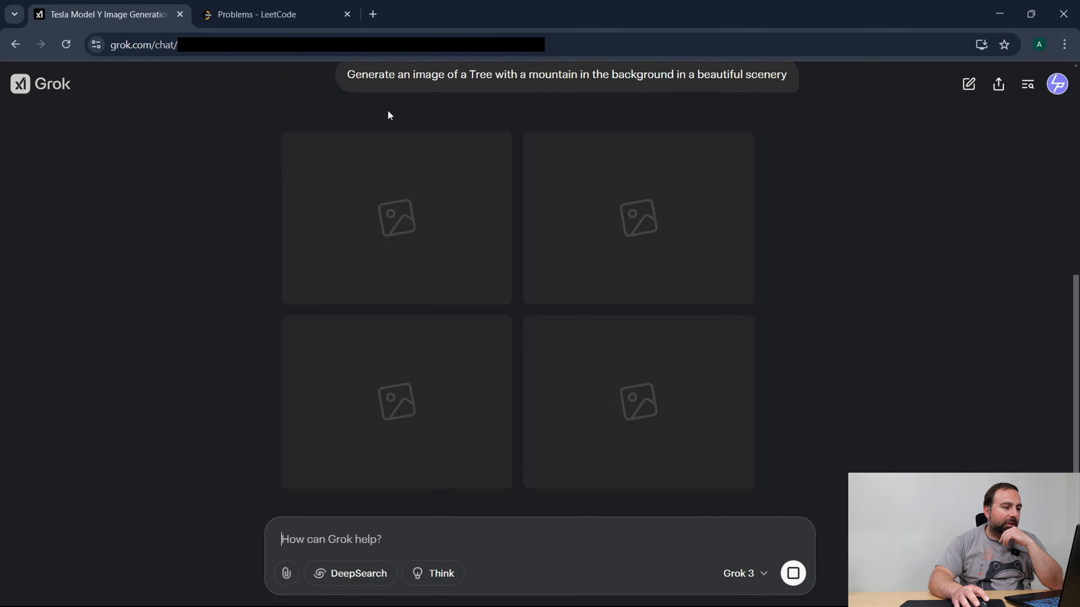
In the LeetCode list, sort by difficulty with Easy first and open 21. Merge Two Sorted Lists.
left_click(275, 14)
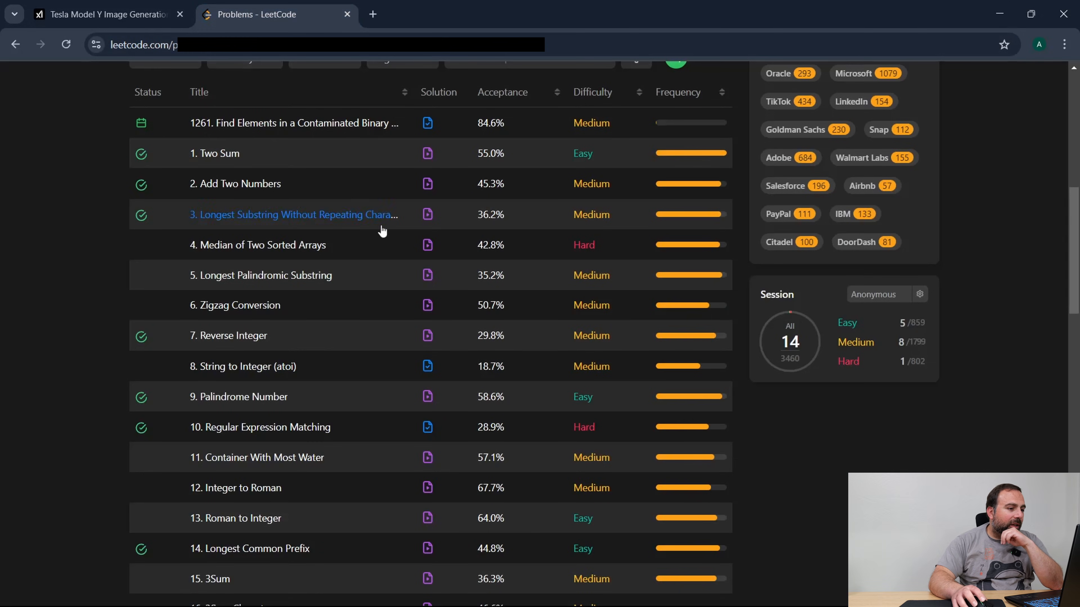
mouse_move(235, 184)
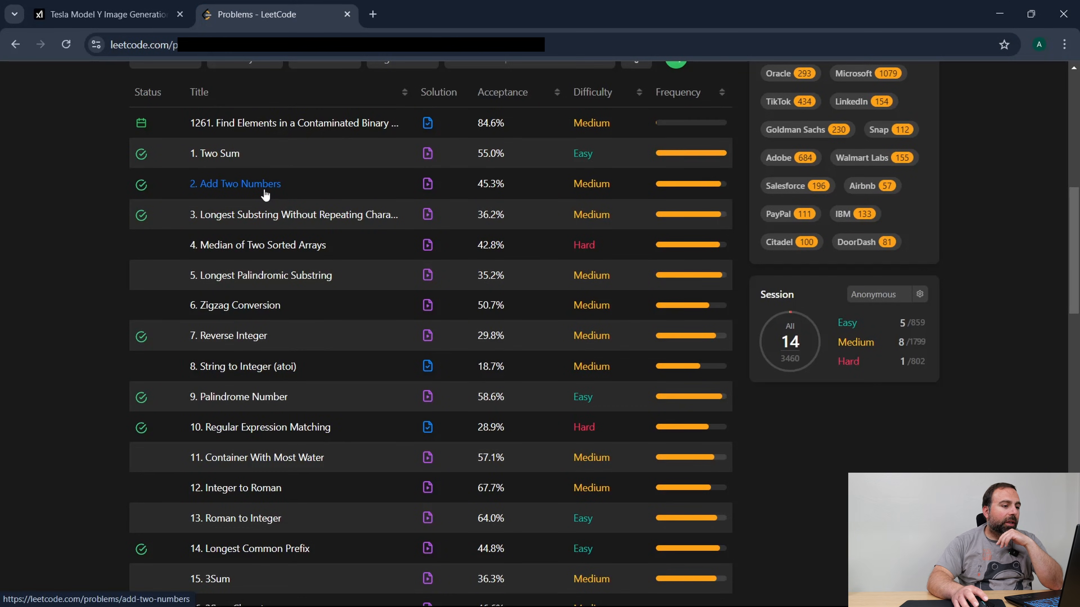
mouse_move(582, 141)
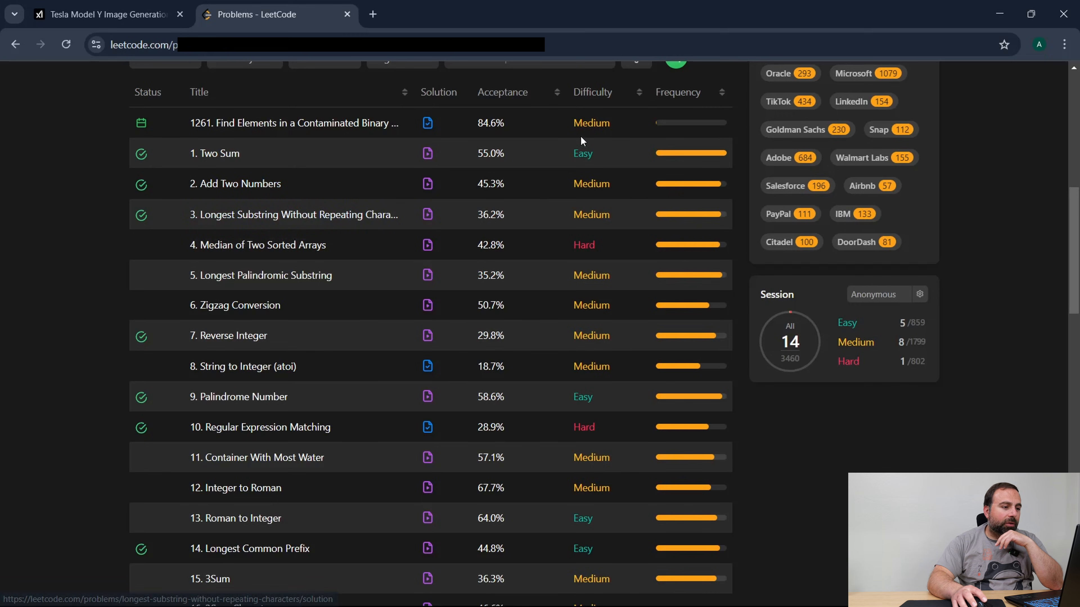
mouse_move(599, 107)
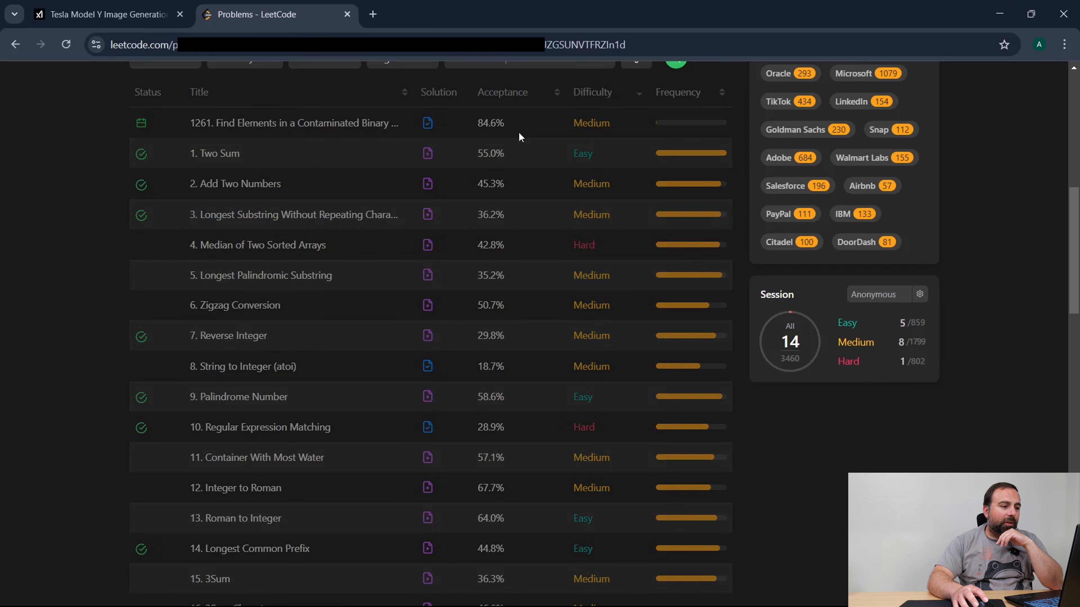
left_click(591, 91)
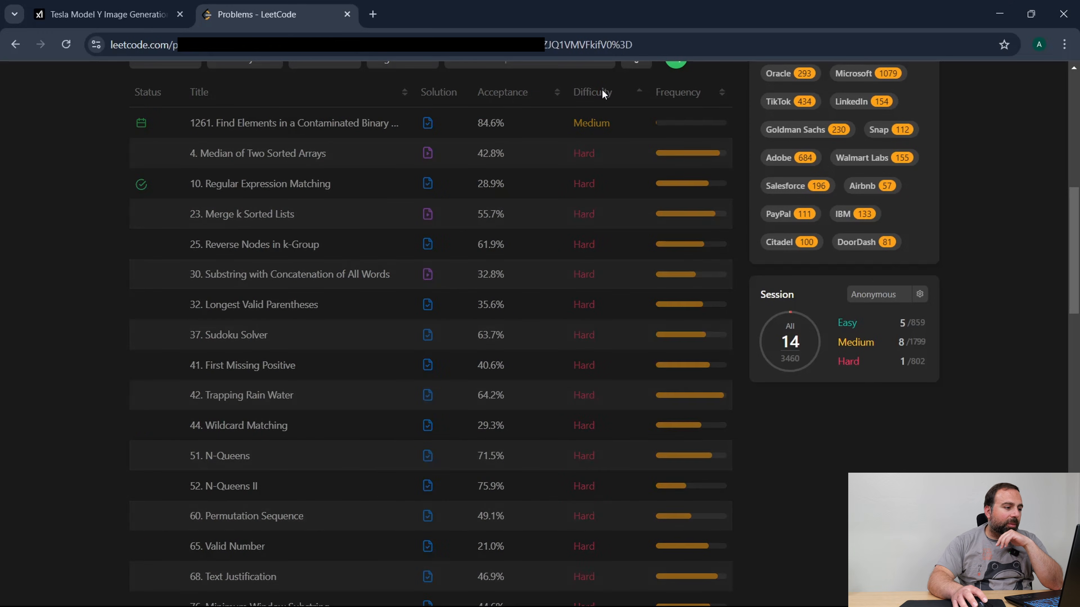
left_click(591, 92)
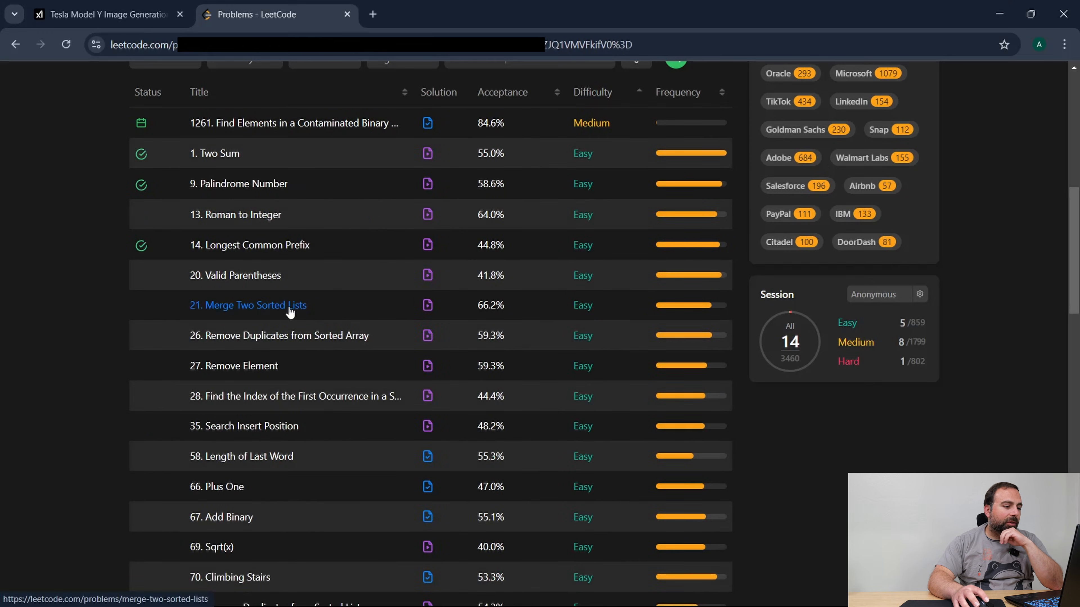
left_click(248, 305)
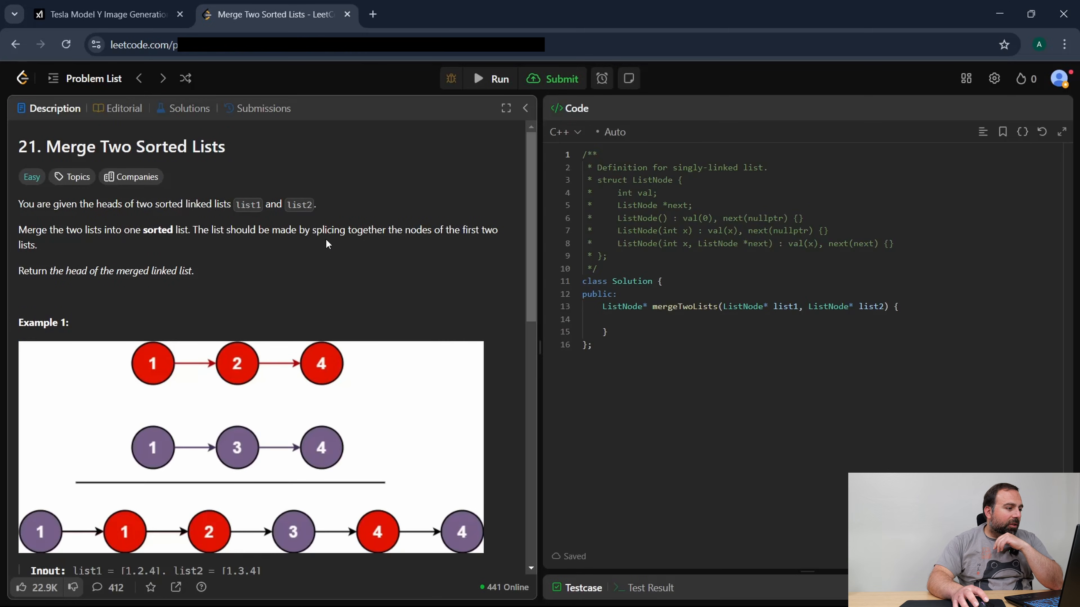
Read through the Merge Two Sorted Lists description, examples and constraints.
scroll("down", 3)
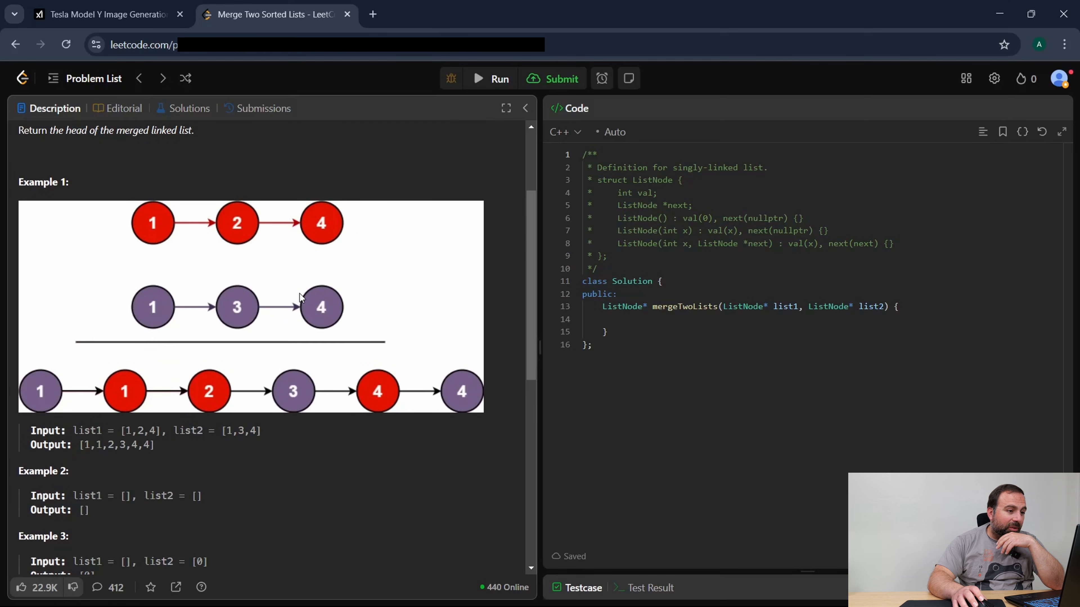
scroll("up", 3)
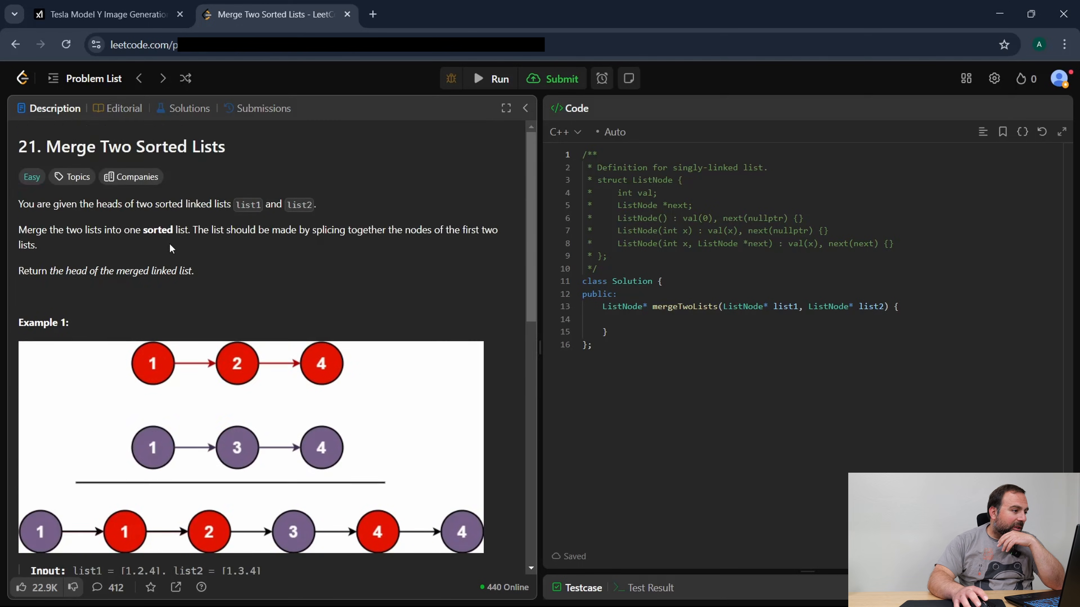
mouse_move(18, 171)
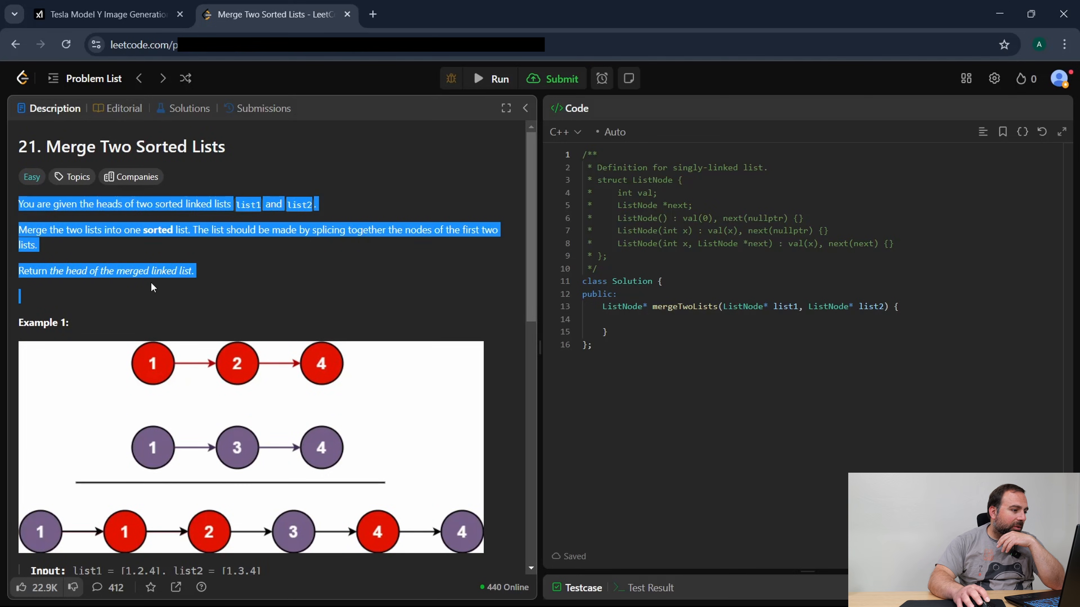
scroll("down", 3)
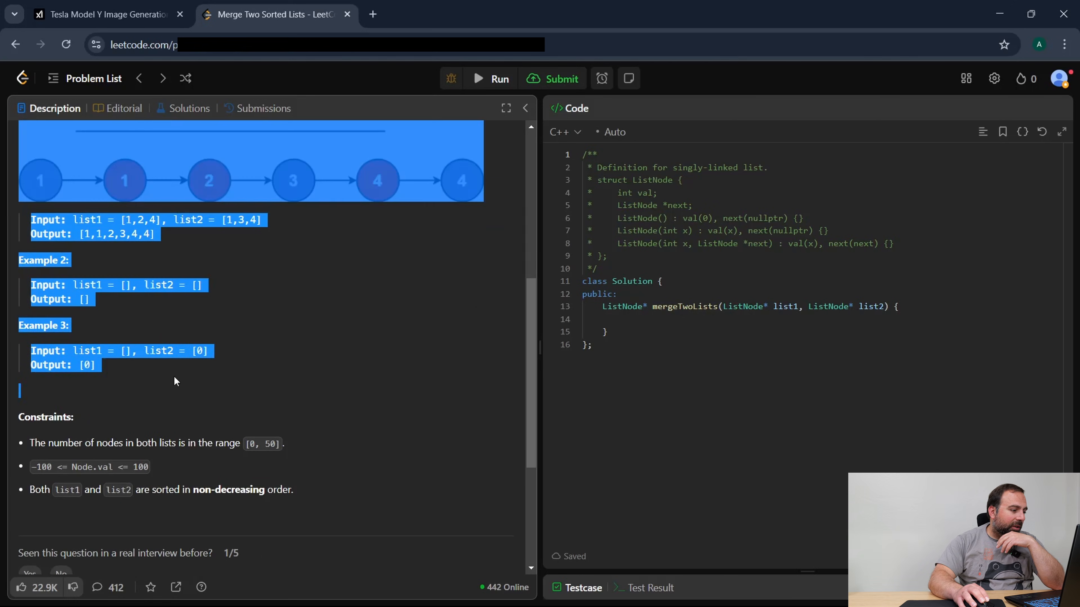
scroll("down", 3)
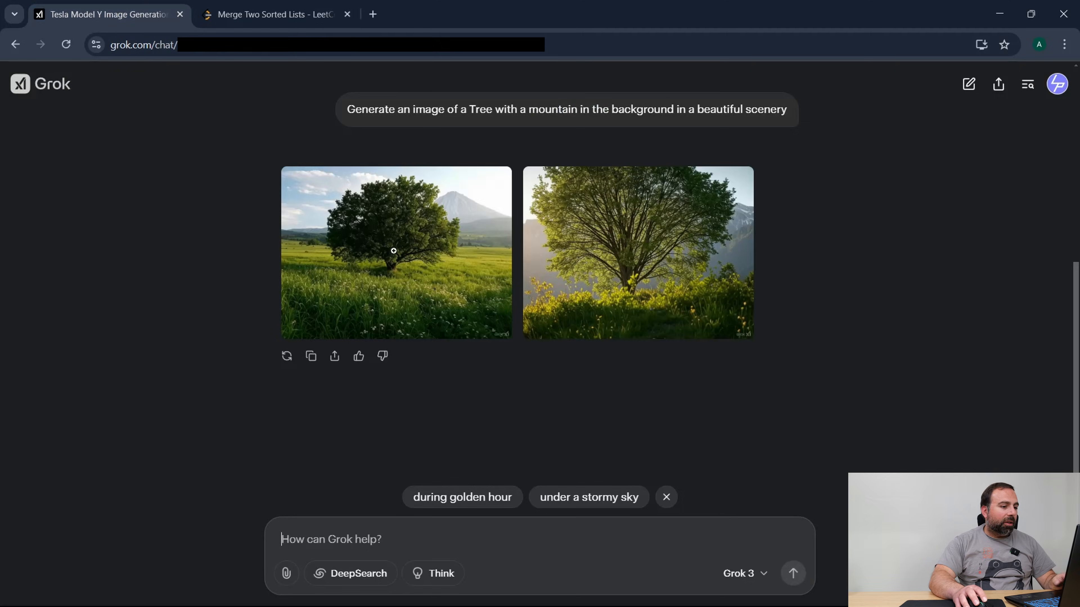
View both generated tree images in Grok, then paste the Merge Two Sorted Lists statement into the message box.
scroll("up", 3)
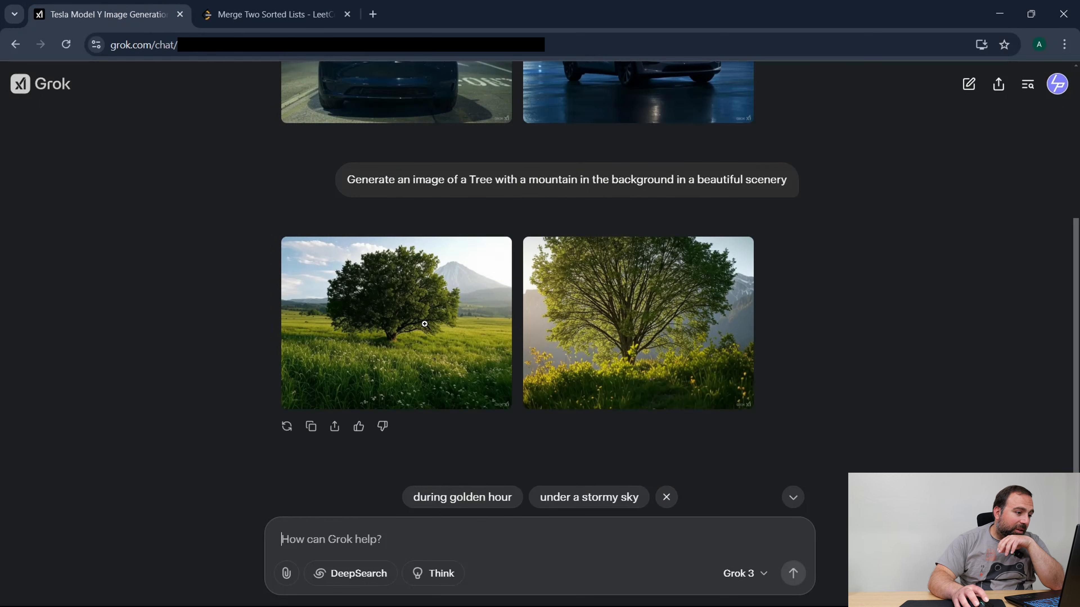
left_click(396, 323)
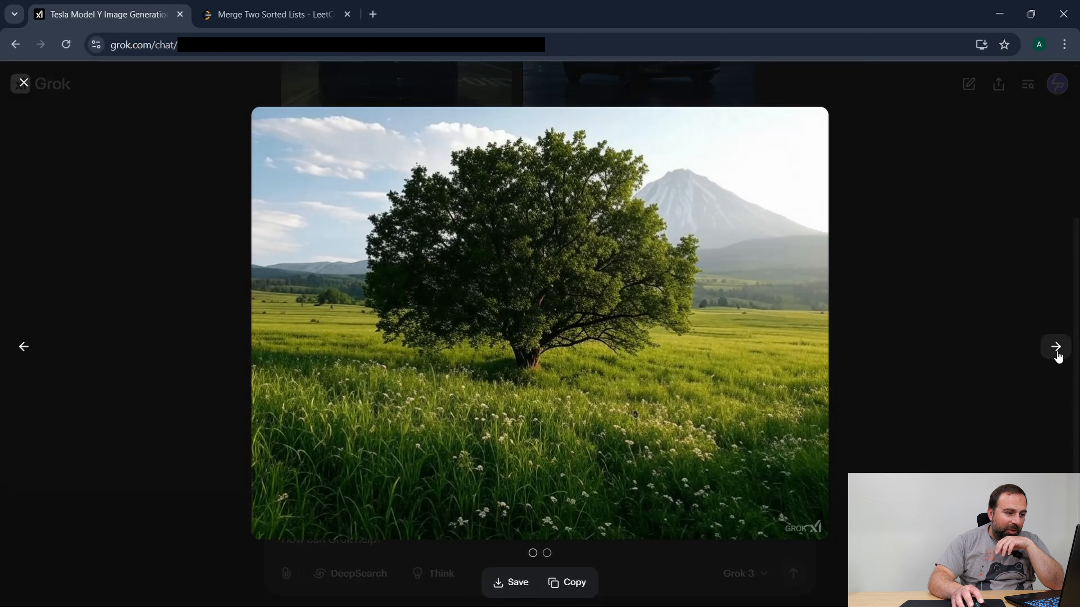
left_click(1055, 346)
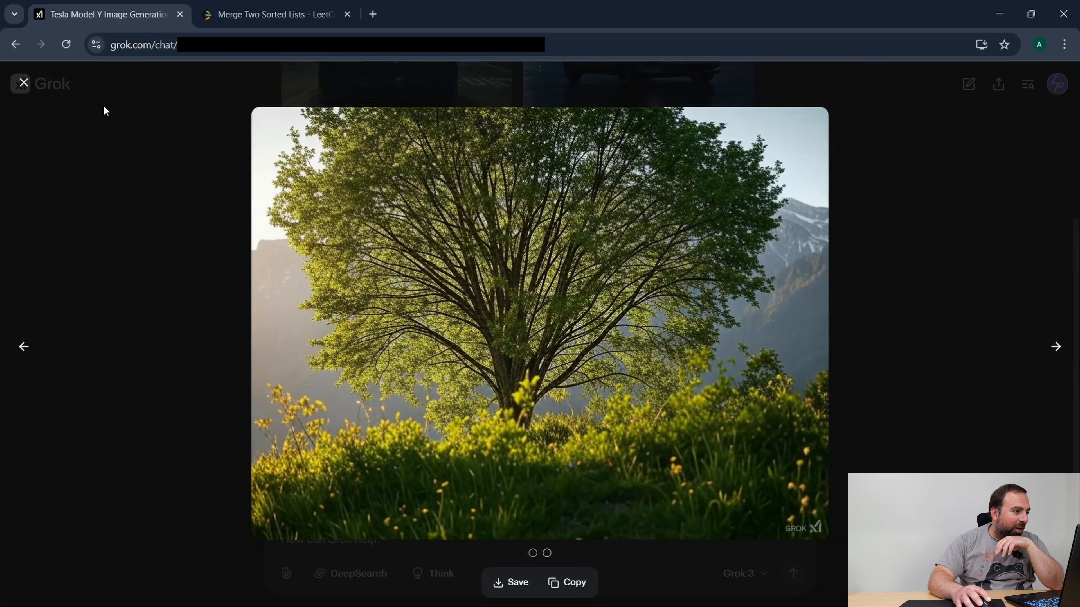
left_click(21, 83)
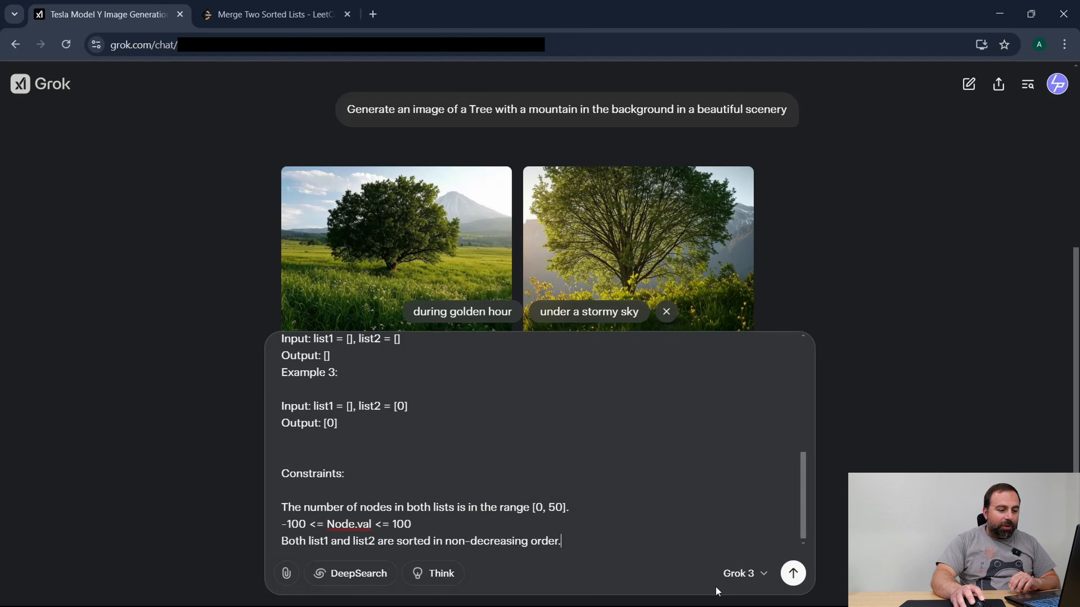
Send the problem to Grok, then follow up asking 'can you give me the C++ solution'.
left_click(792, 573)
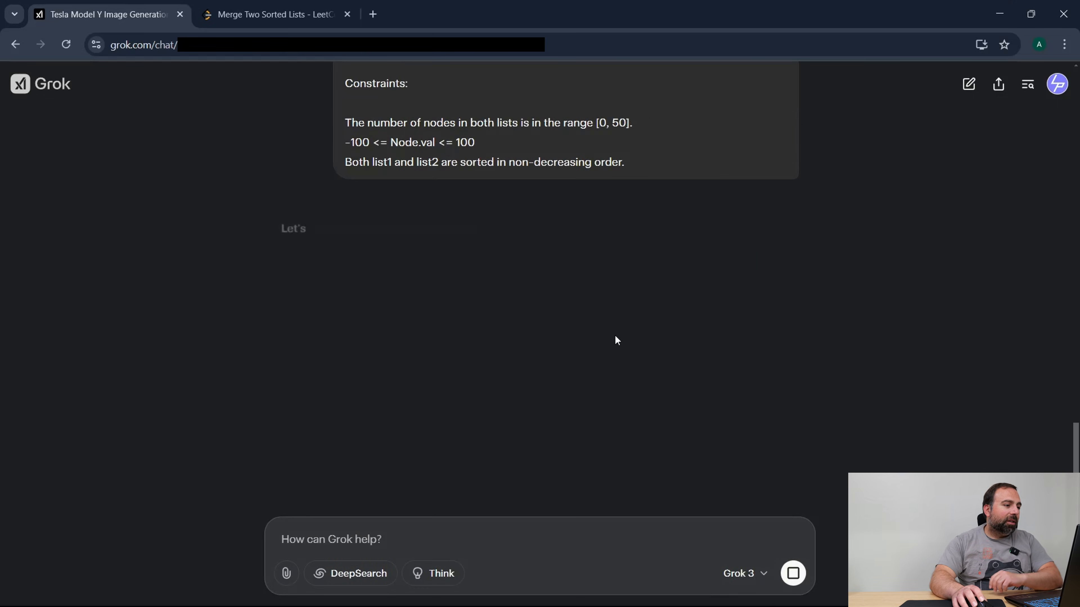
scroll("down", 3)
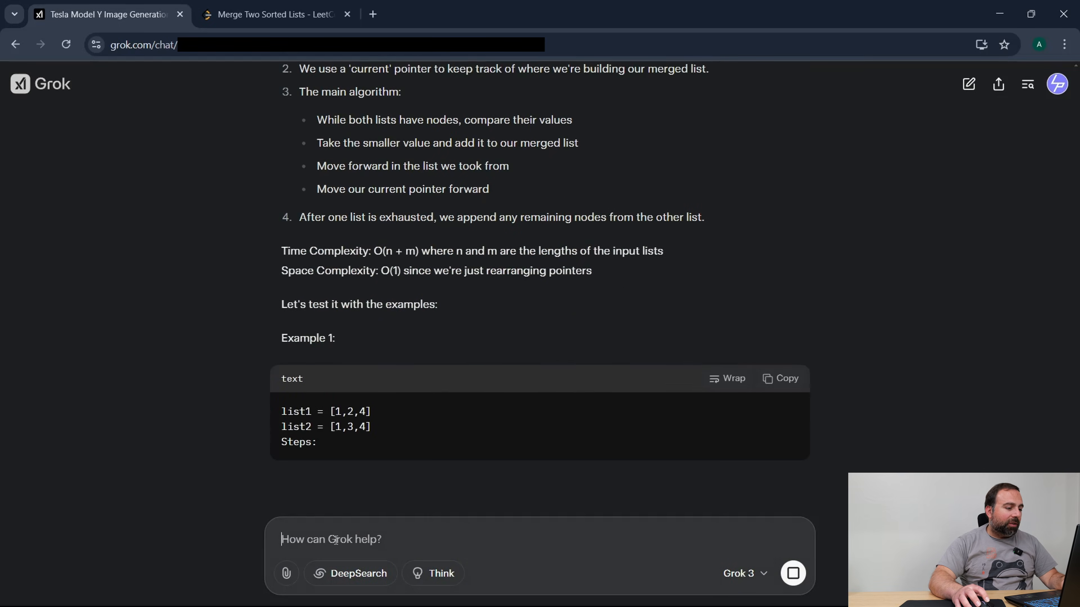
scroll("down", 3)
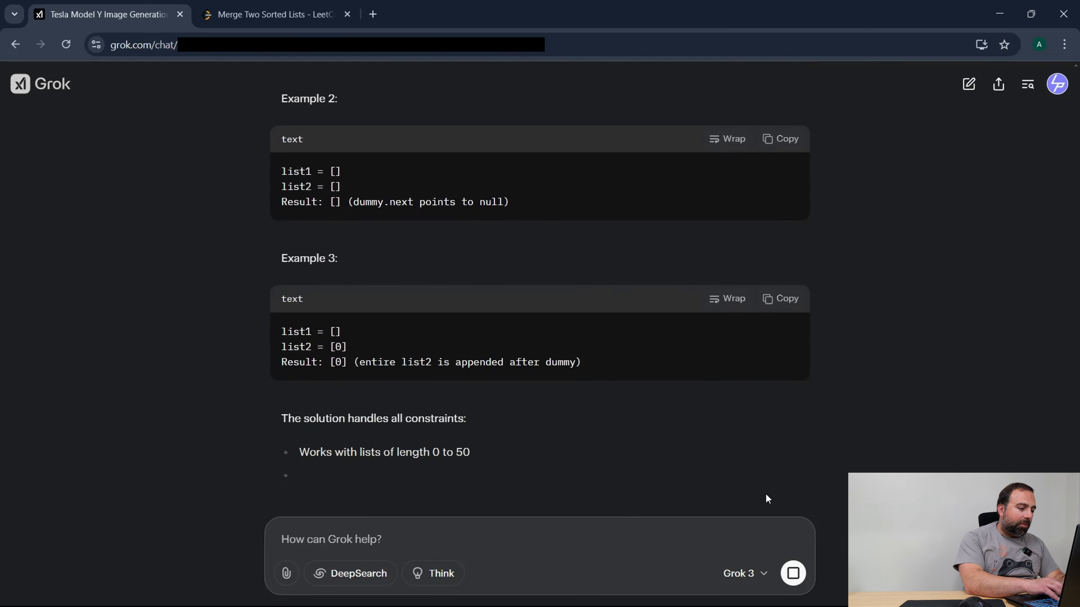
type("can you give me t")
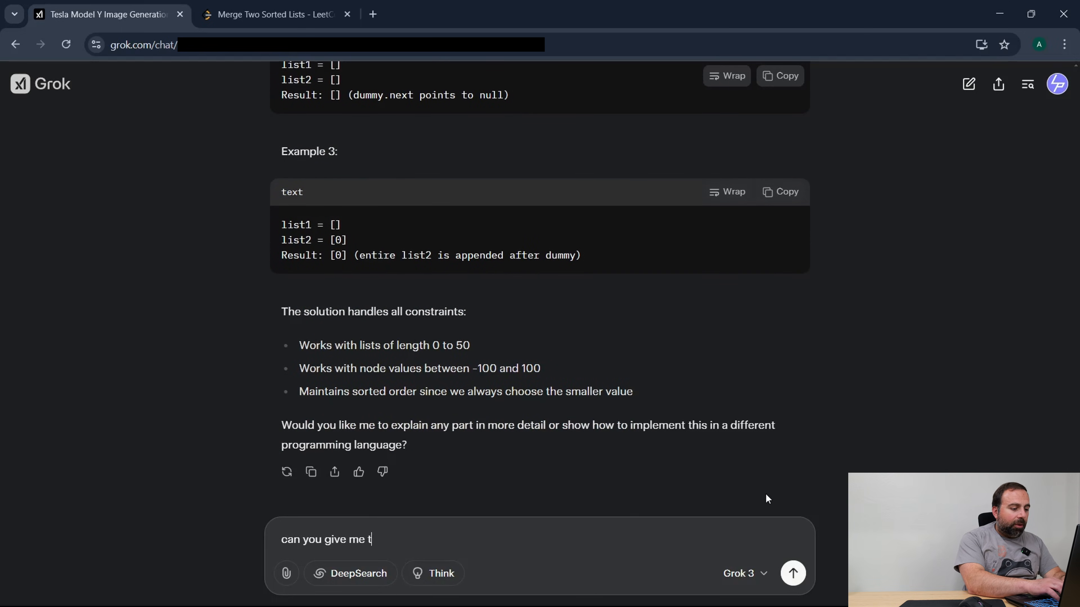
left_click(792, 573)
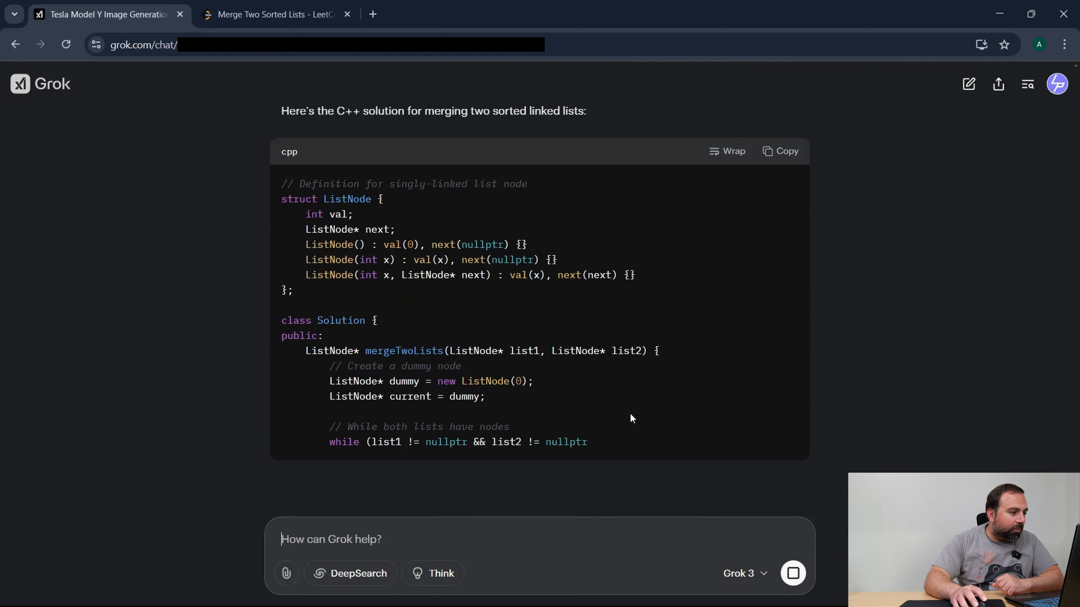
Read Grok's C++ merge solution with its usage example and copy the code block.
scroll("down", 3)
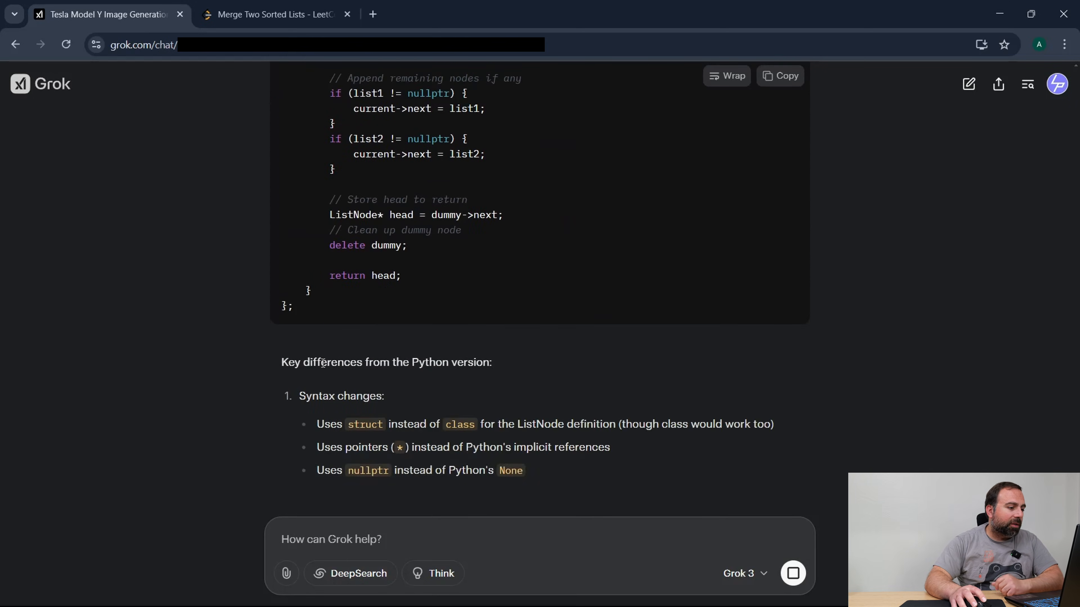
scroll("down", 3)
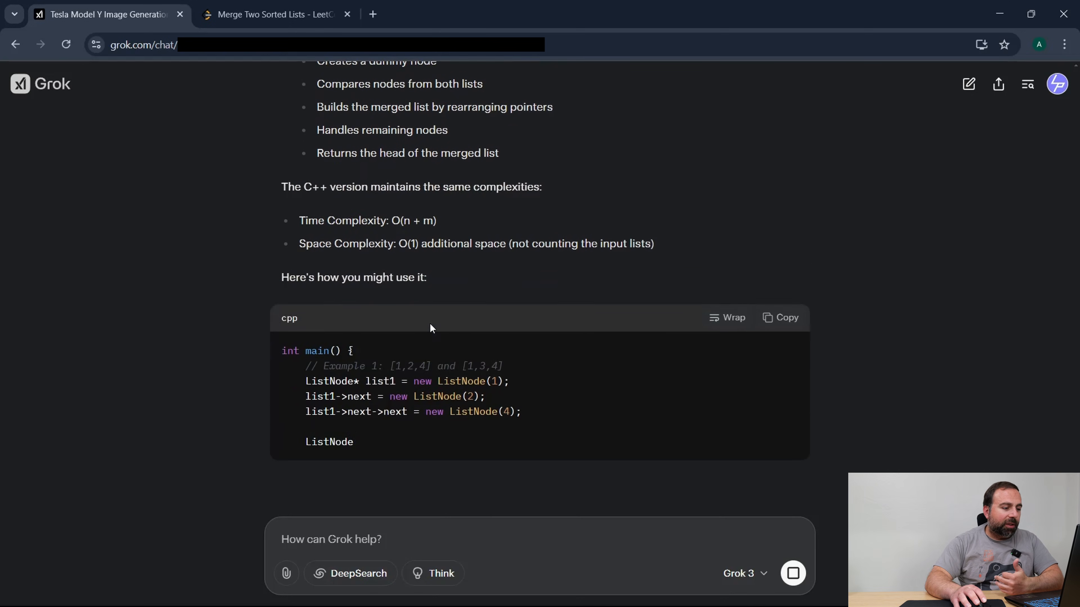
scroll("down", 3)
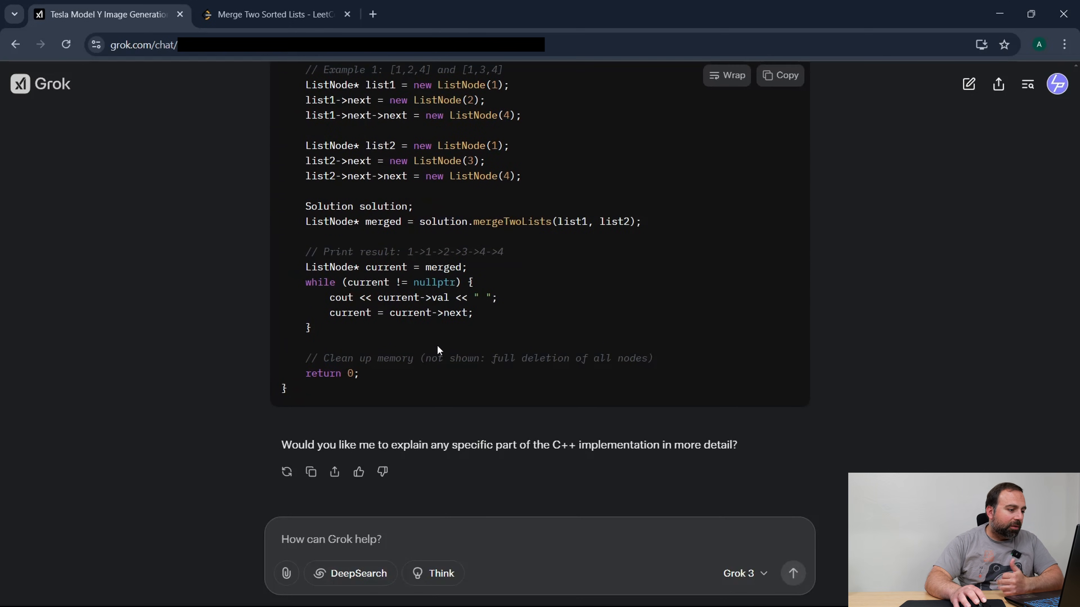
scroll("up", 3)
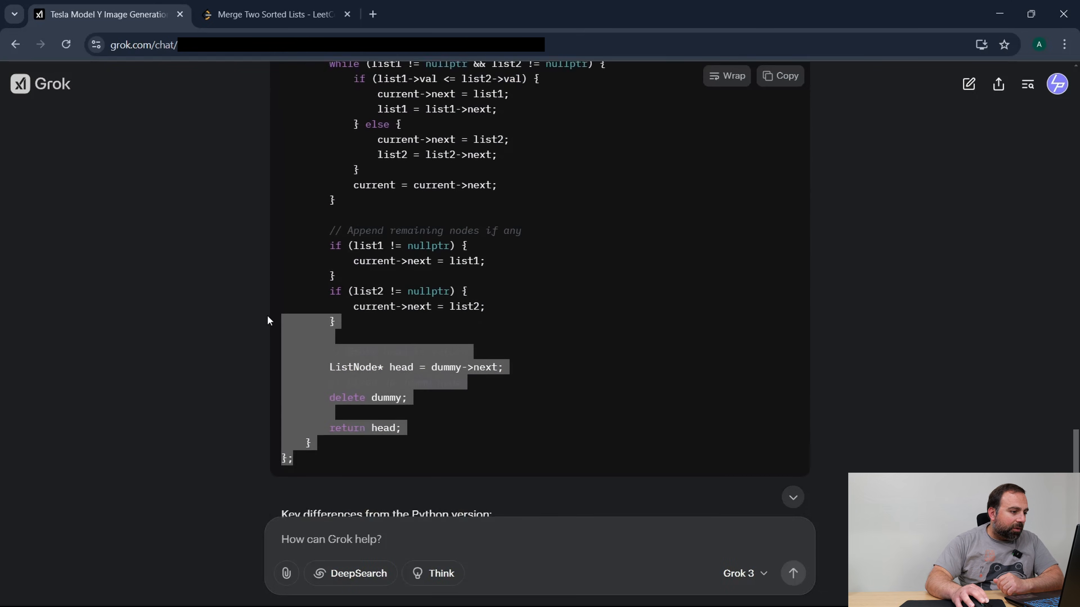
scroll("up", 3)
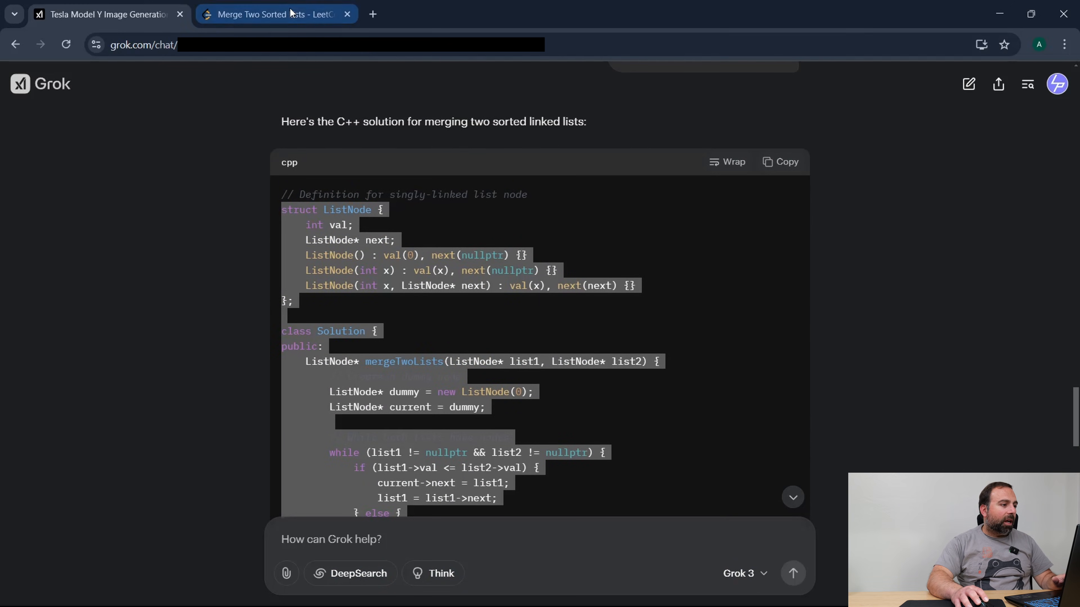
Run the pasted solution in LeetCode and remove the duplicate ListNode struct after the compile error.
left_click(272, 14)
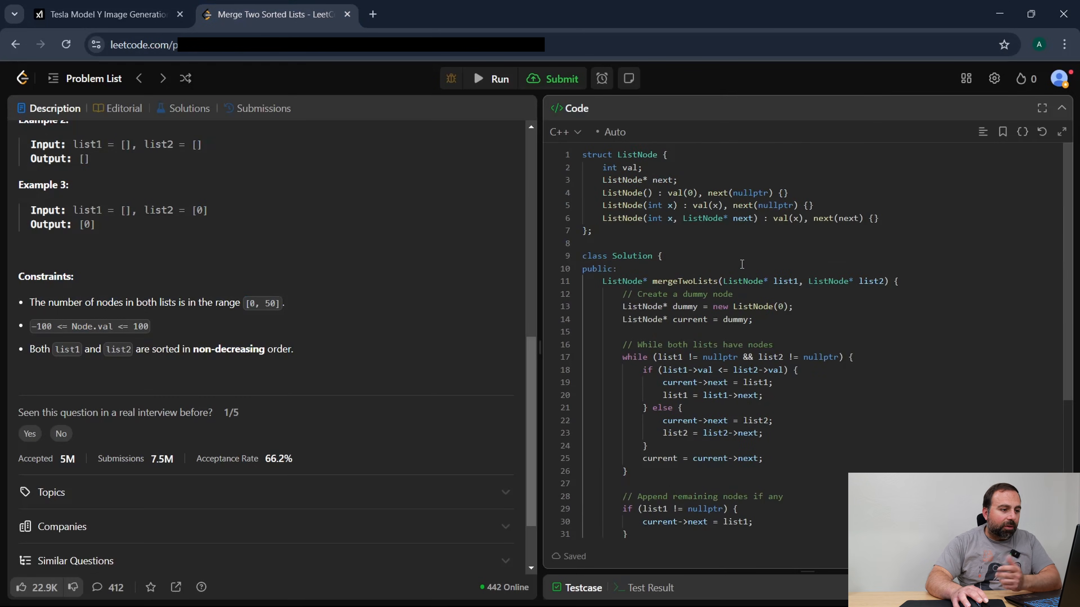
scroll("down", 3)
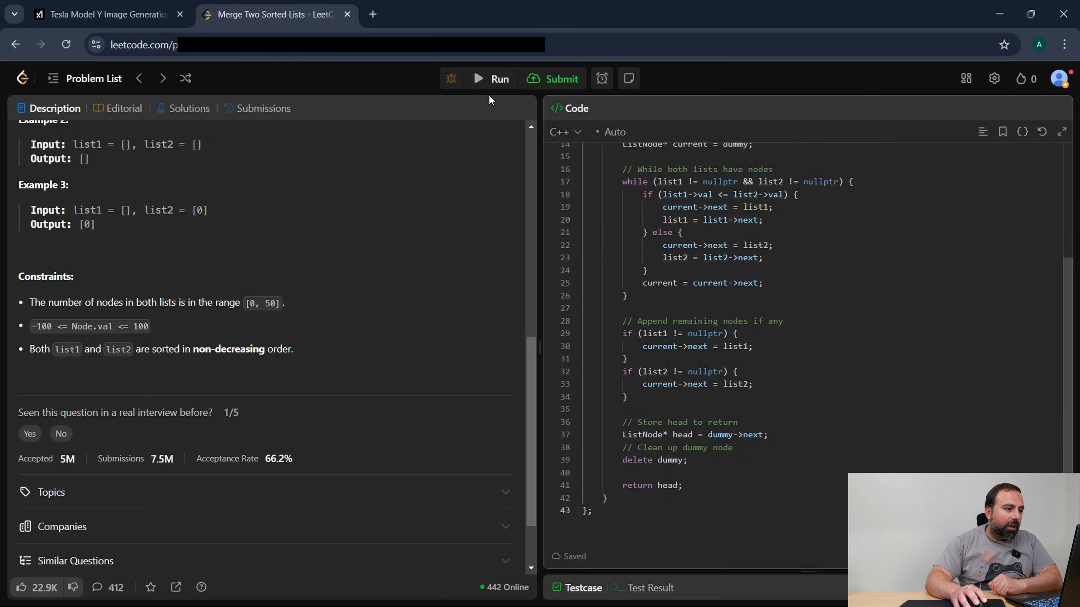
left_click(492, 79)
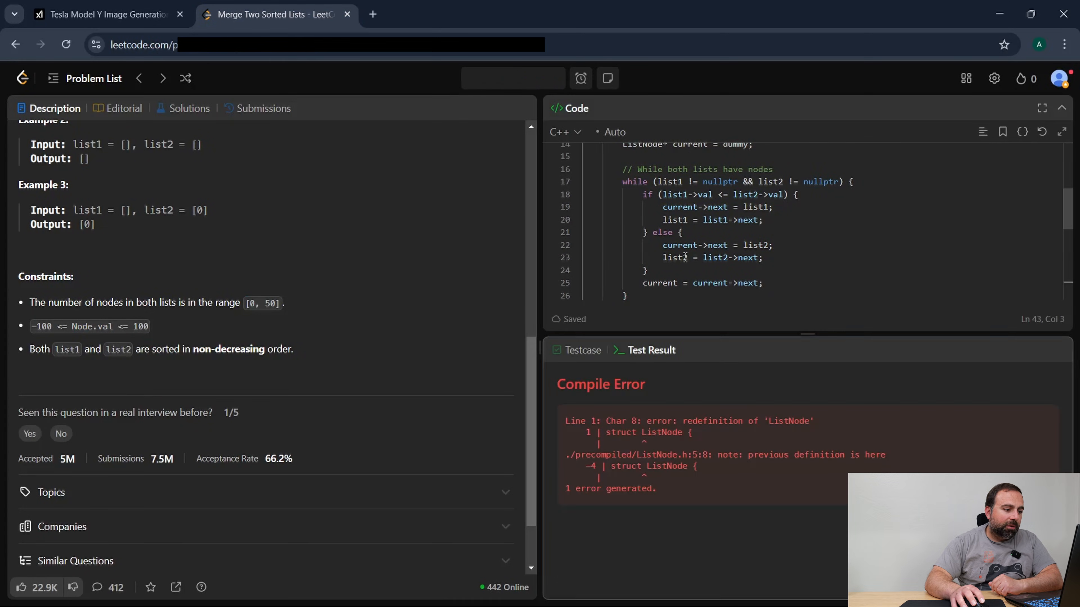
scroll("up", 3)
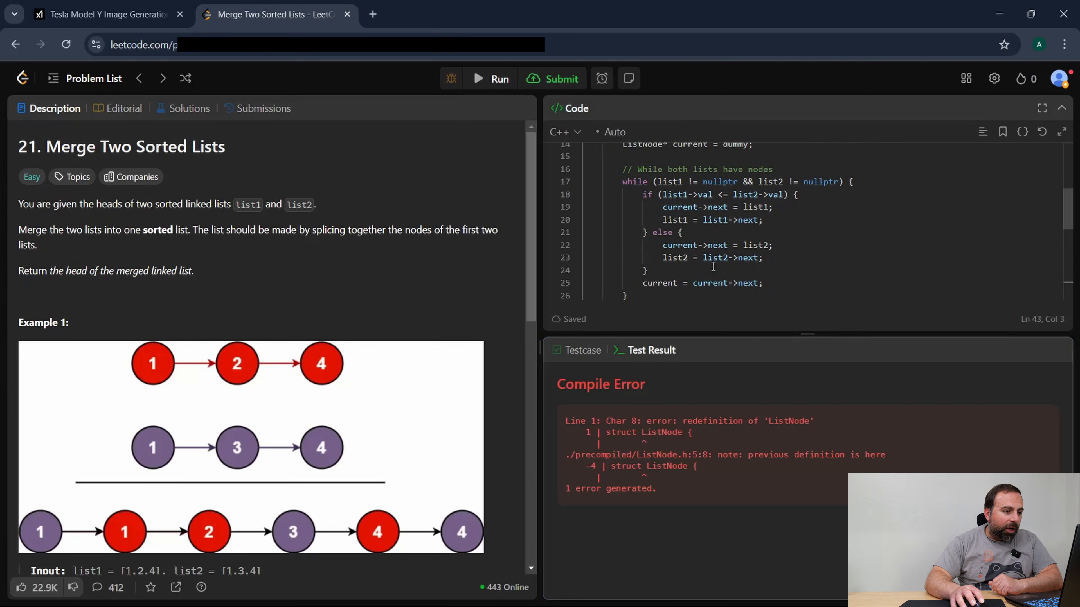
scroll("down", 3)
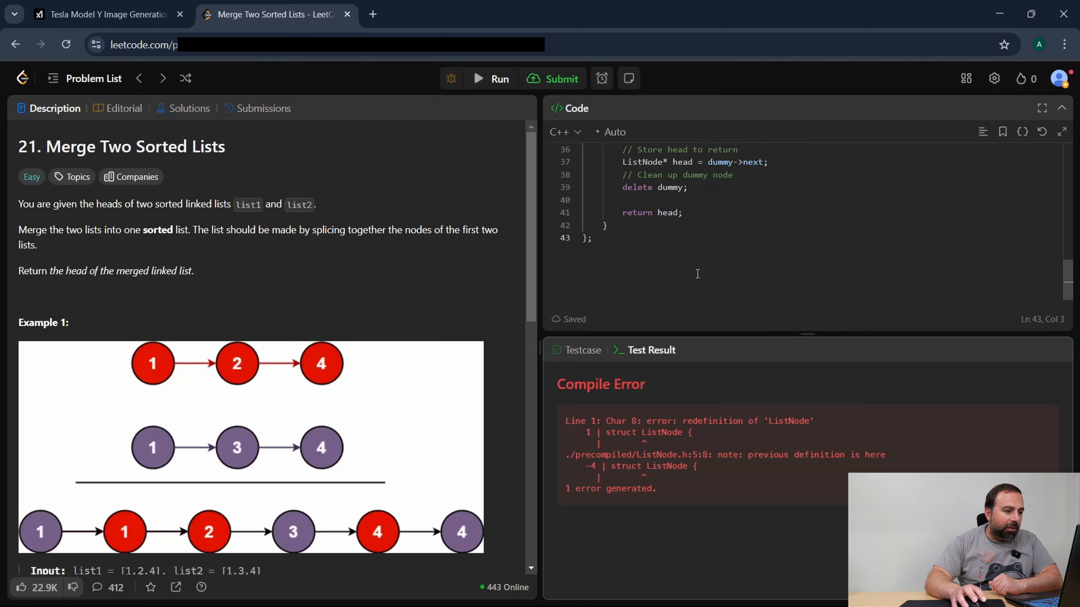
scroll("up", 3)
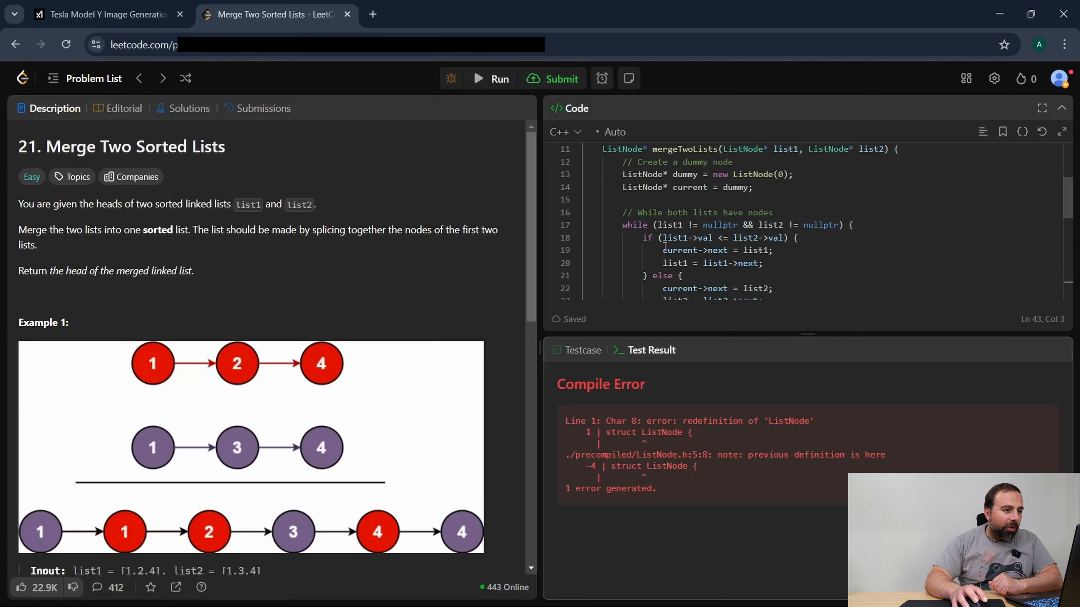
scroll("up", 3)
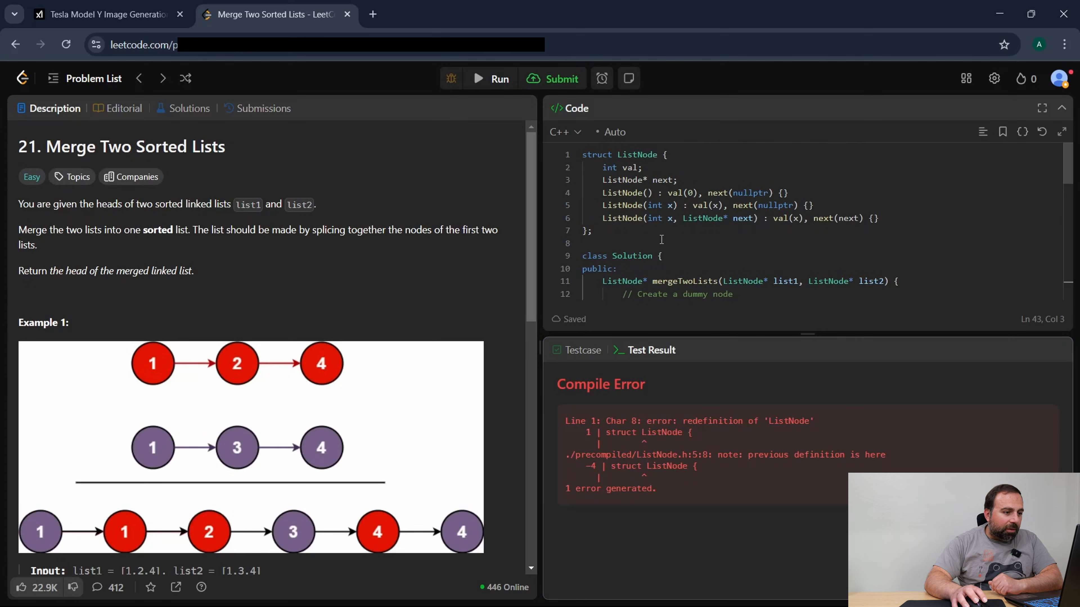
mouse_move(617, 255)
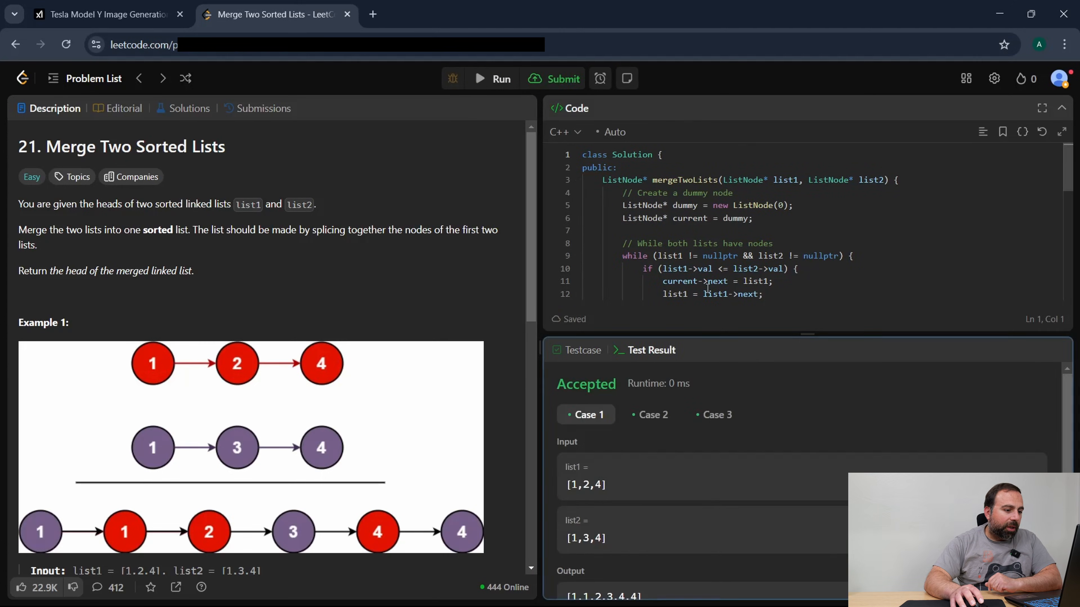
Check the sample test case results at 0 ms and submit the solution for full judging.
left_click(651, 406)
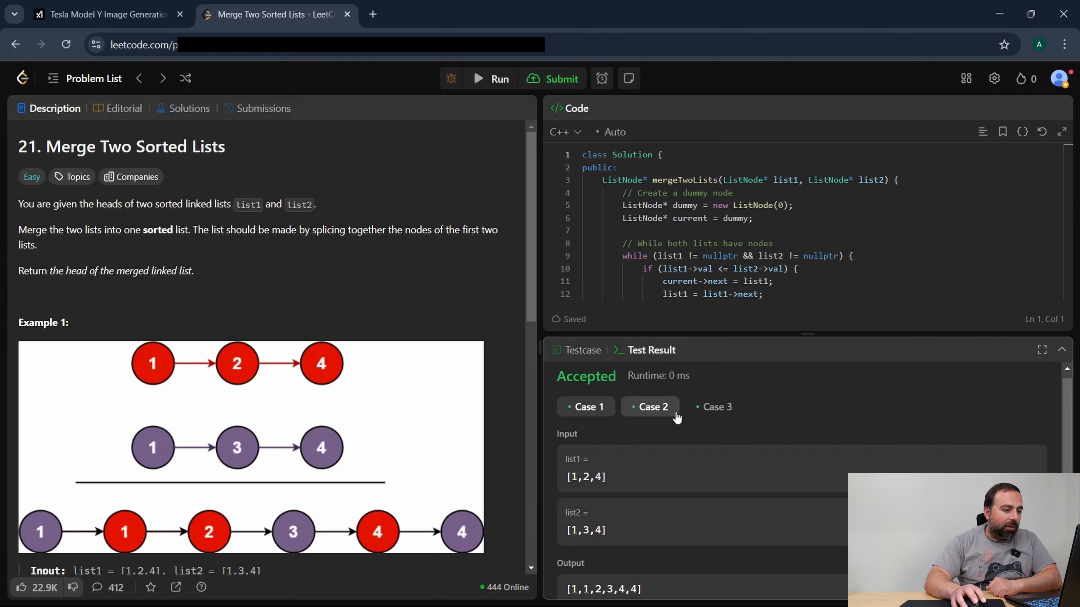
left_click(586, 406)
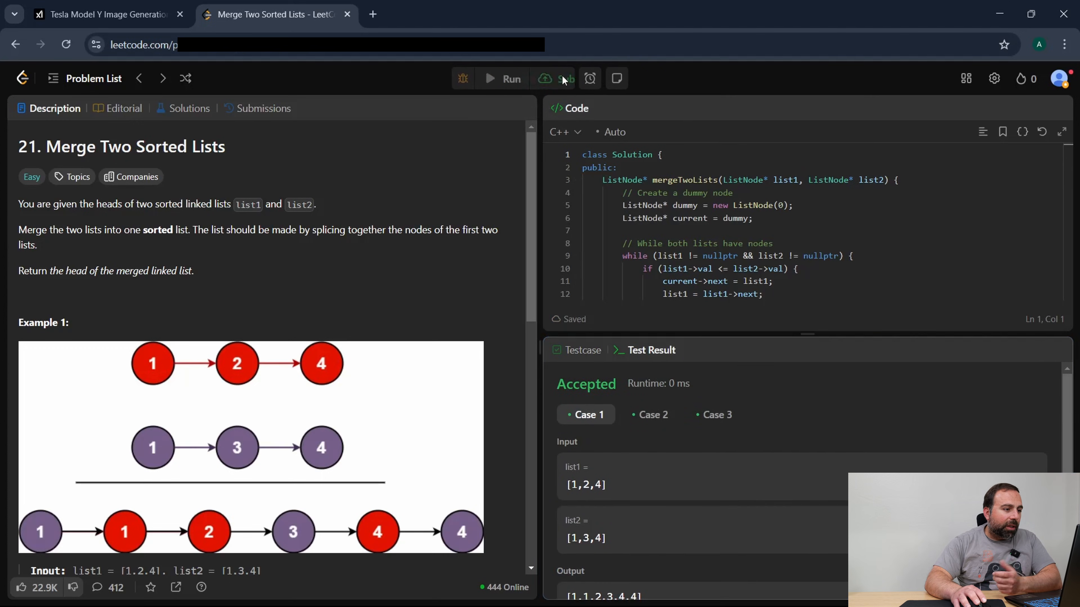
left_click(558, 79)
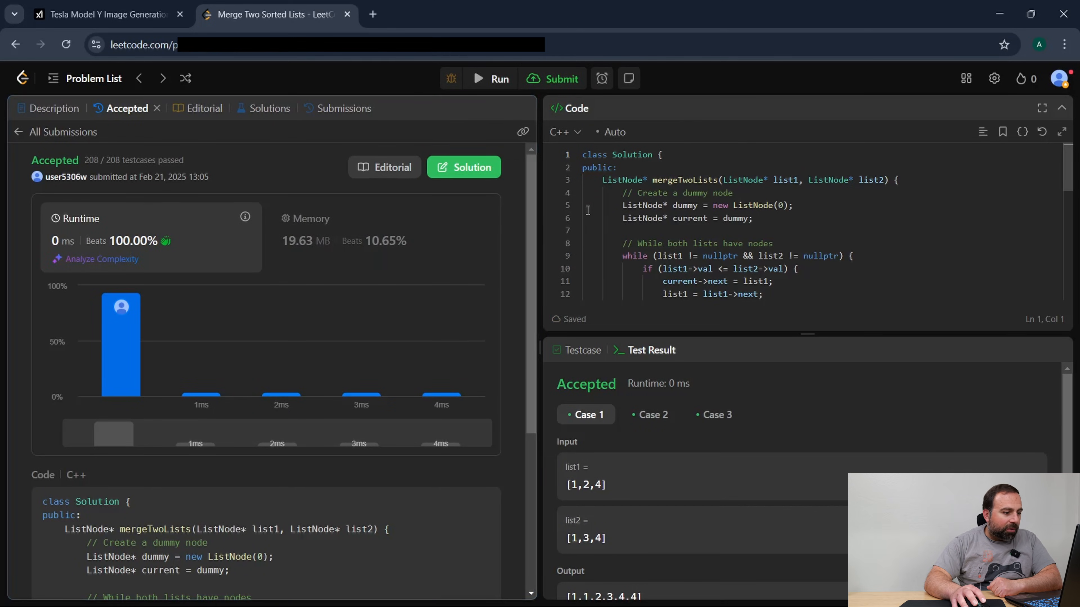
mouse_move(653, 185)
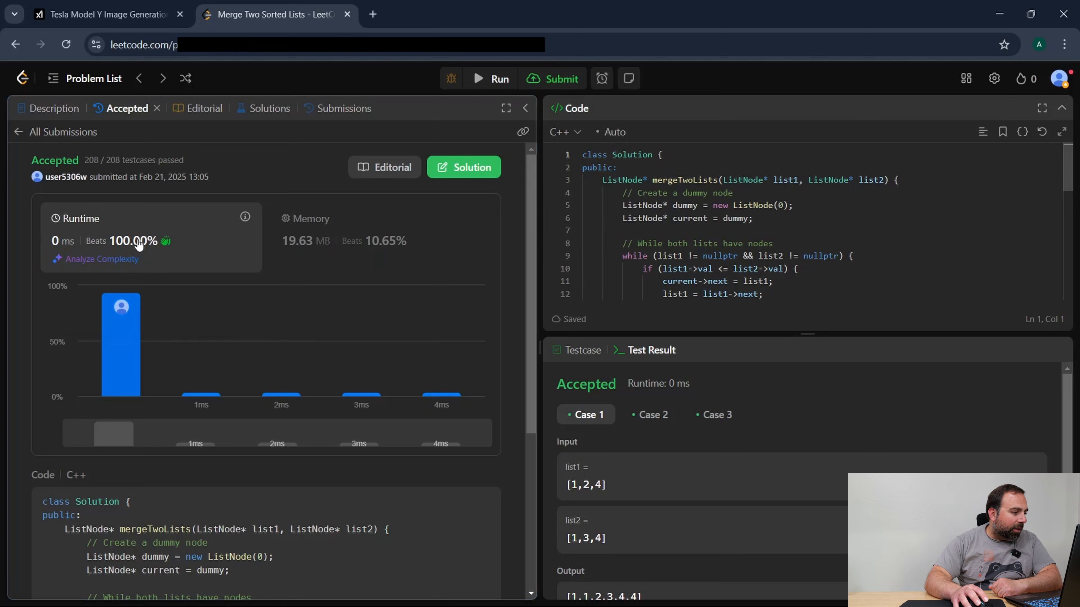
mouse_move(448, 274)
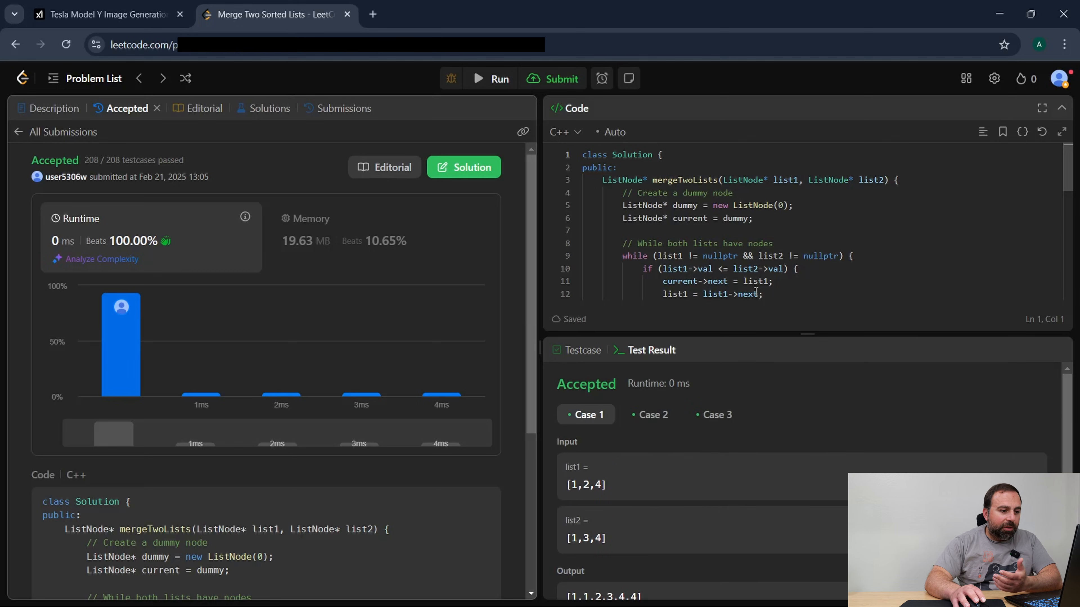
scroll("down", 3)
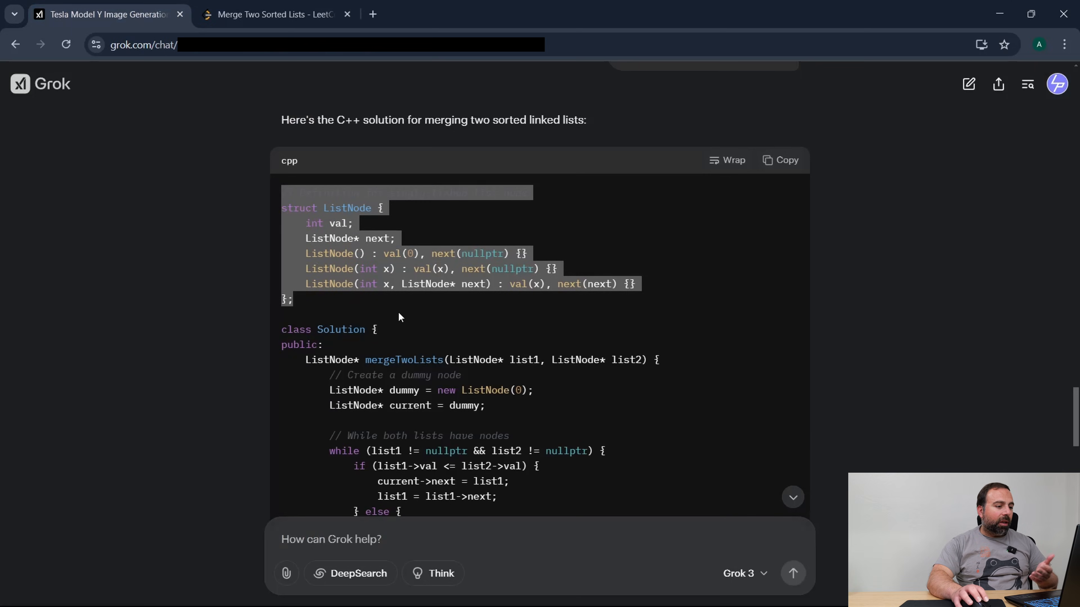
scroll("down", 3)
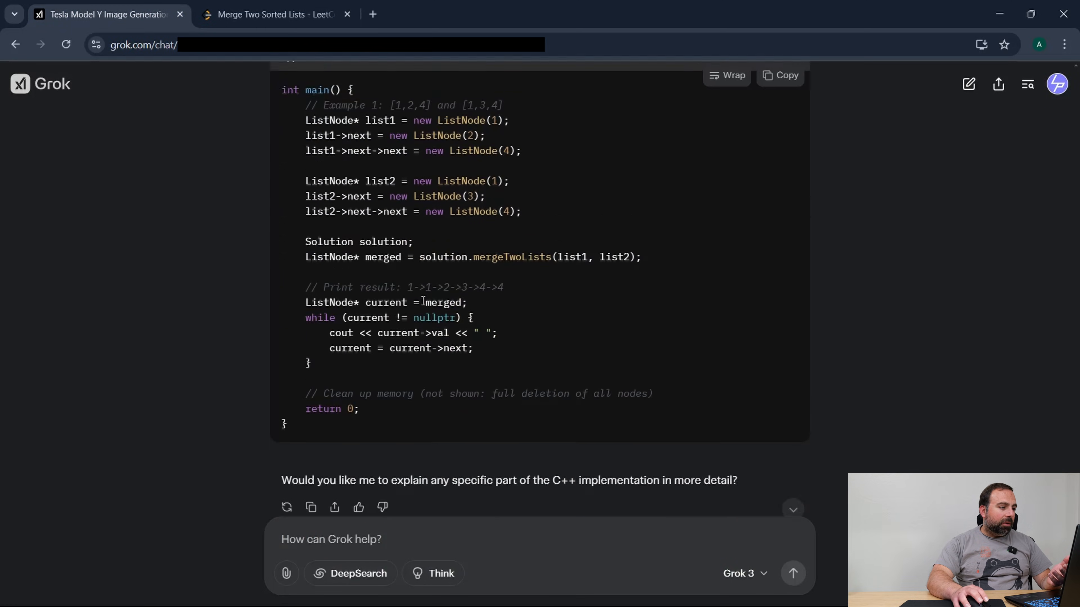
scroll("up", 3)
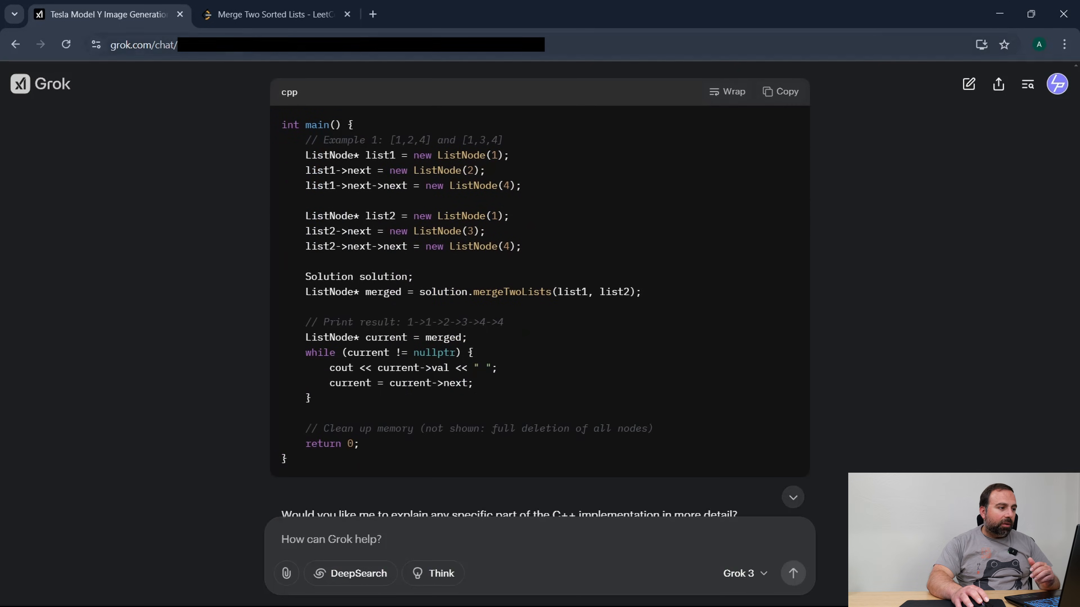
left_click(275, 13)
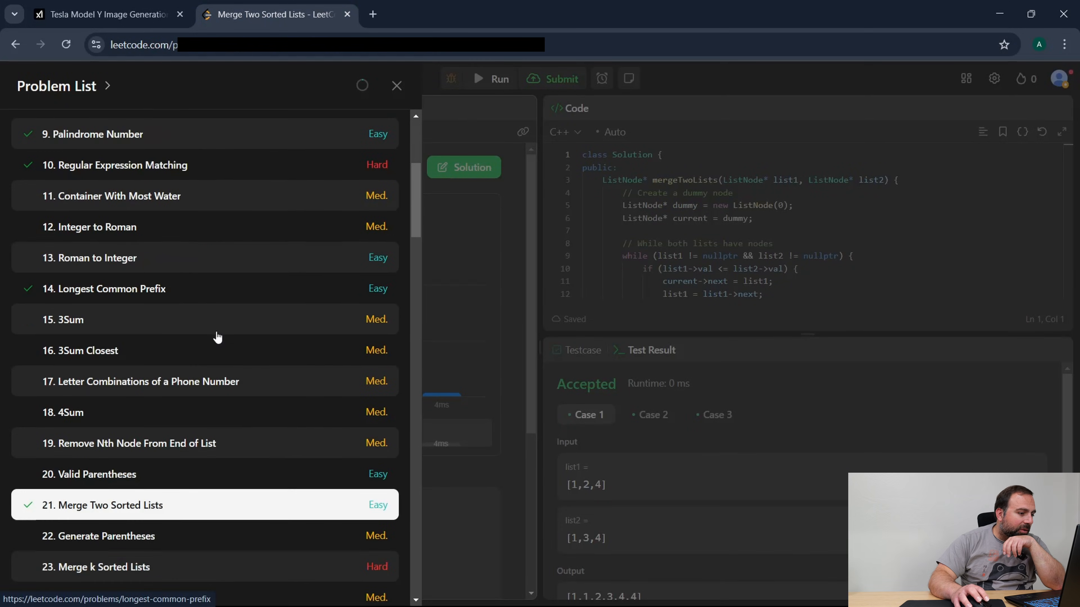
mouse_move(99, 263)
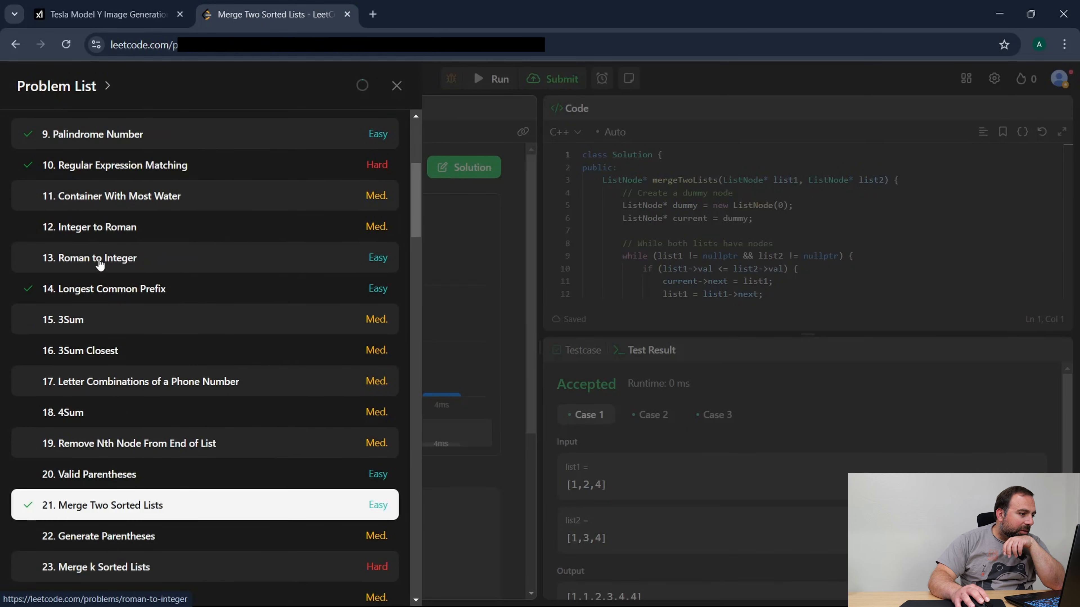
mouse_move(106, 233)
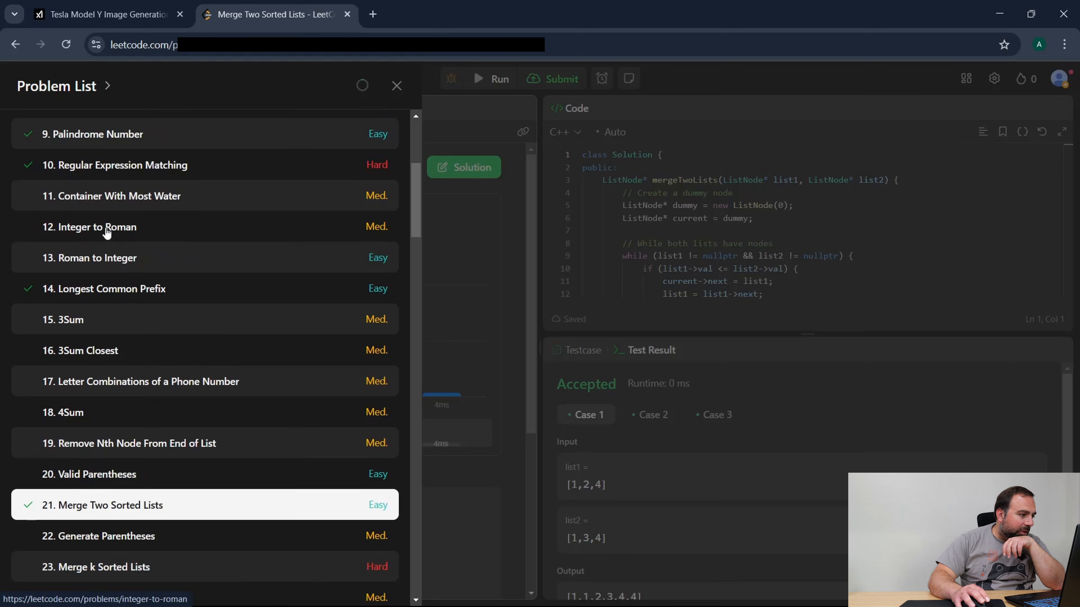
Select and copy the Roman to Integer description through its constraints, then return to Grok.
left_click(88, 257)
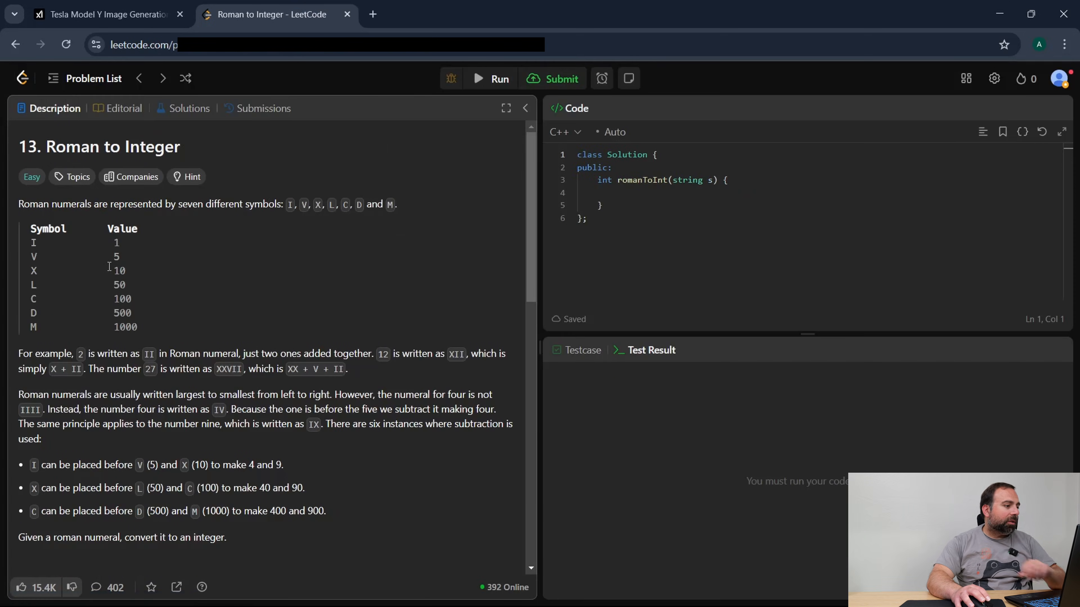
left_click_drag(19, 204, 117, 270)
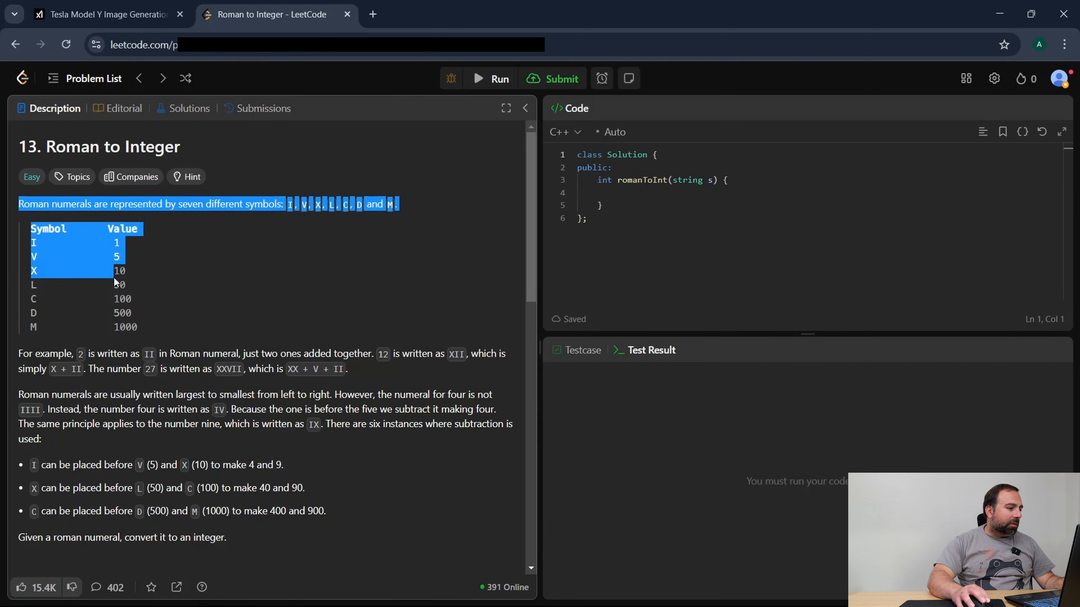
scroll("down", 3)
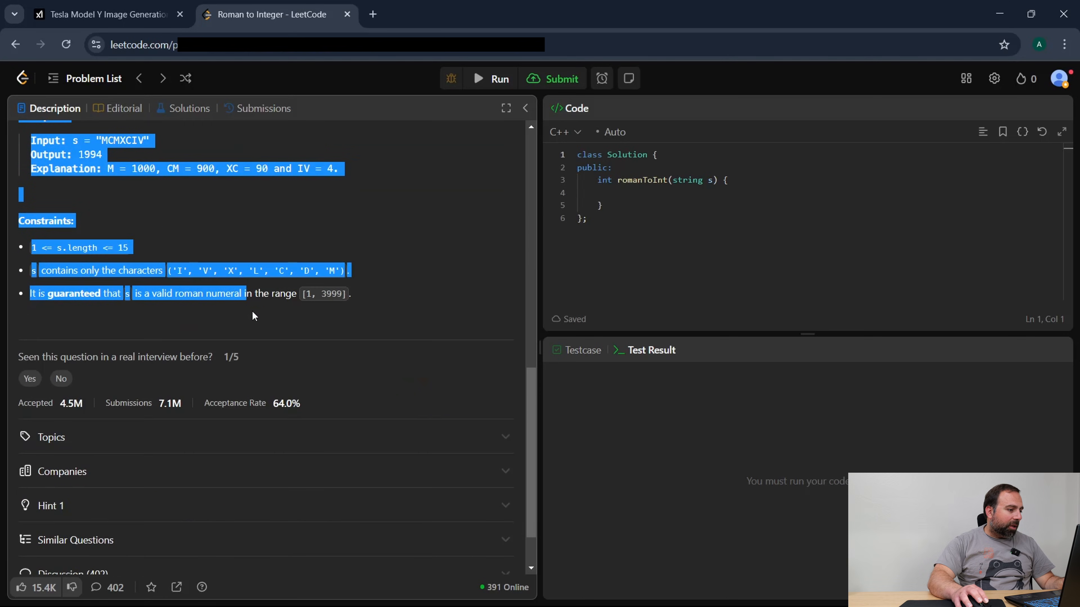
left_click(104, 14)
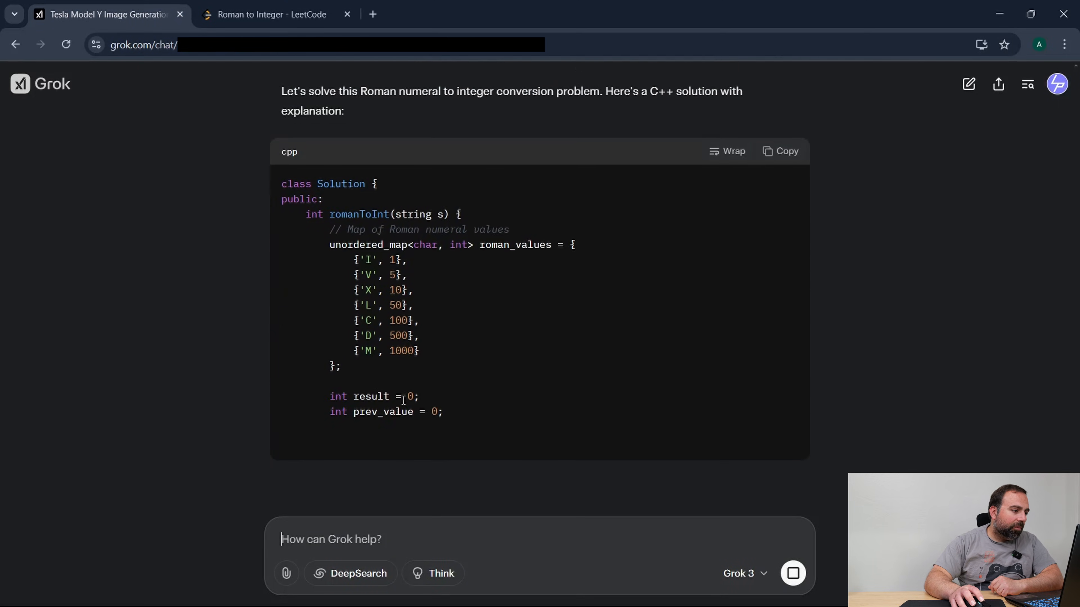
Read Grok's unordered_map-based Roman to Integer C++ solution and copy it over to LeetCode.
scroll("down", 3)
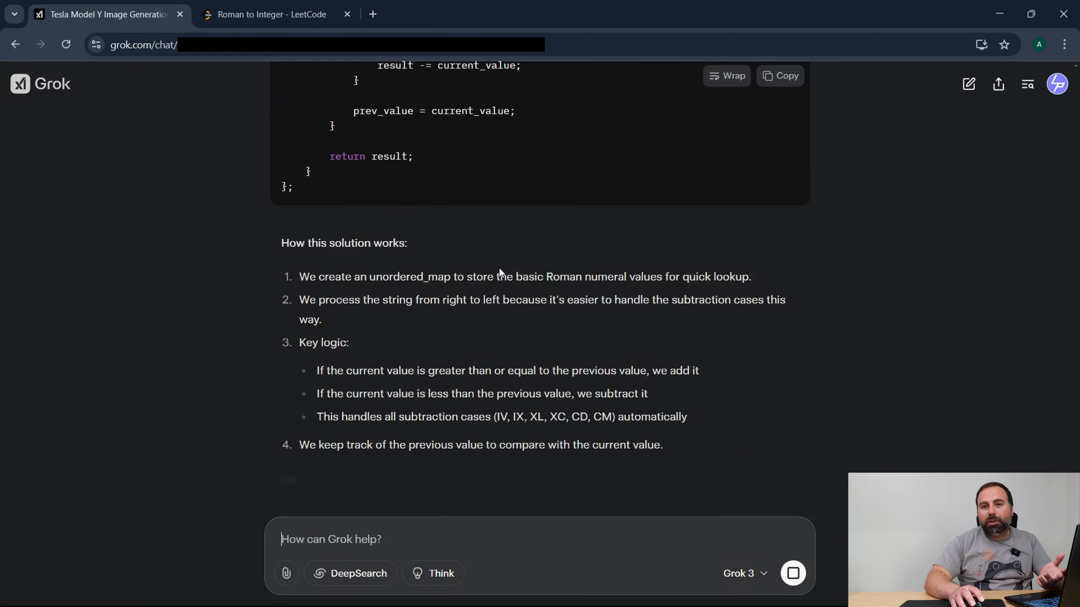
scroll("down", 3)
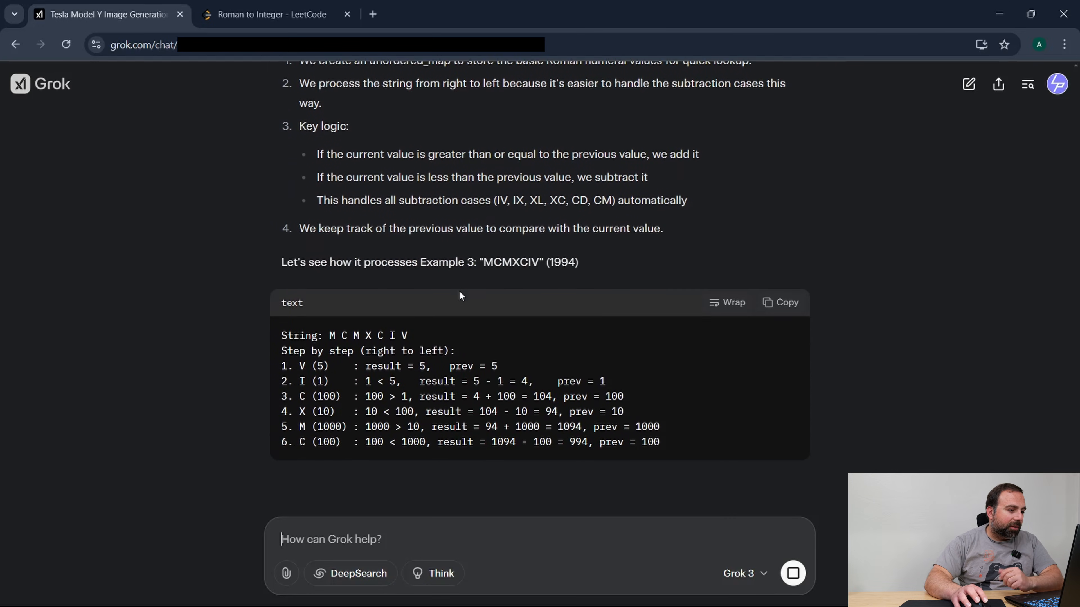
scroll("up", 3)
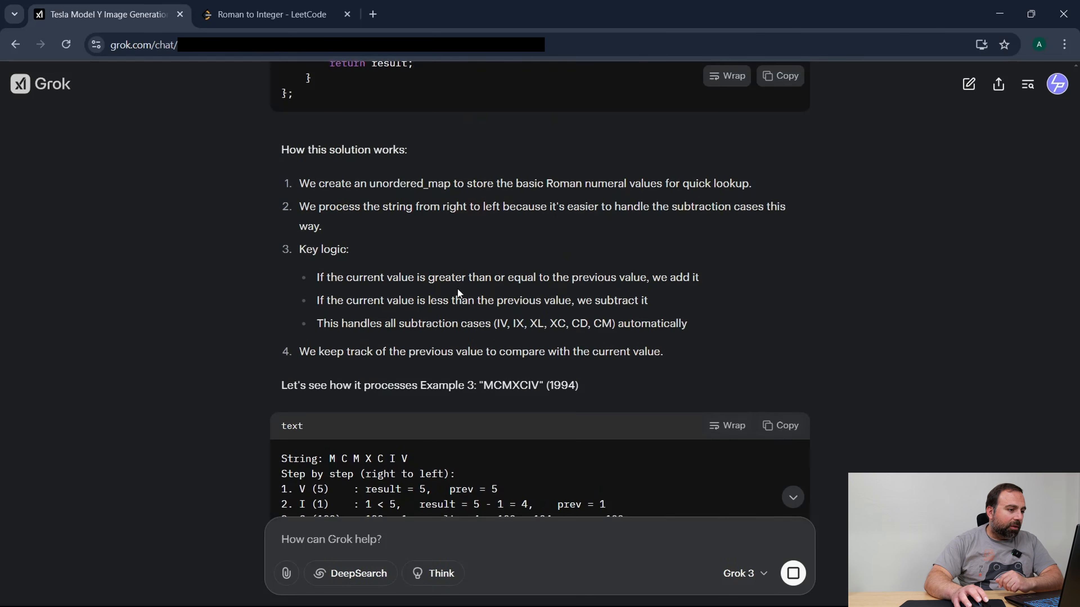
scroll("up", 3)
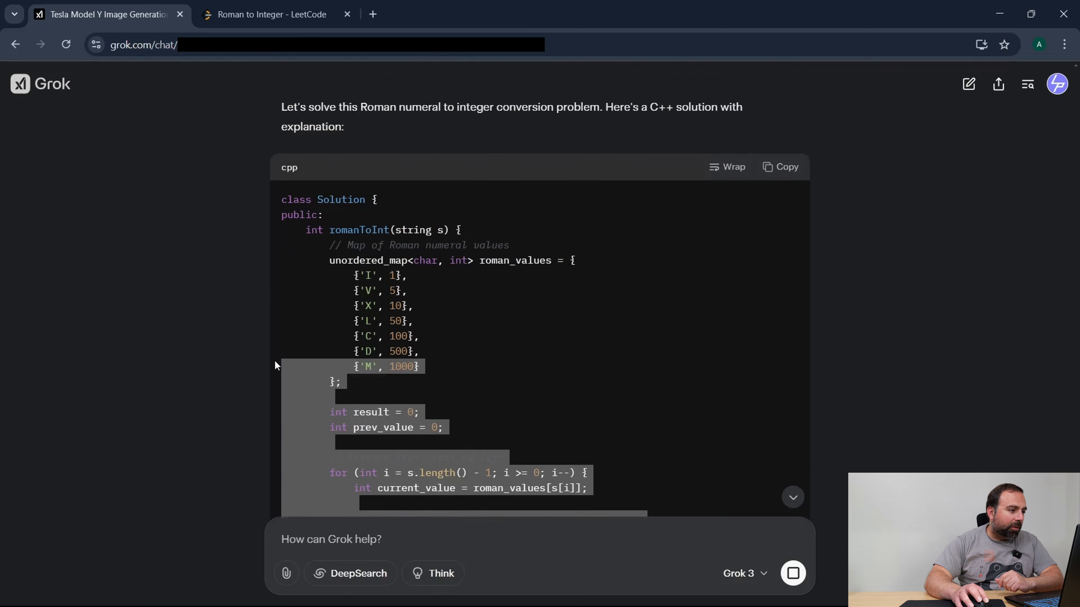
scroll("up", 3)
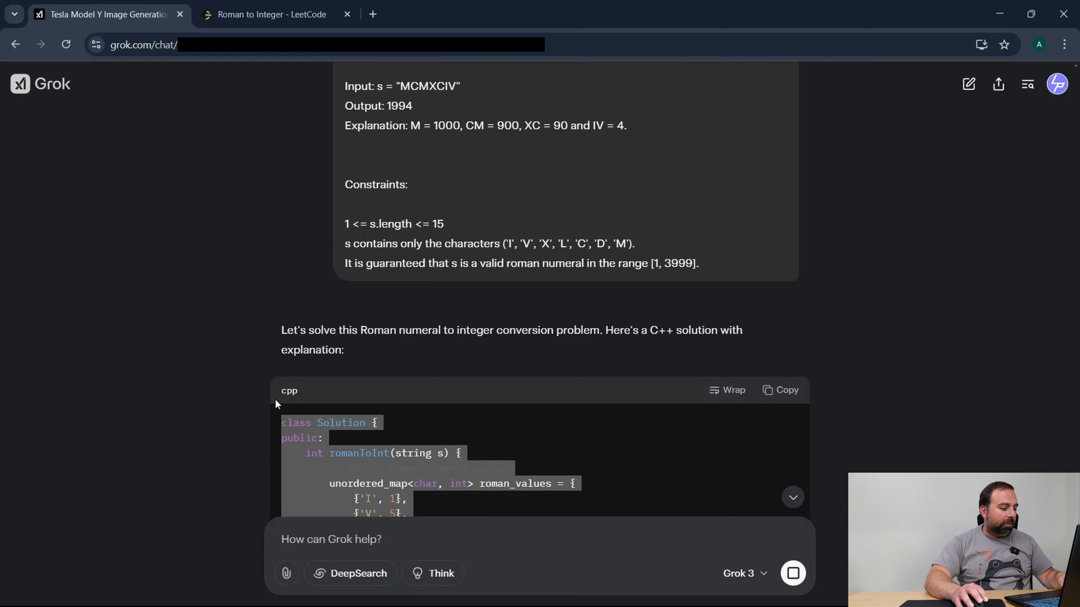
left_click(272, 14)
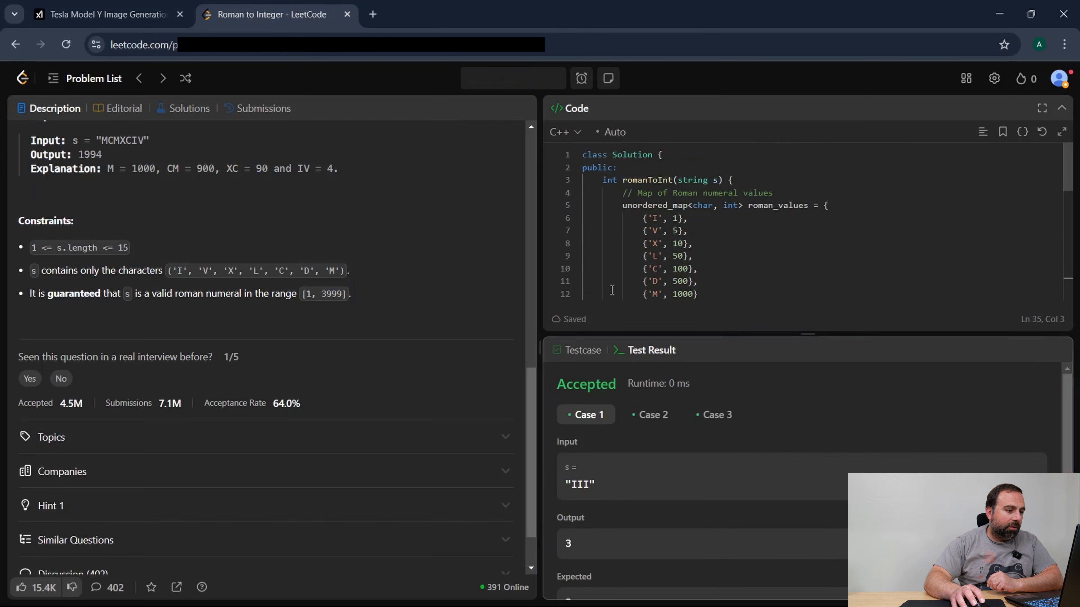
Submit the Roman to Integer solution and review the Accepted result: 3999 cases, 11 ms, beats 25.86%.
left_click(512, 78)
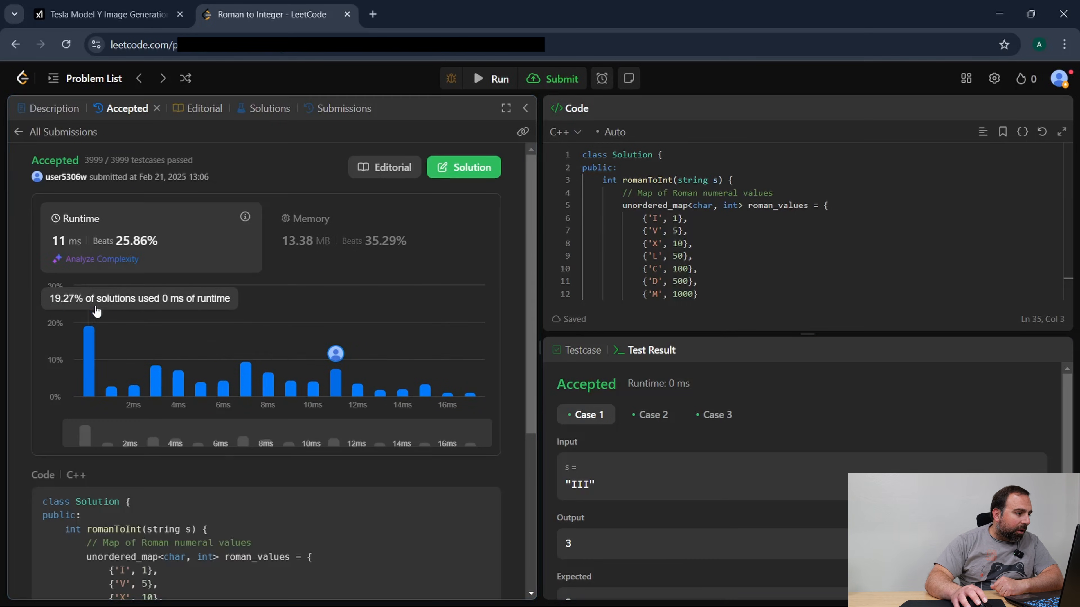
scroll("down", 3)
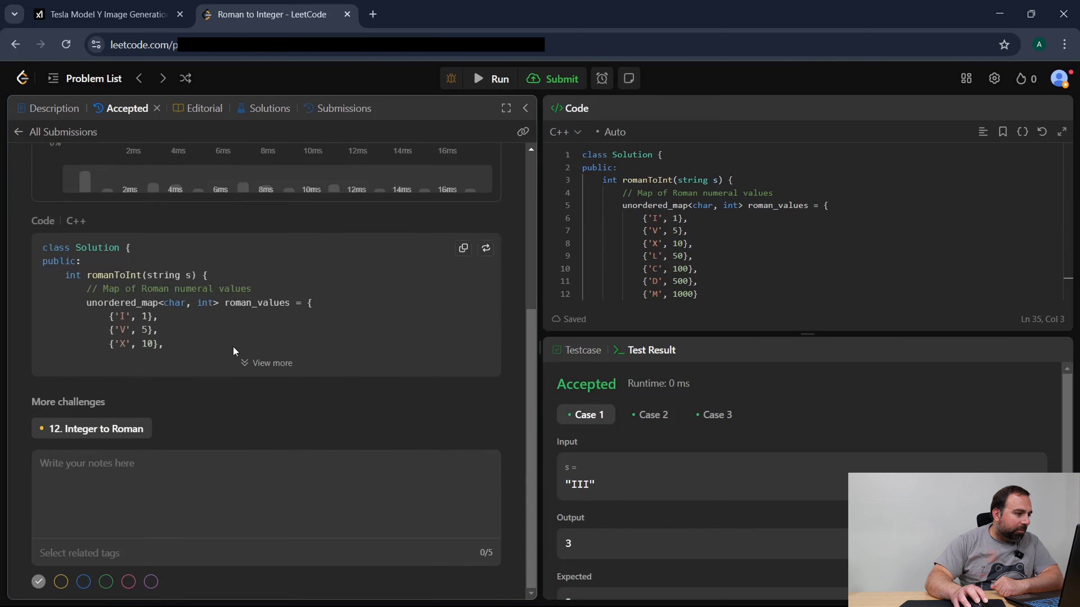
scroll("up", 3)
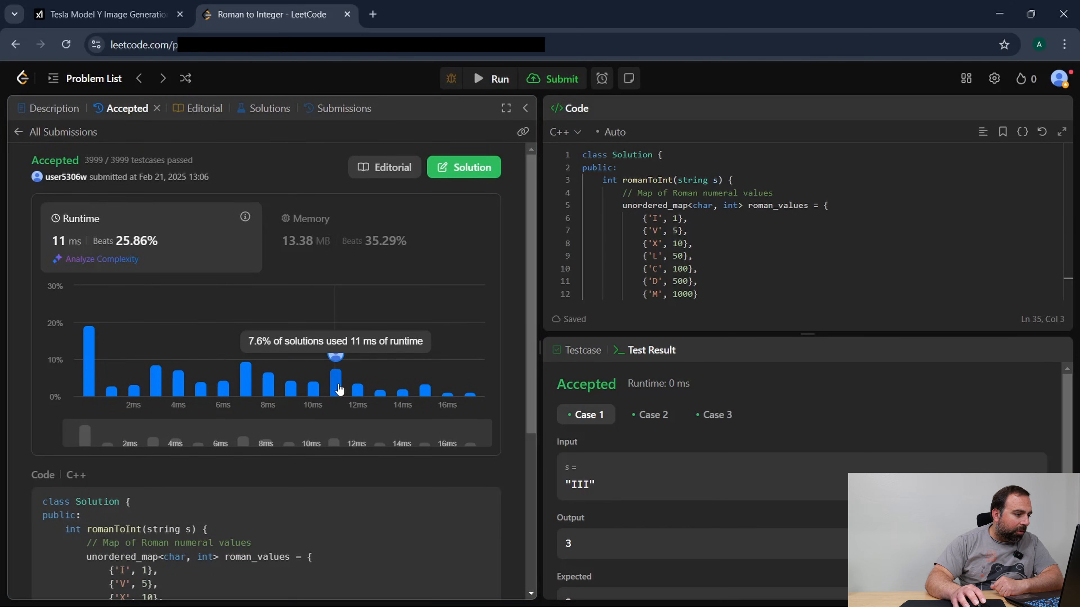
mouse_move(88, 368)
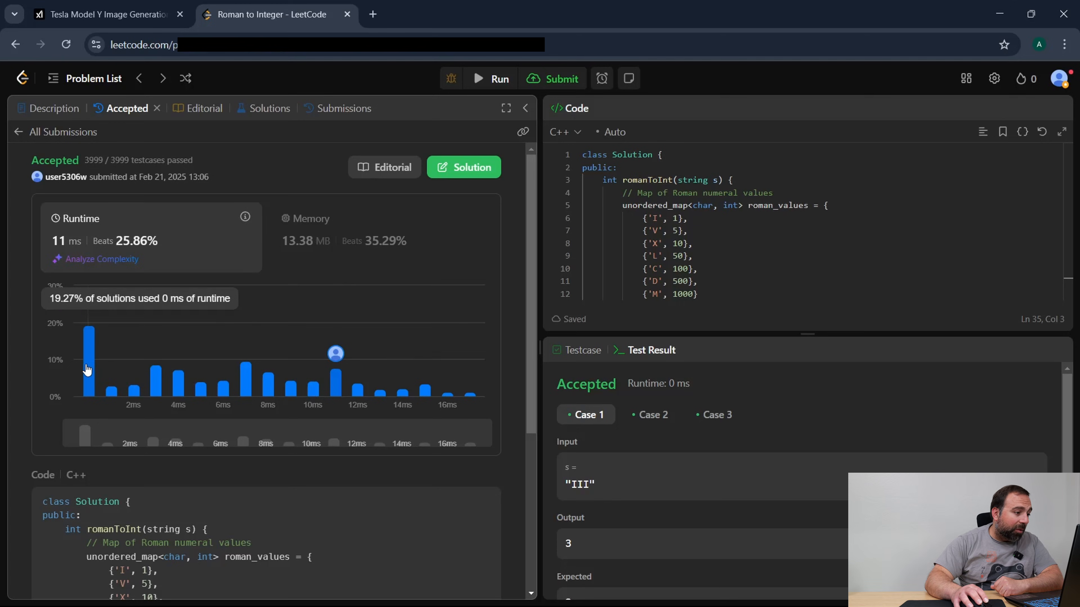
mouse_move(334, 385)
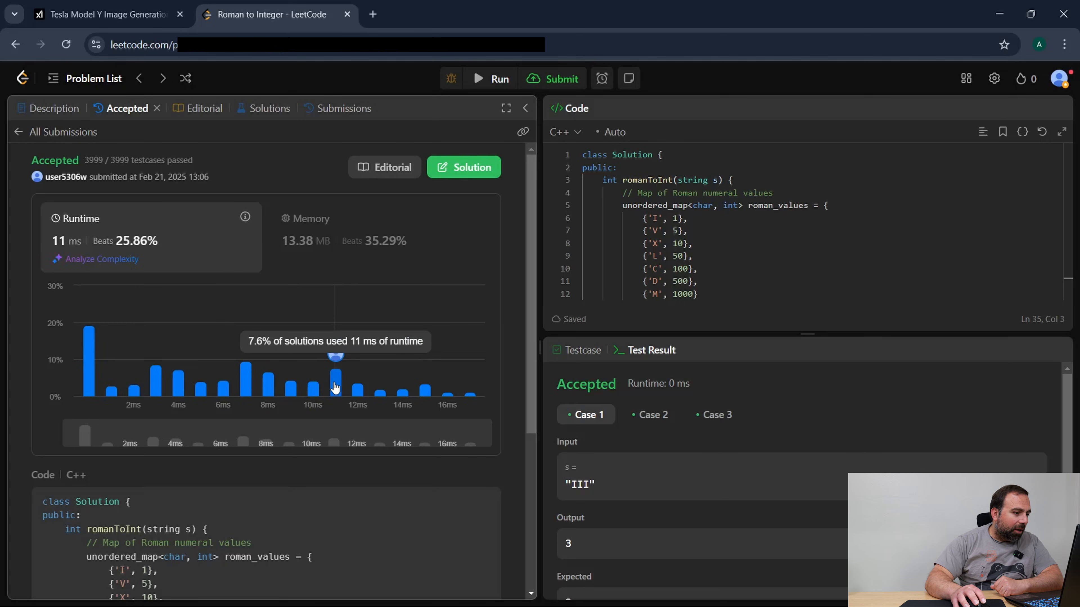
scroll("down", 3)
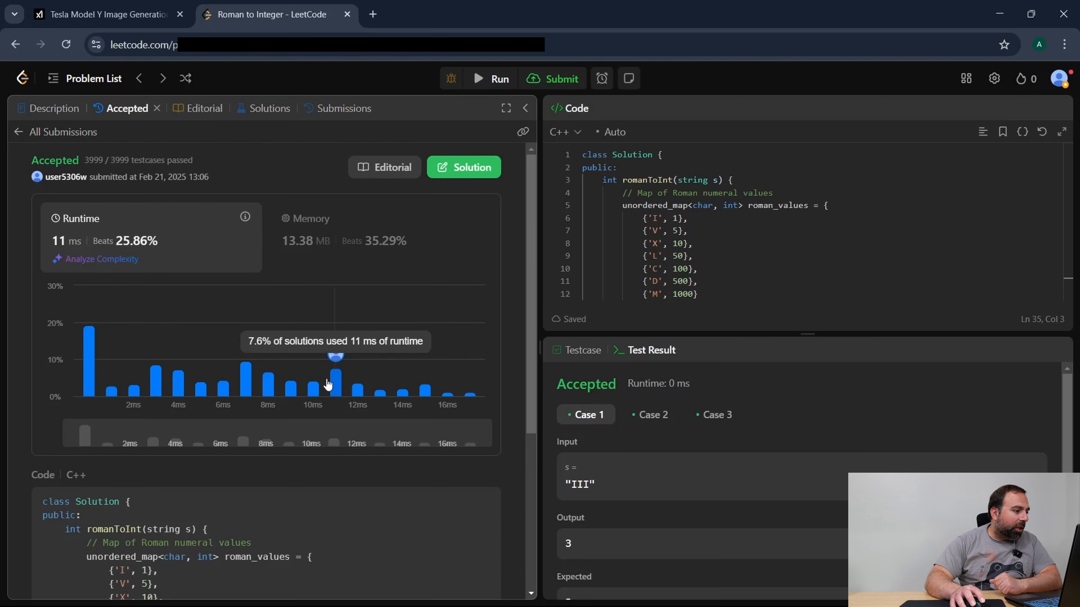
mouse_move(69, 245)
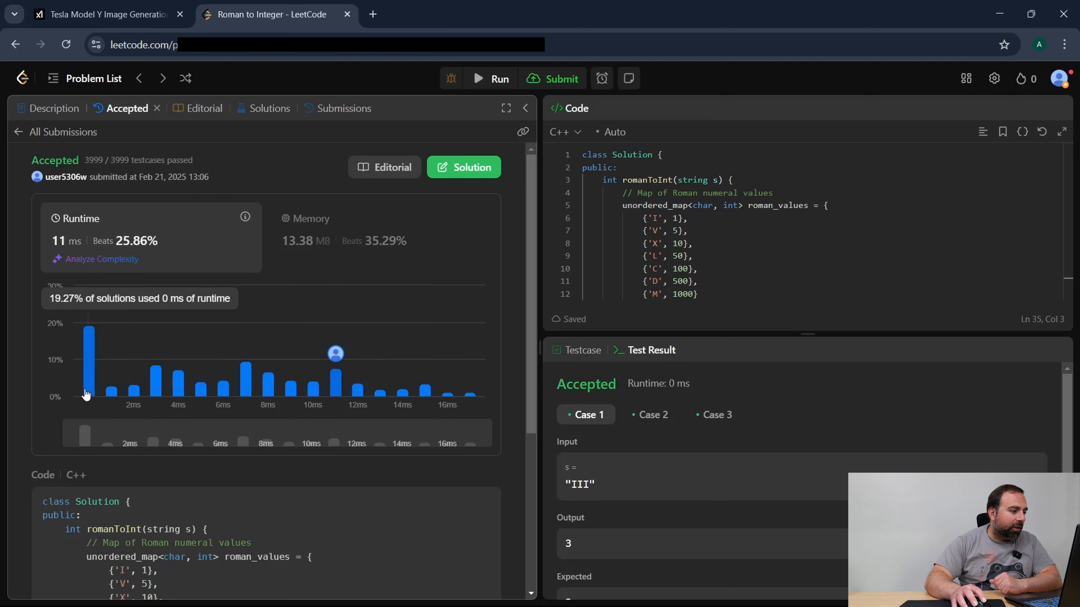
mouse_move(96, 307)
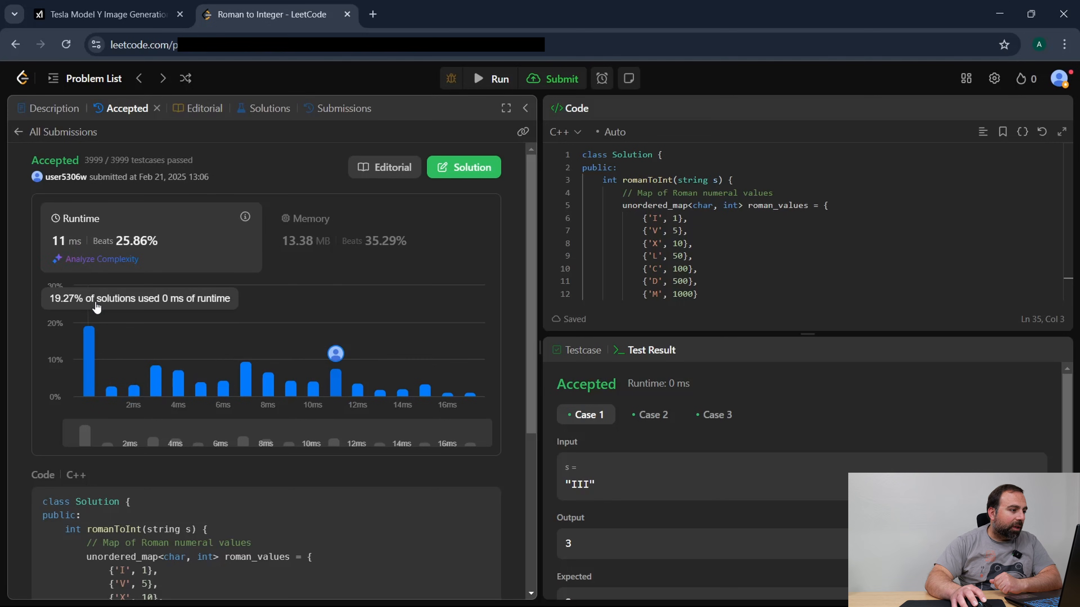
Ask Grok for another Roman to Integer solution with a better runtime.
left_click(104, 13)
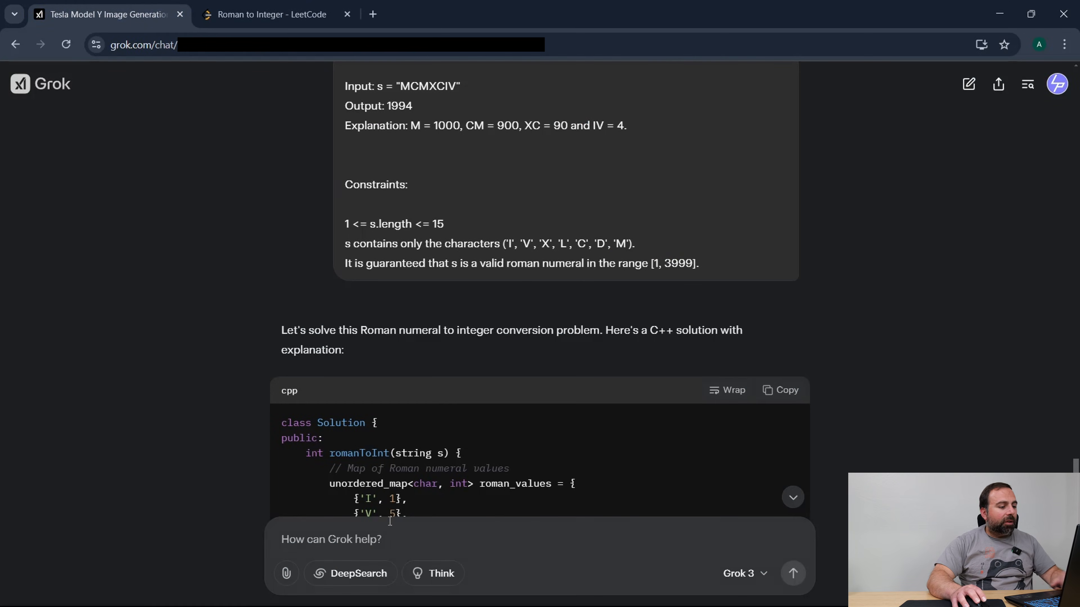
type("can you")
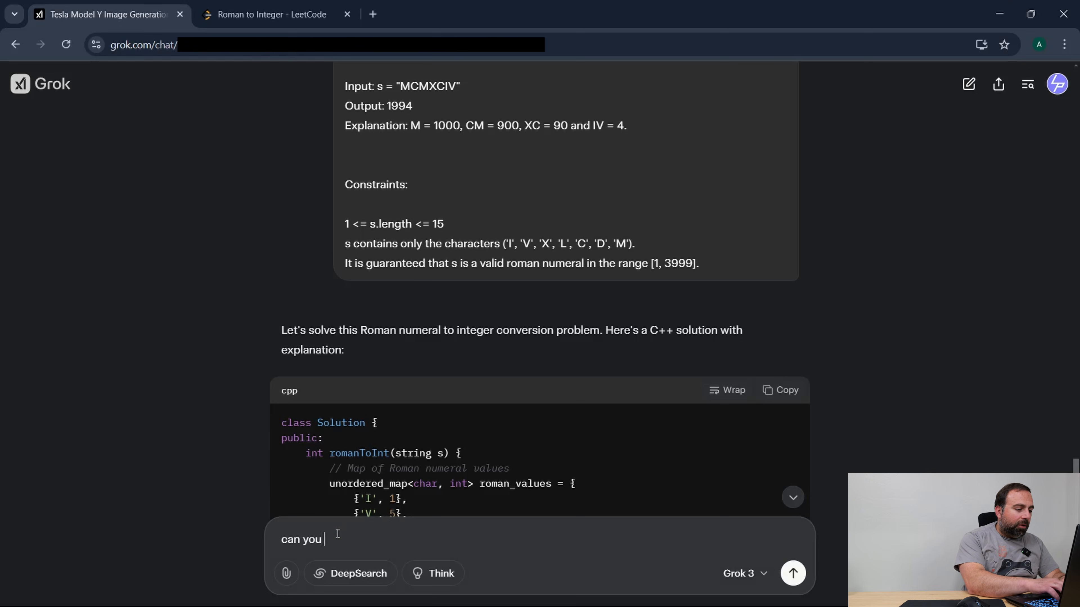
type("give me another sol")
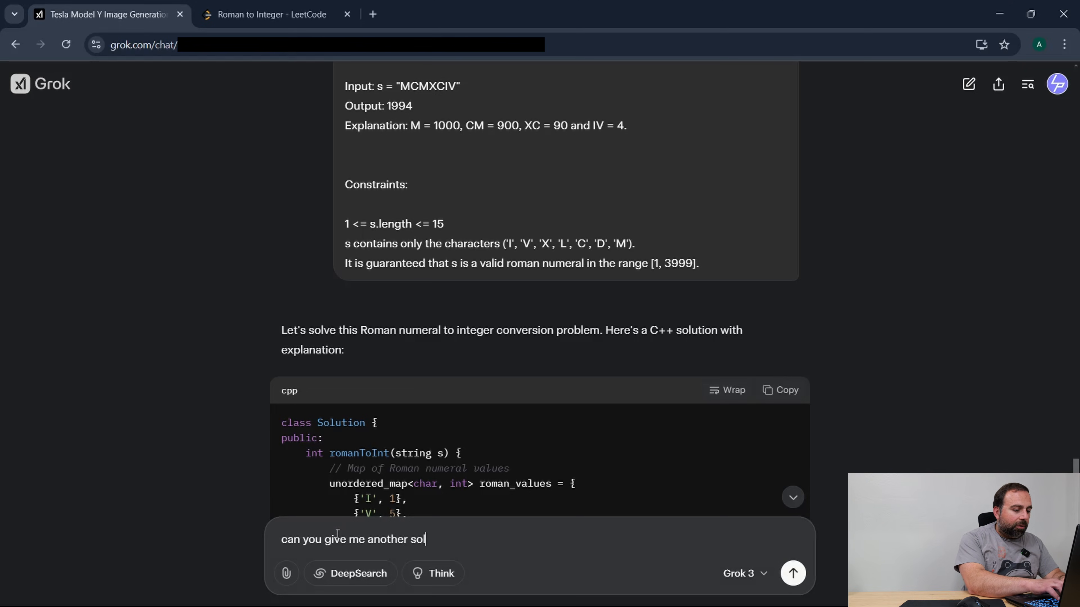
type("ution that has a b")
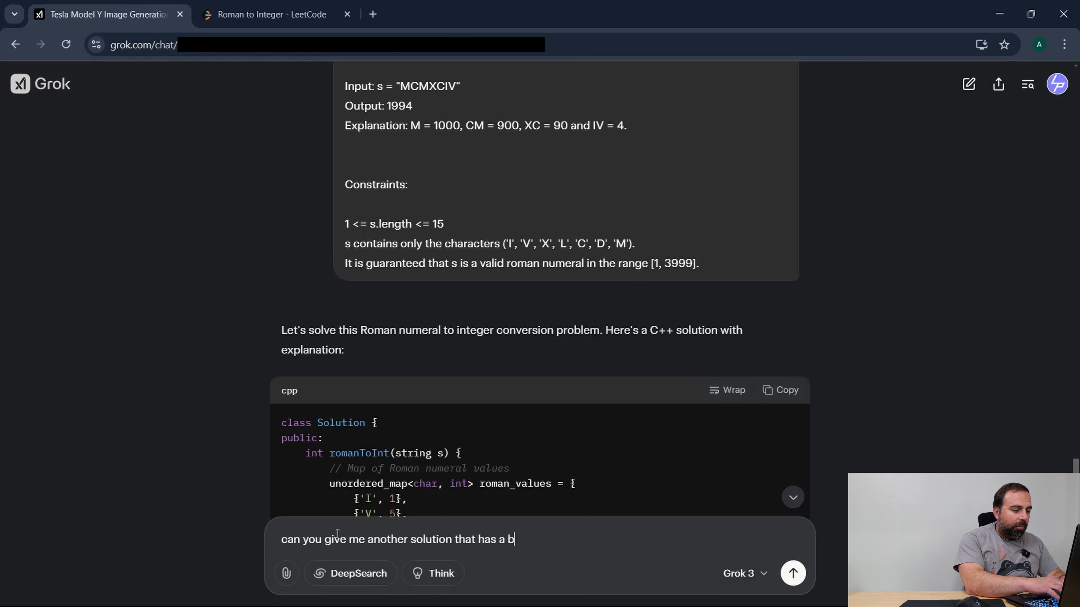
type("etter runt")
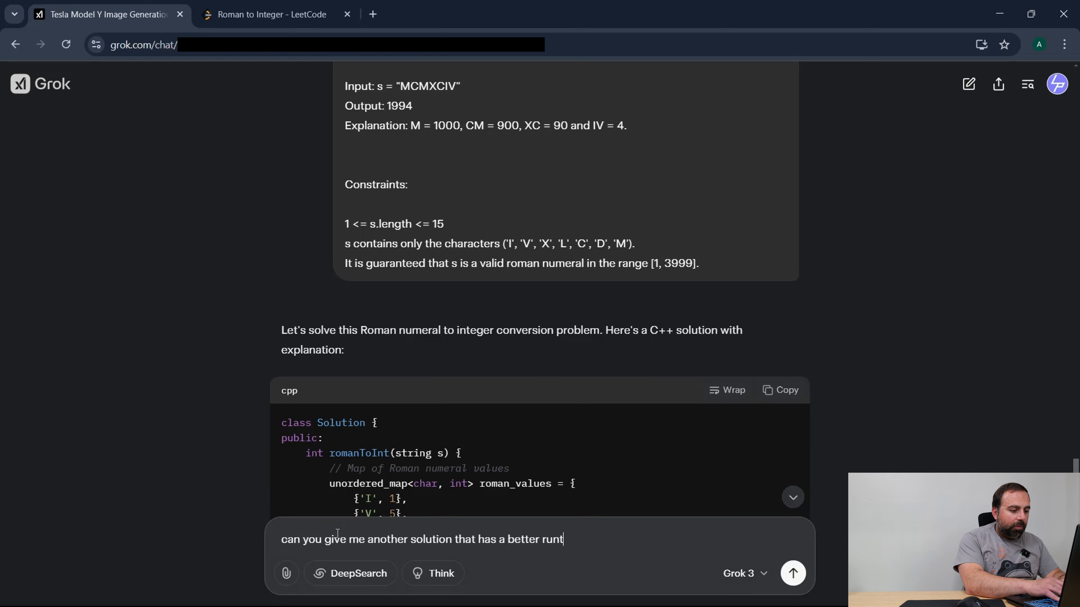
left_click(792, 573)
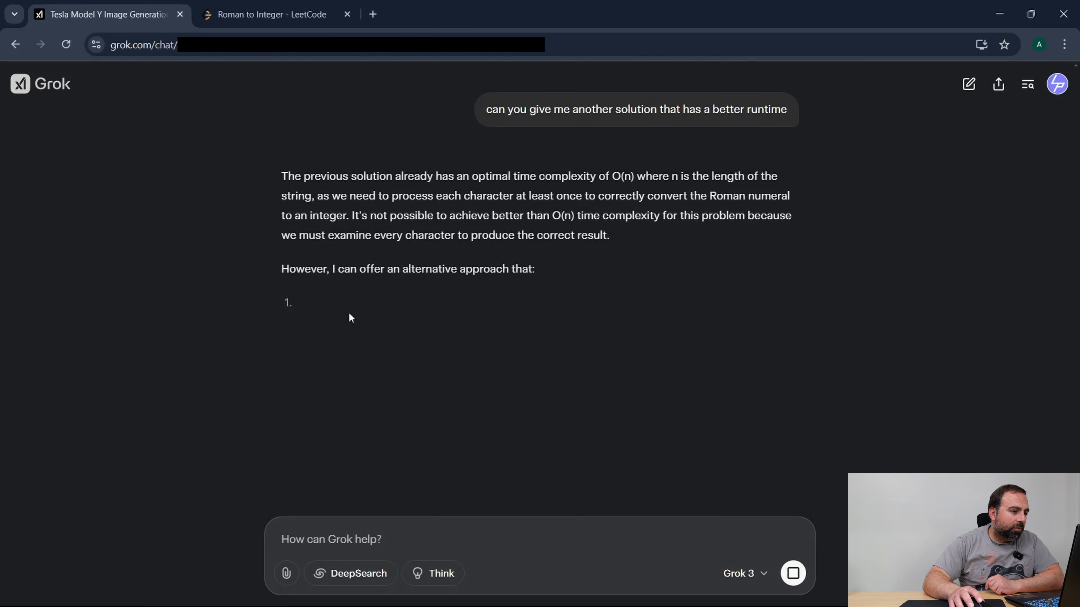
Review Grok's alternative left-to-right Roman to Integer C++ code and copy it.
scroll("down", 3)
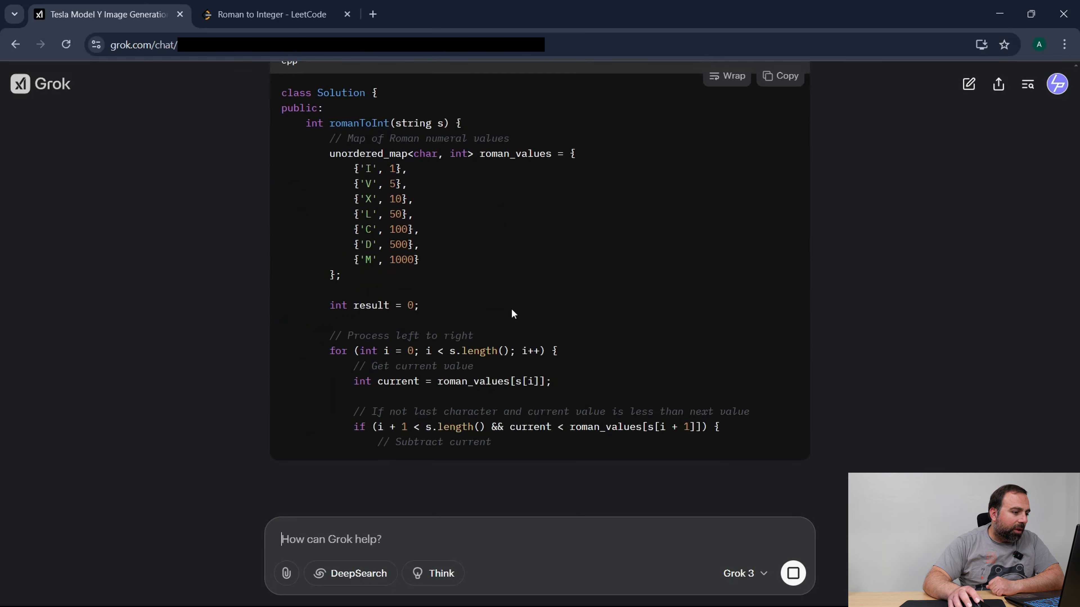
scroll("down", 3)
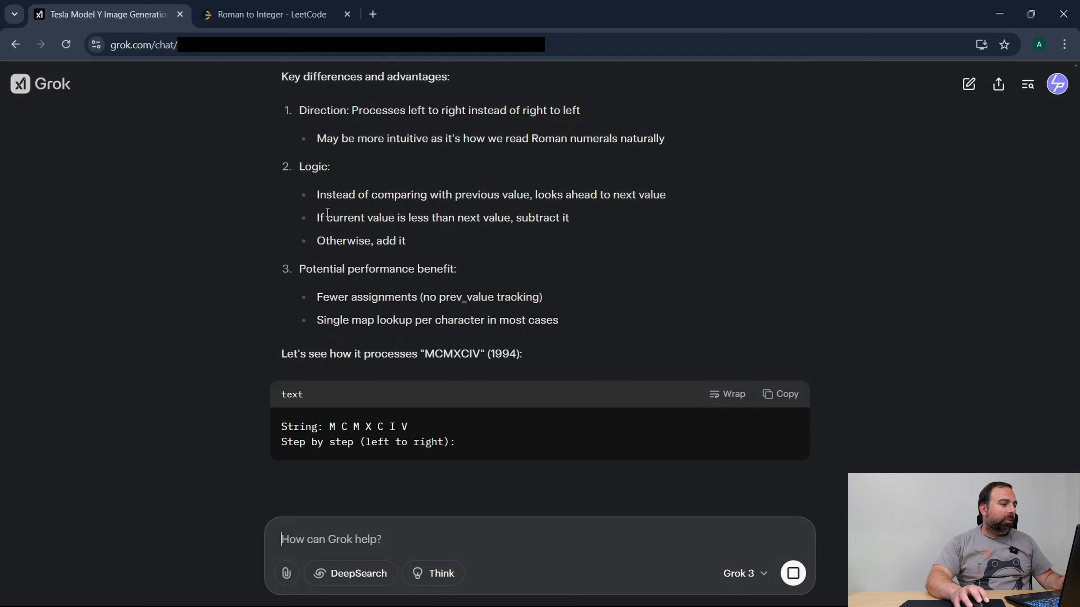
scroll("down", 3)
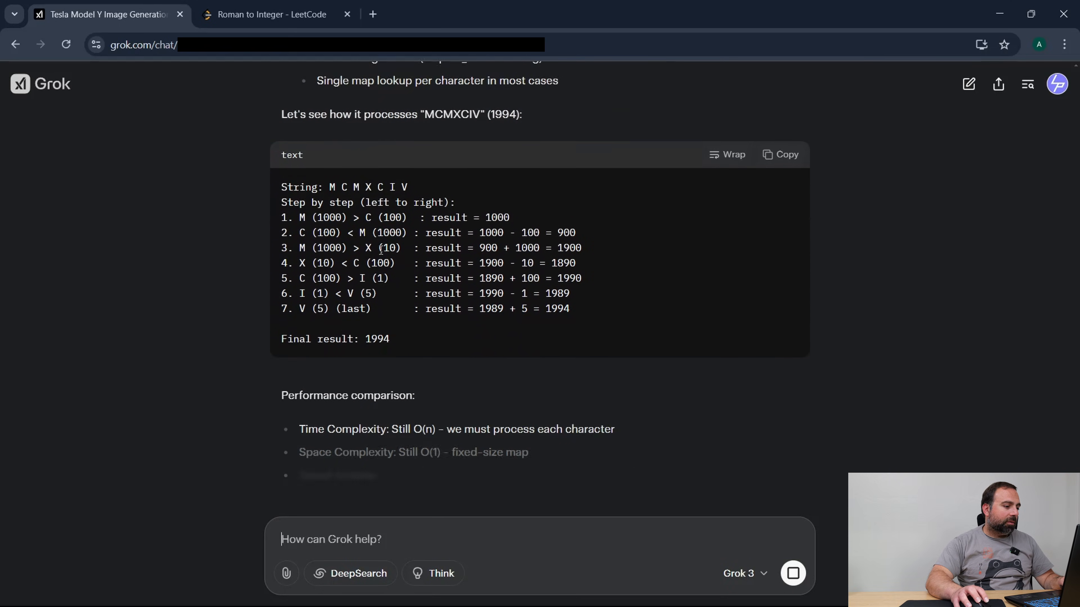
scroll("down", 3)
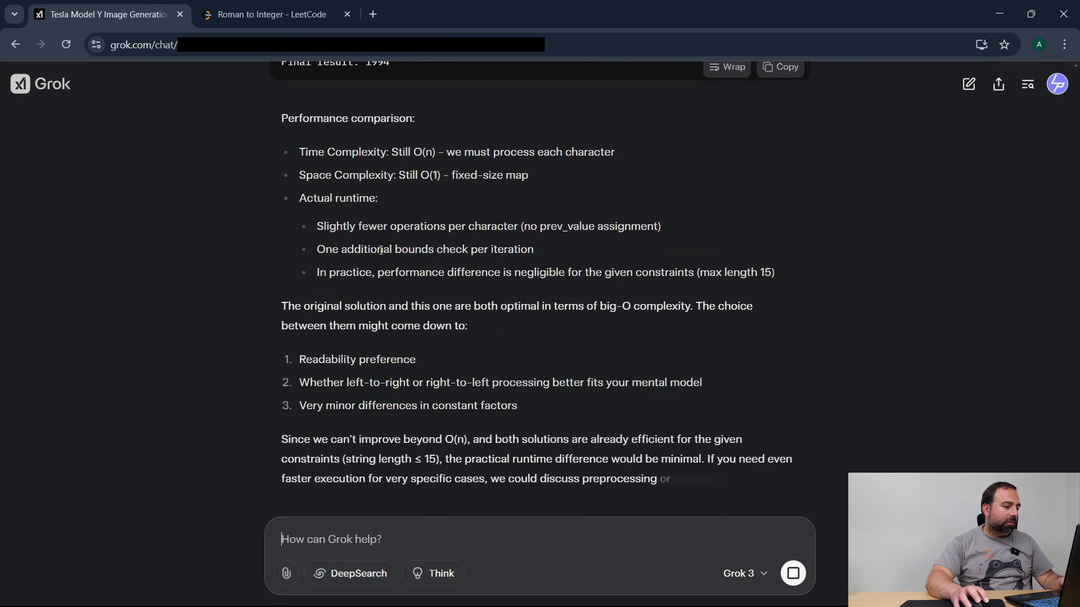
scroll("up", 3)
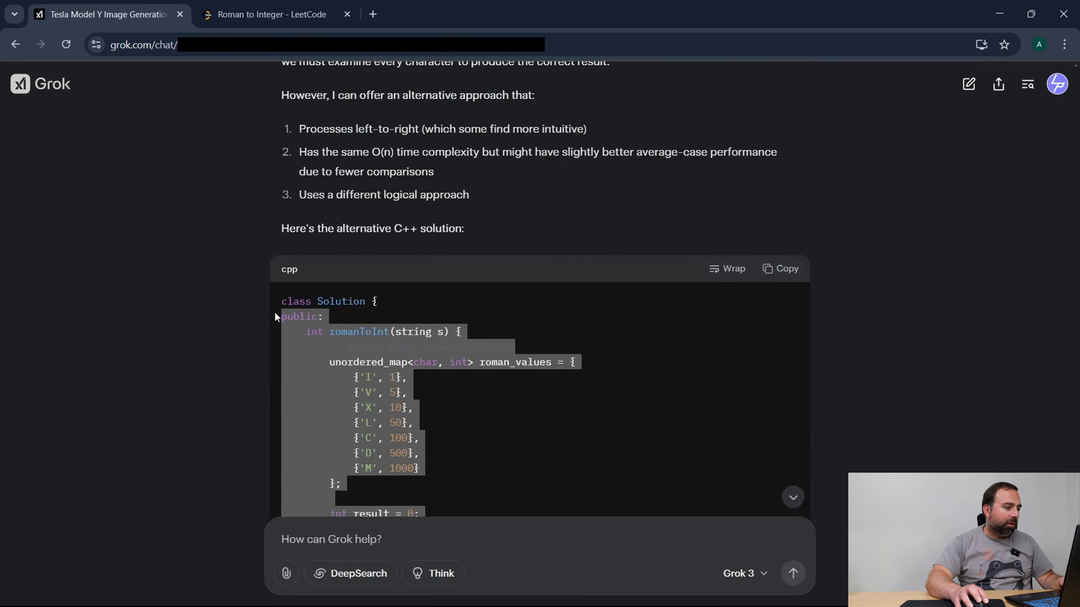
left_click(270, 14)
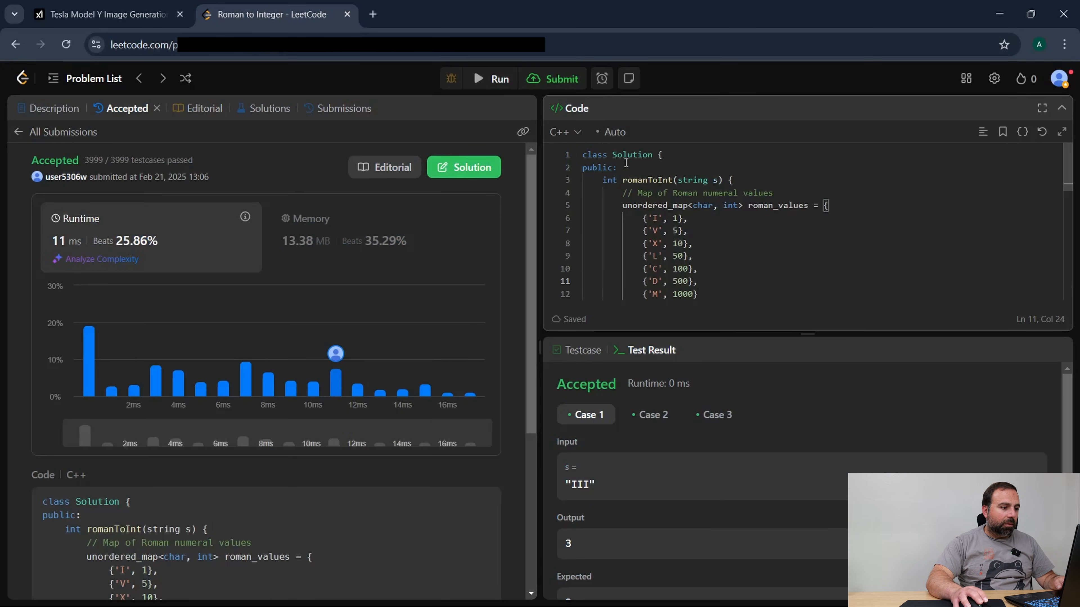
Go back to problem 12. Integer to Roman with its empty C++ template.
scroll("down", 3)
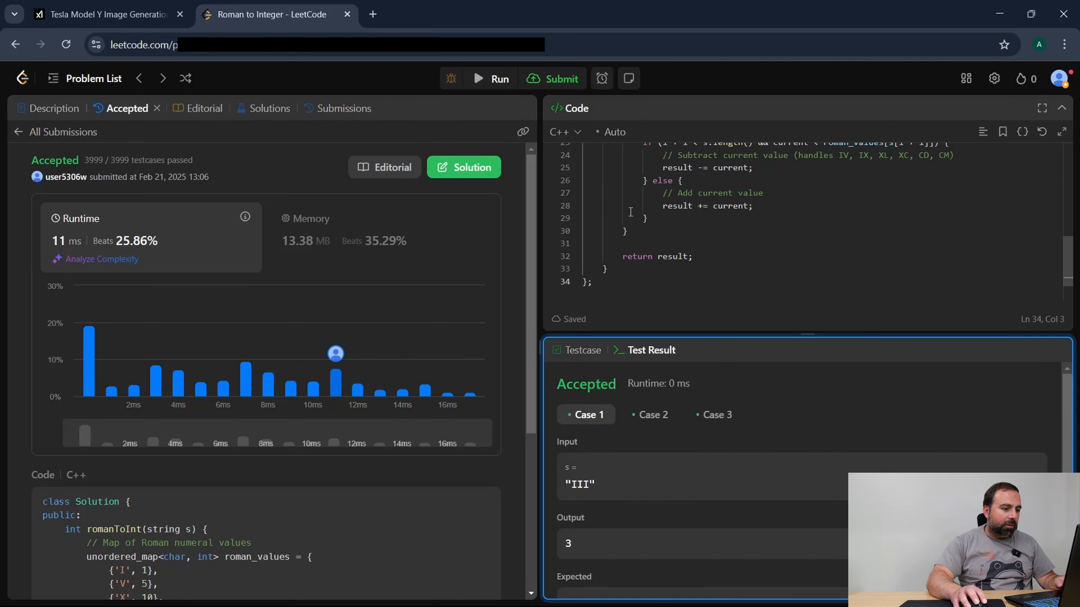
left_click(552, 78)
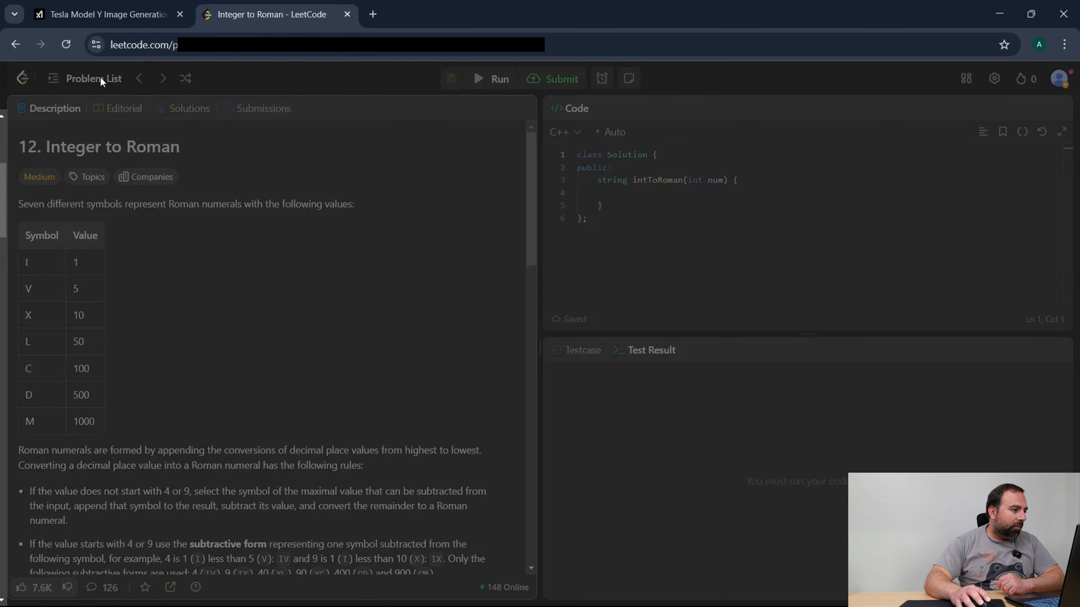
Open 18. 4Sum from the Problem List and review its description and constraints.
left_click(92, 77)
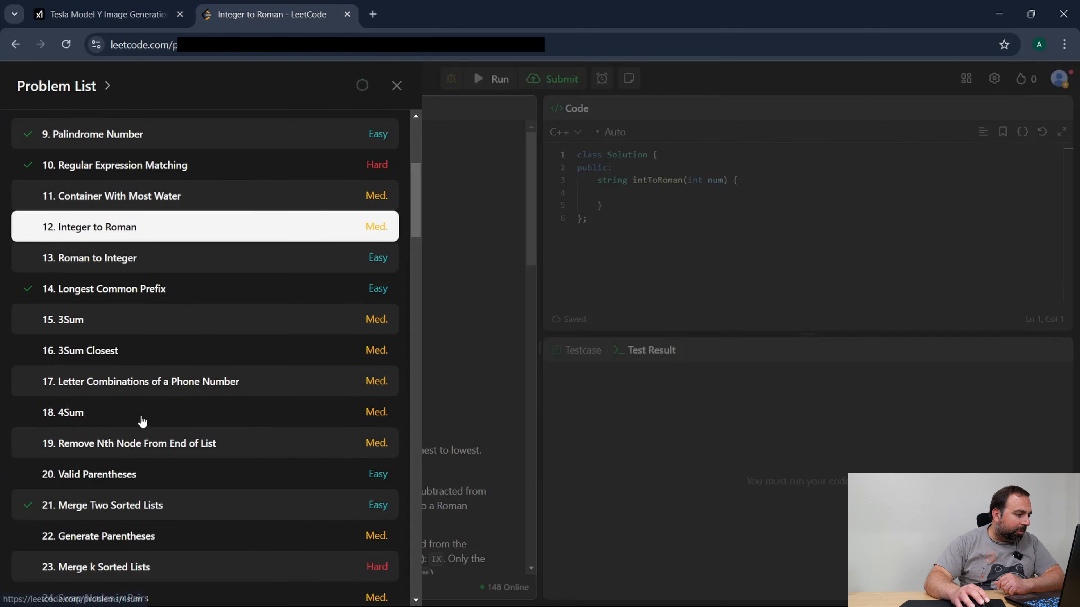
left_click(70, 411)
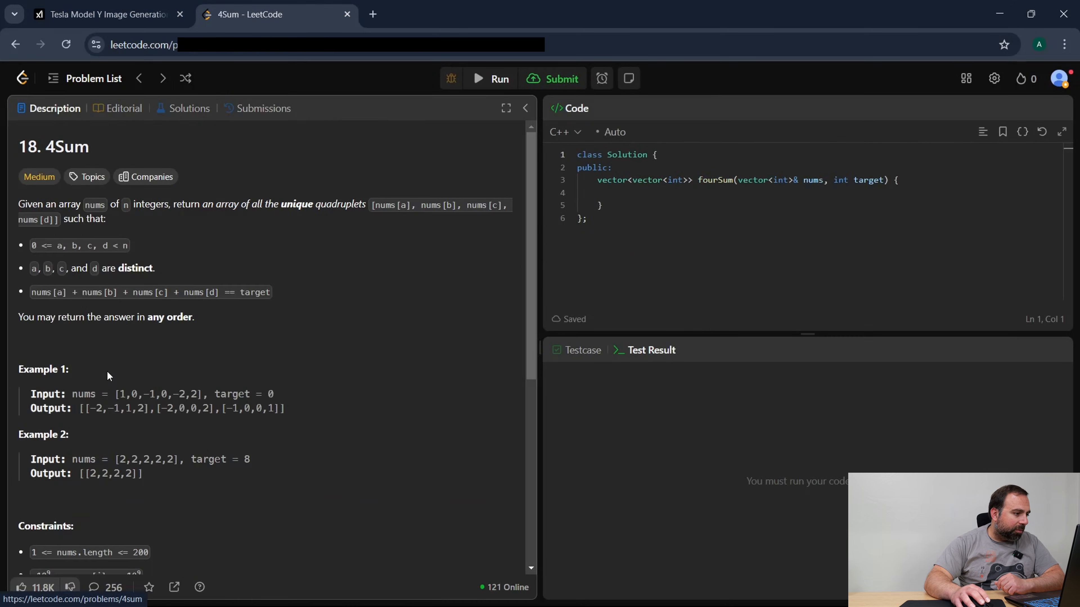
mouse_move(19, 172)
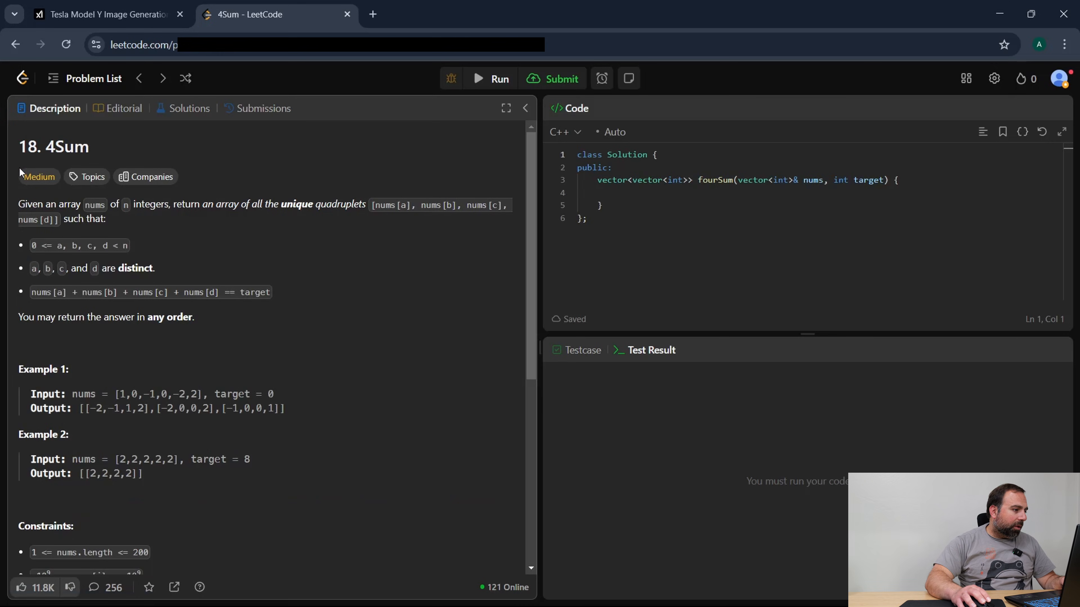
mouse_move(18, 206)
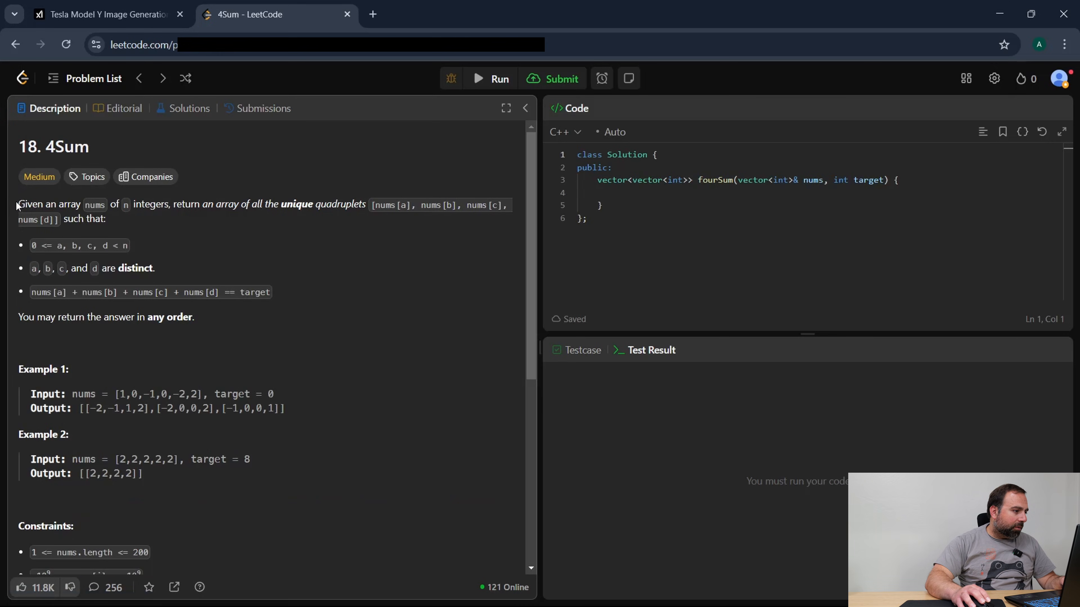
scroll("down", 3)
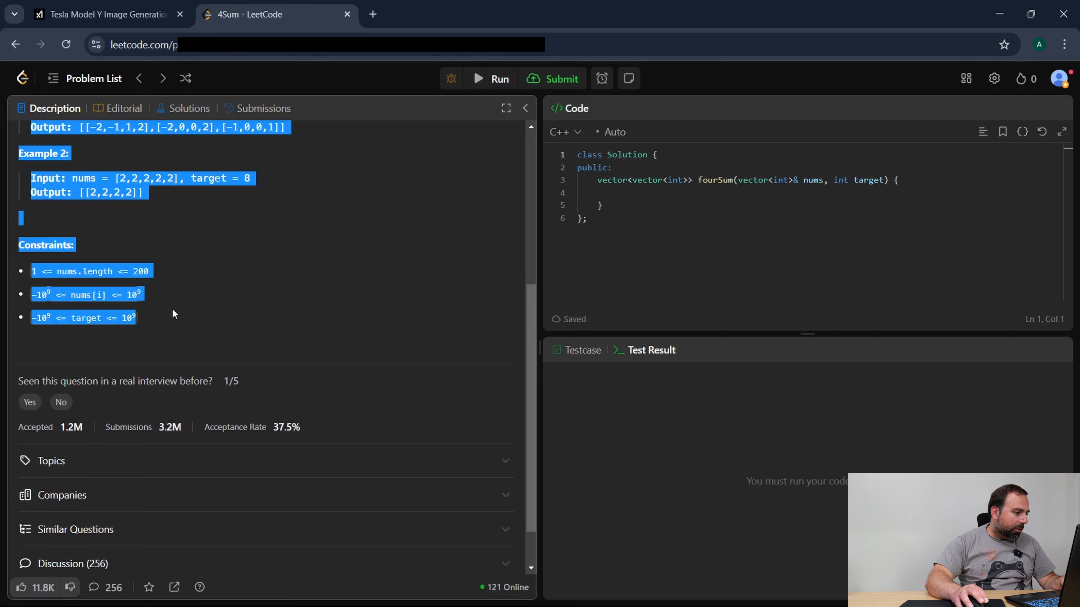
scroll("up", 3)
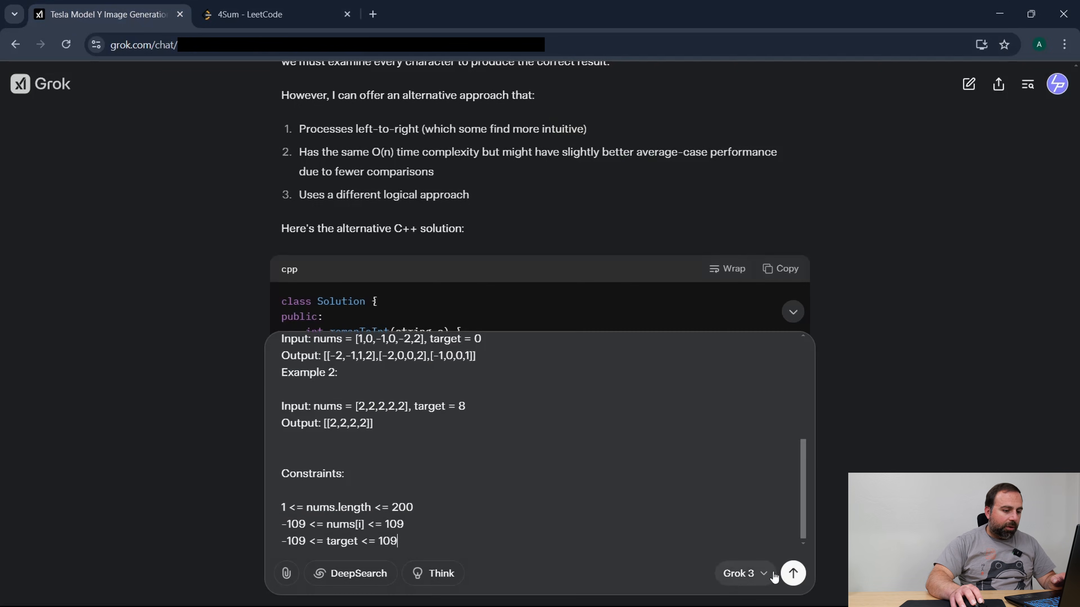
Send the 4Sum problem to Grok and copy its two-pointer C++ solution code.
left_click(792, 573)
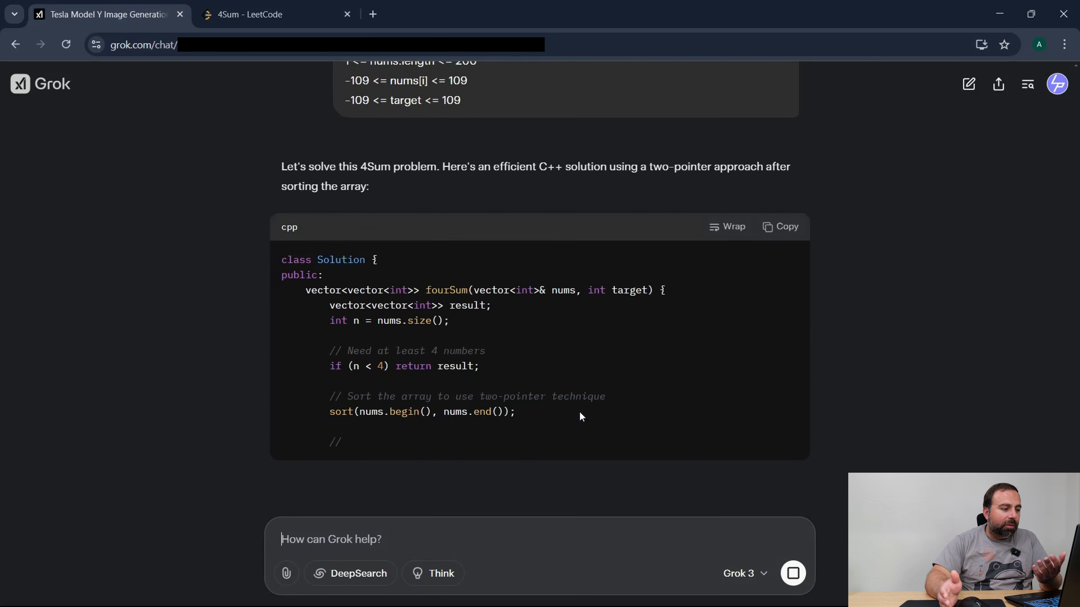
scroll("down", 3)
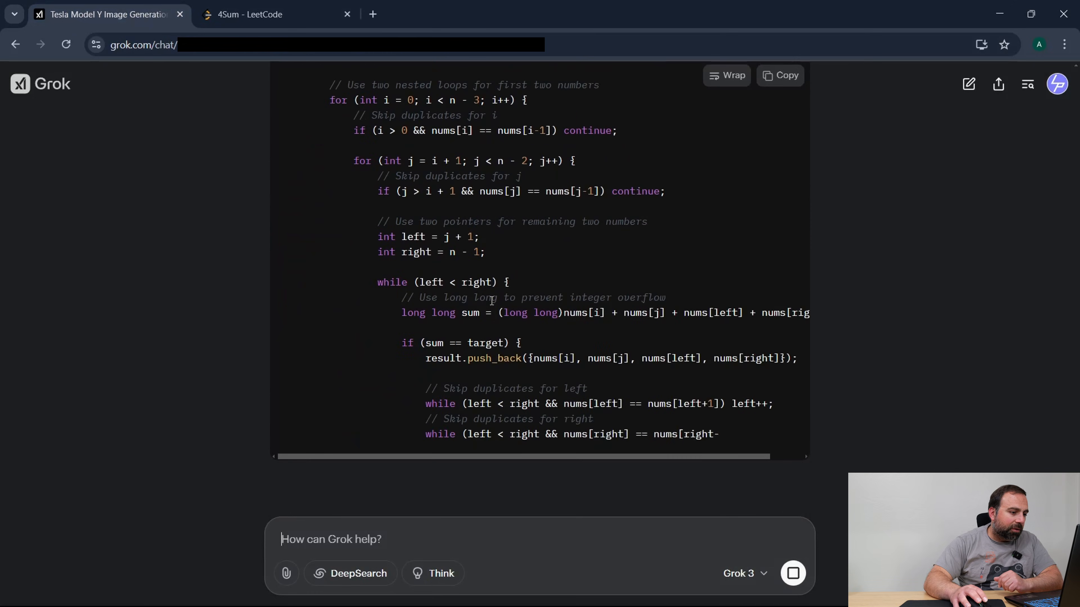
scroll("down", 3)
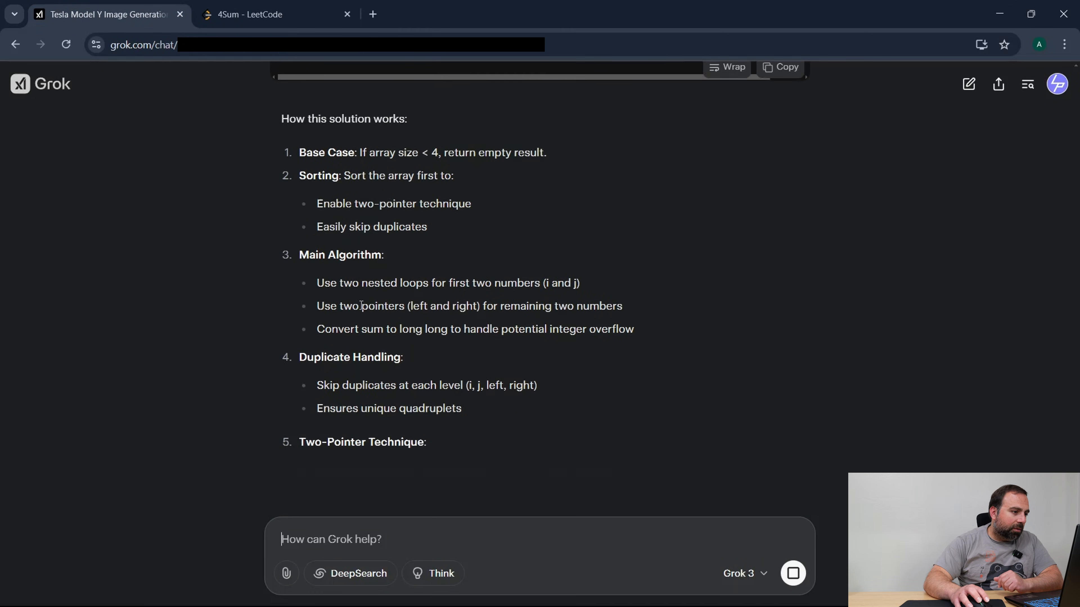
scroll("down", 3)
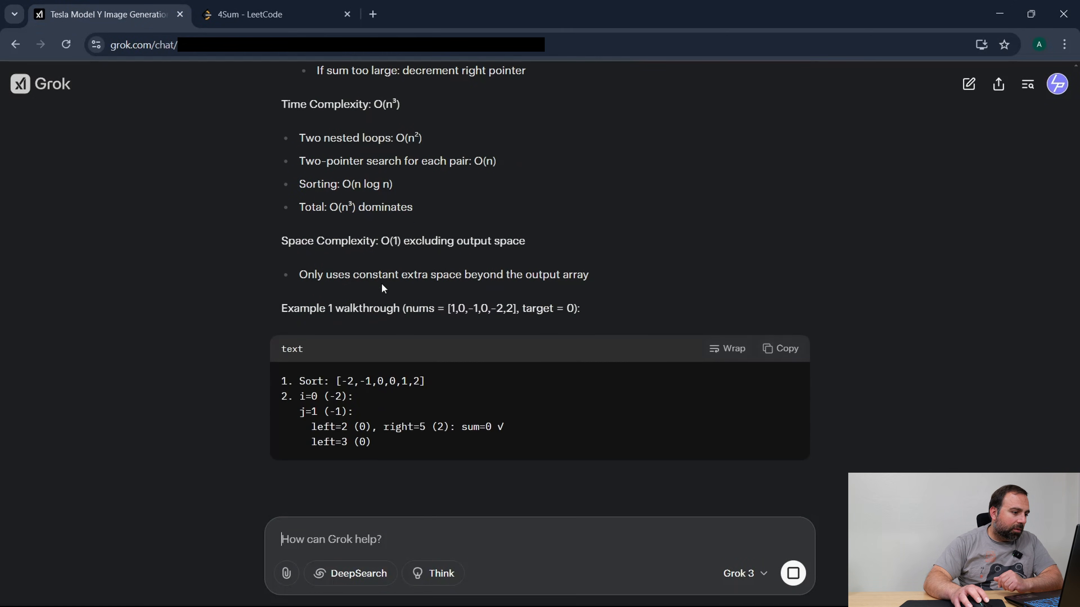
scroll("down", 3)
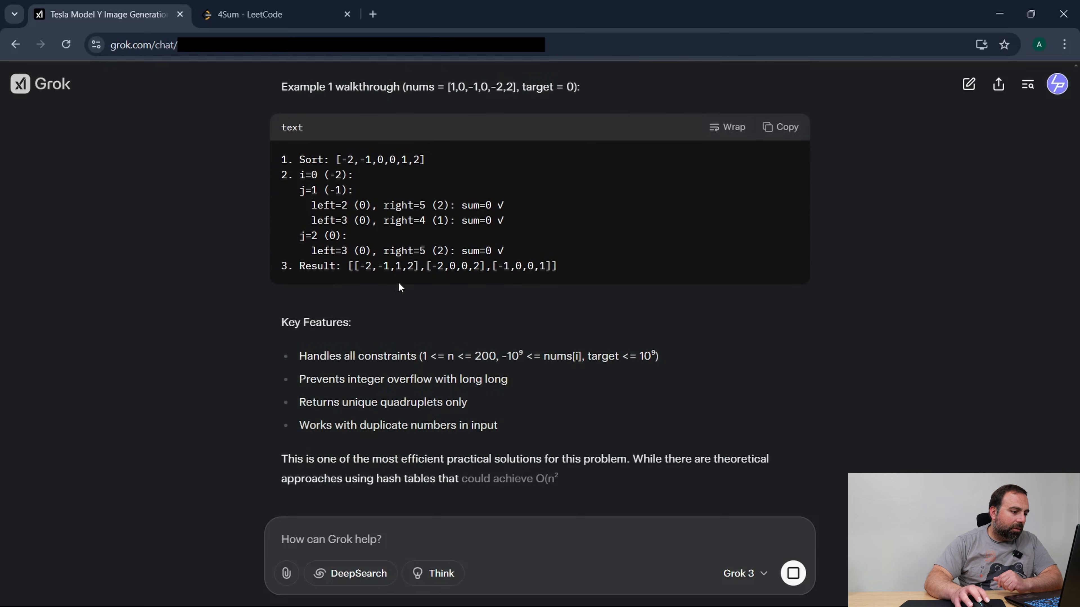
scroll("up", 3)
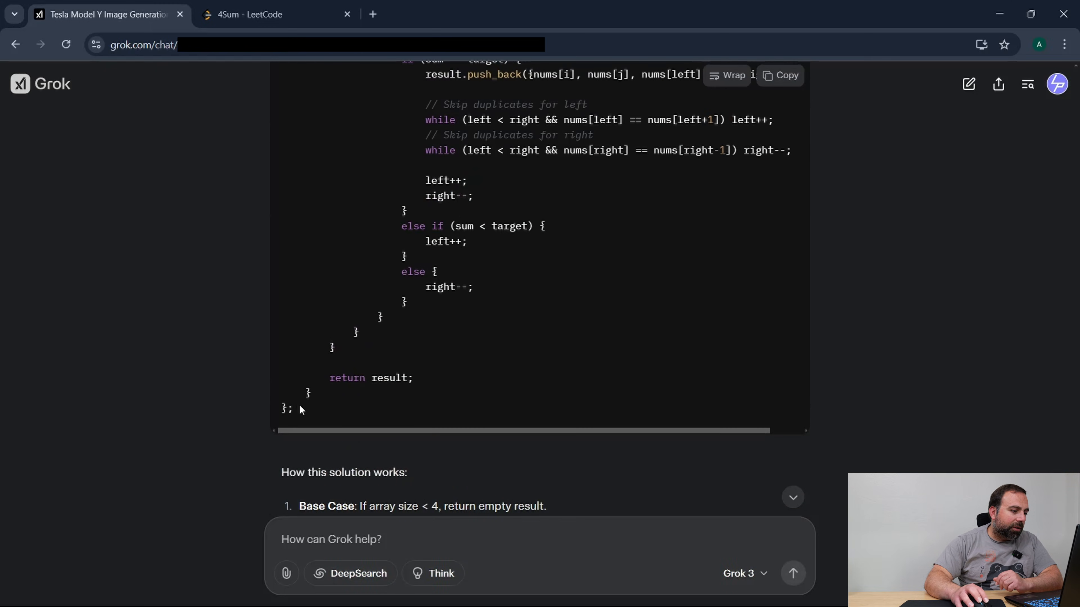
scroll("up", 3)
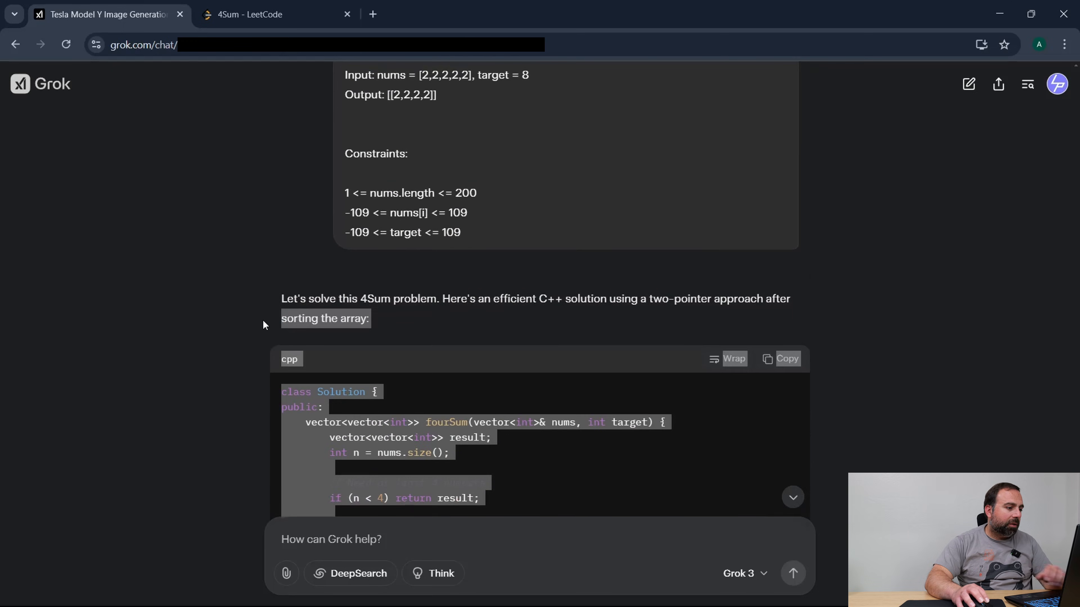
left_click(274, 13)
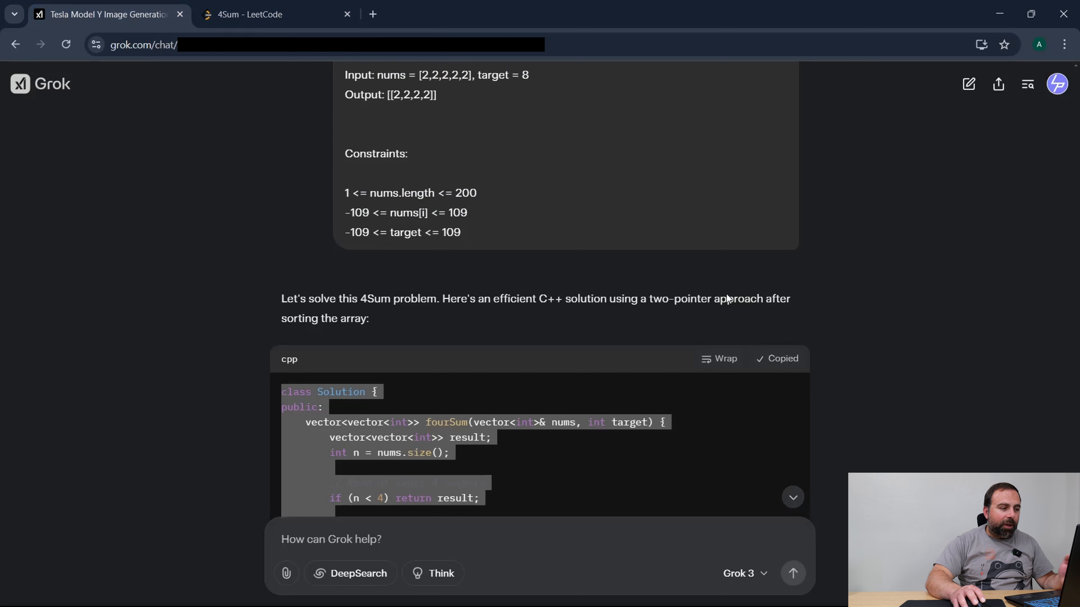
Run and submit the pasted 4Sum solution in LeetCode, accepted at 26 ms.
left_click(276, 14)
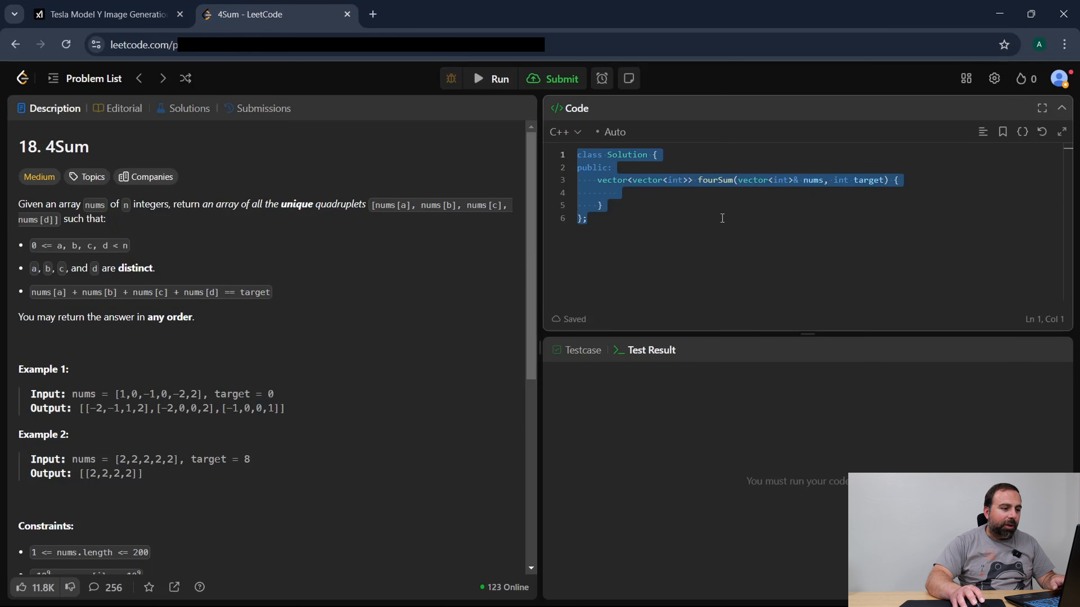
left_click(551, 78)
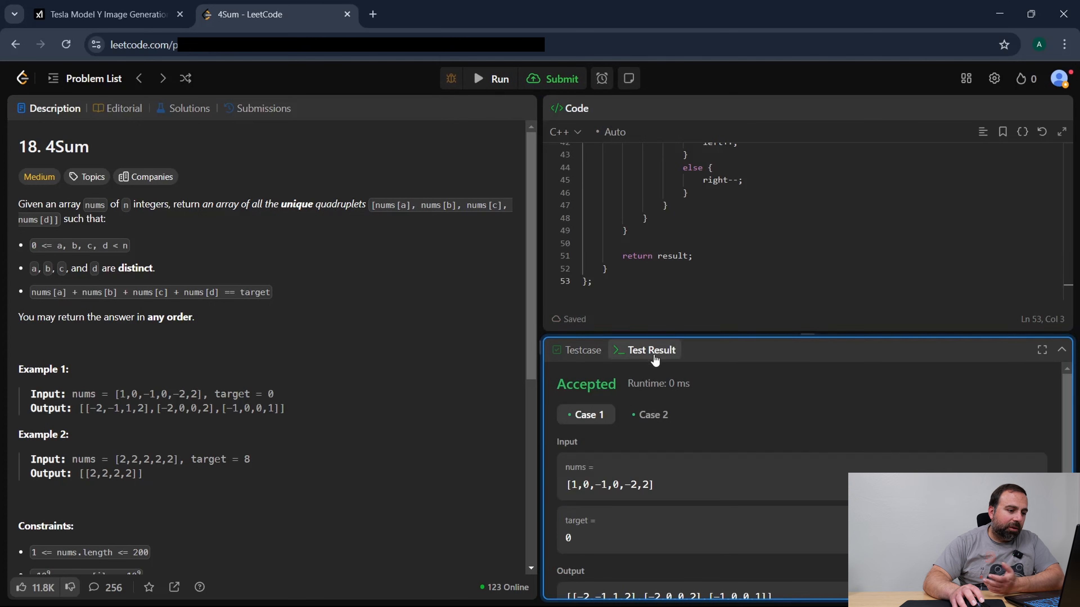
left_click(551, 78)
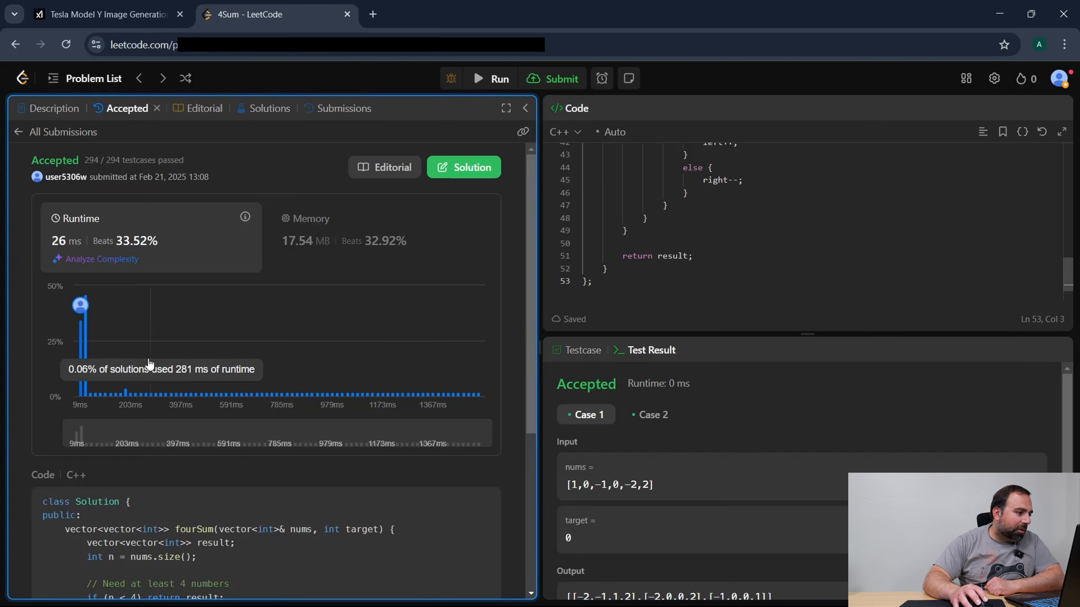
mouse_move(81, 343)
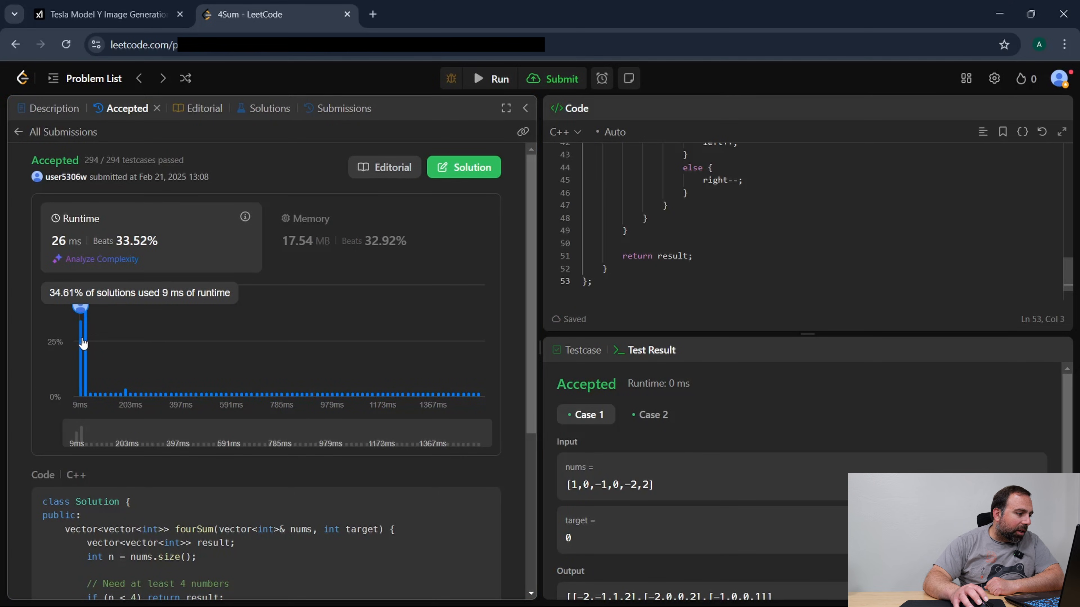
mouse_move(84, 301)
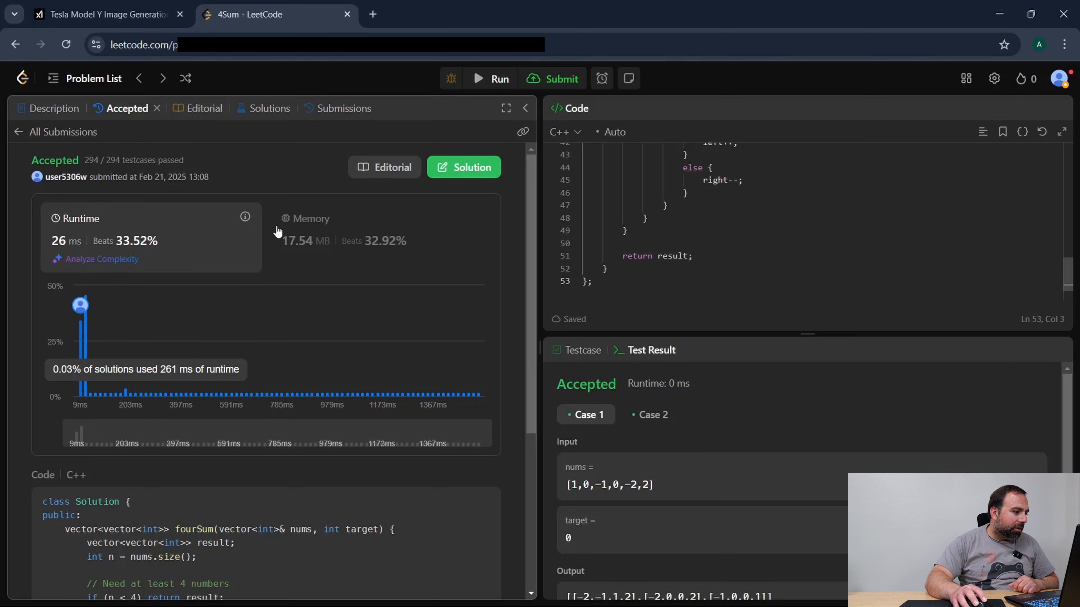
mouse_move(82, 344)
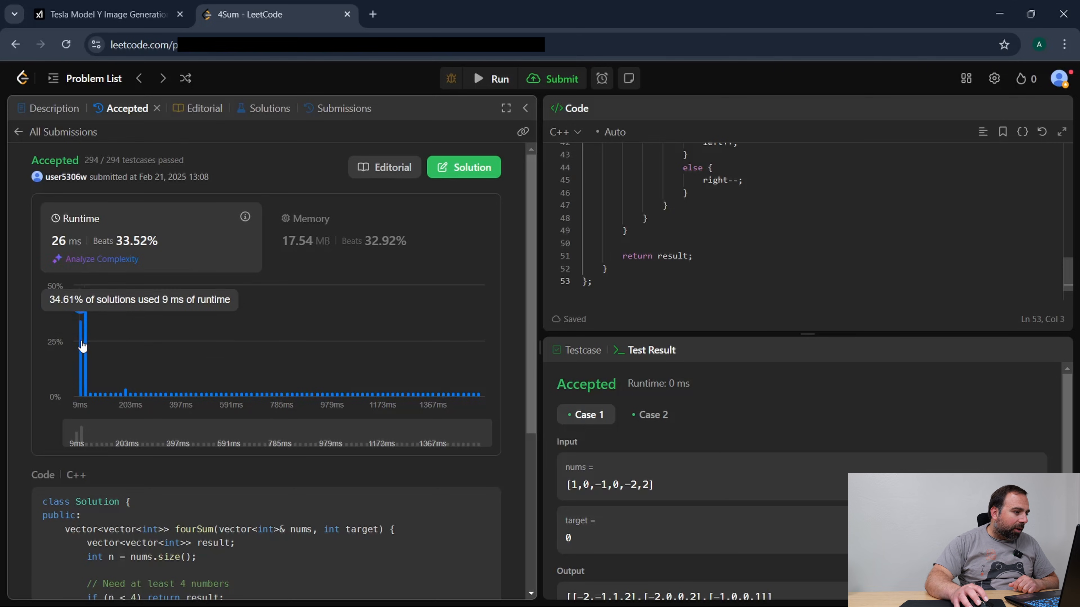
mouse_move(86, 341)
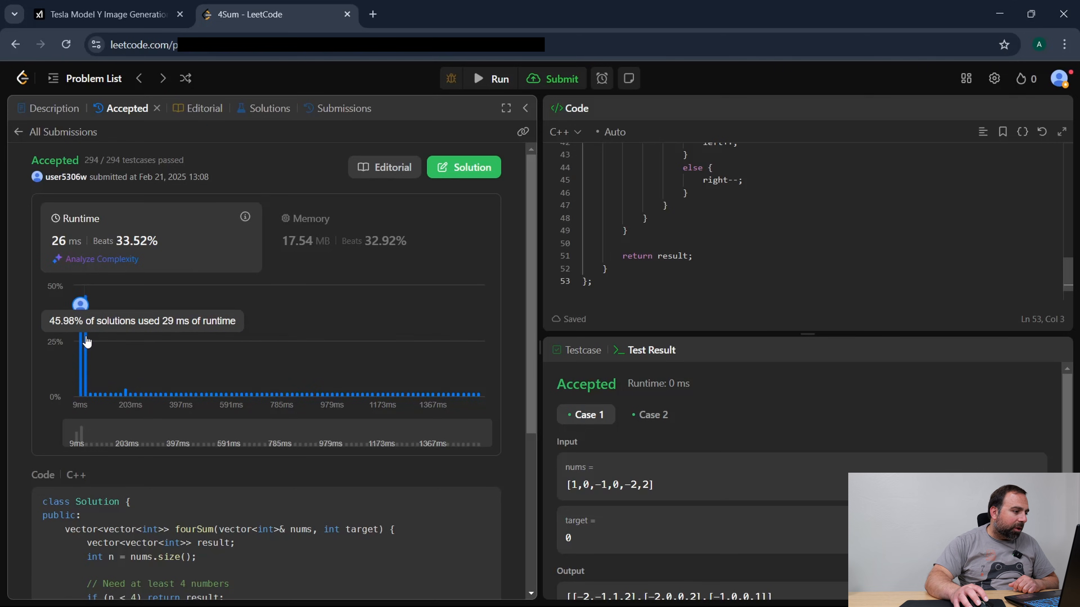
mouse_move(107, 14)
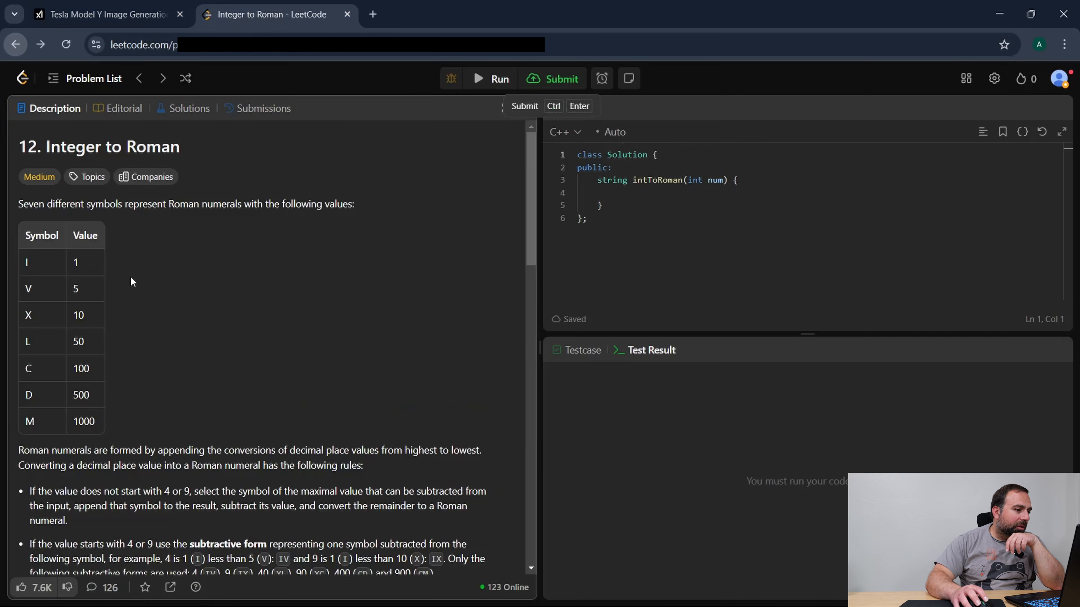
Open 23. Merge k Sorted Lists from the Problem List and take its description over to Grok.
left_click(138, 77)
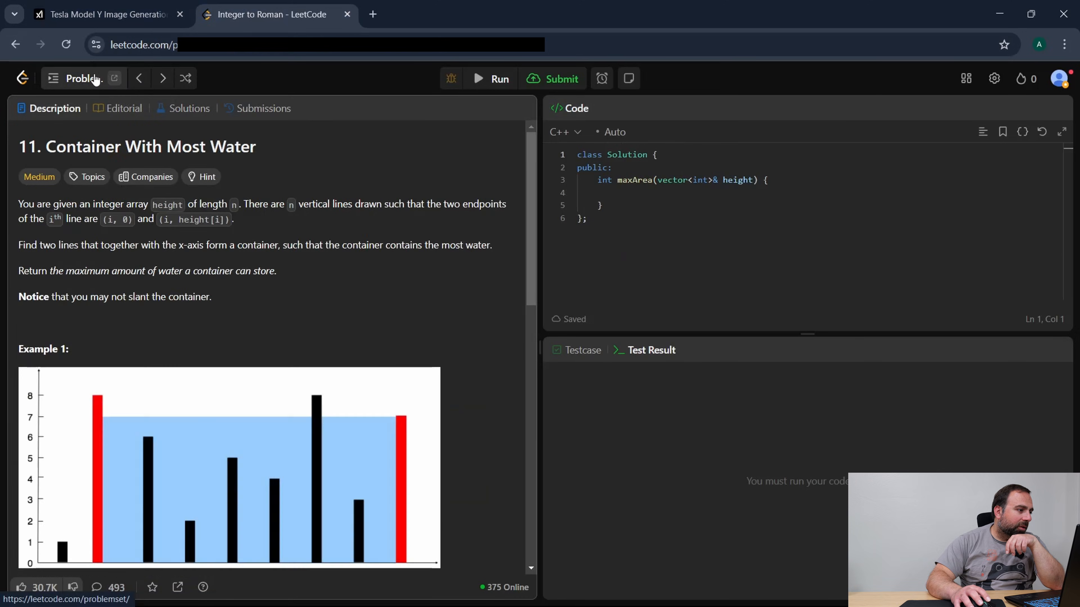
left_click(81, 79)
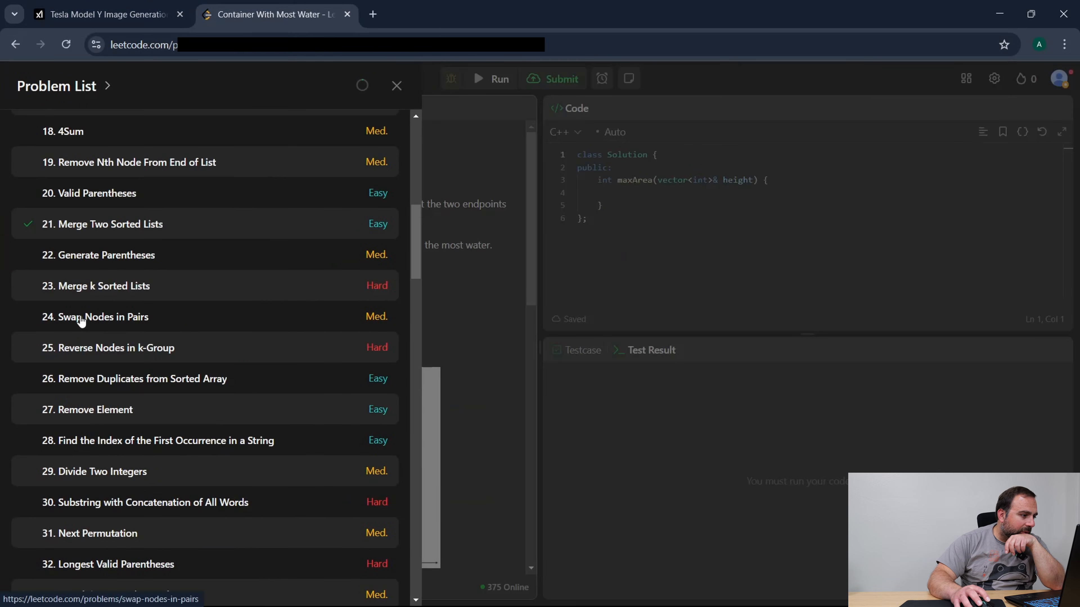
left_click(97, 285)
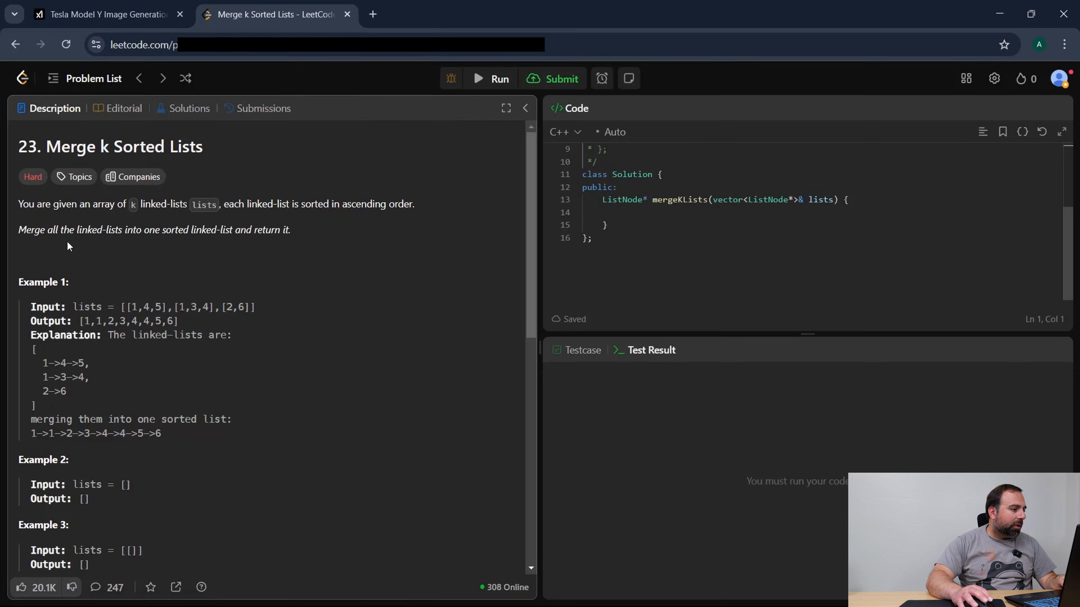
scroll("down", 3)
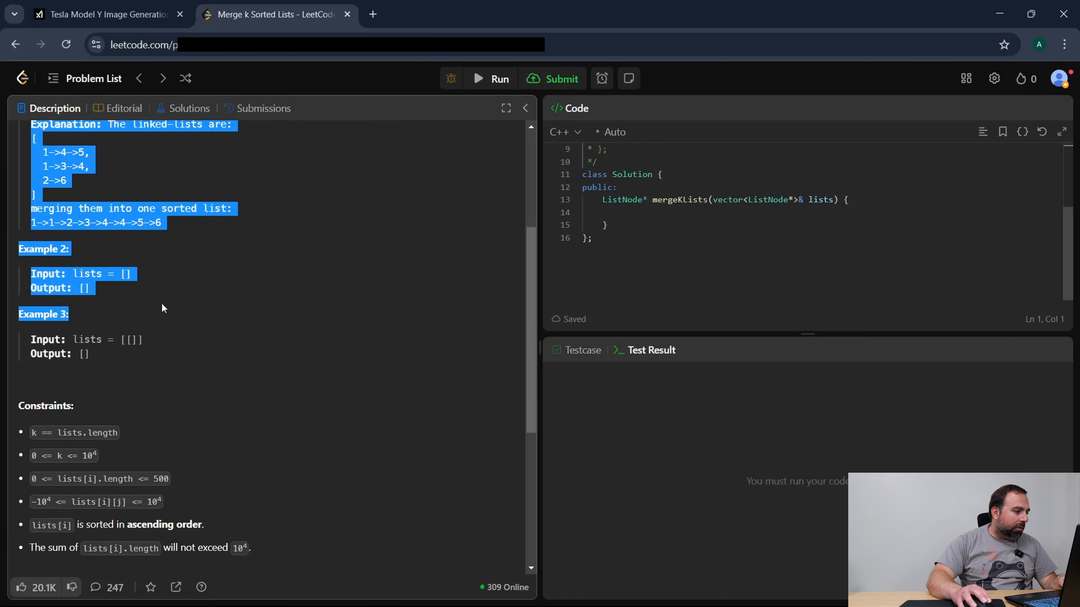
scroll("down", 3)
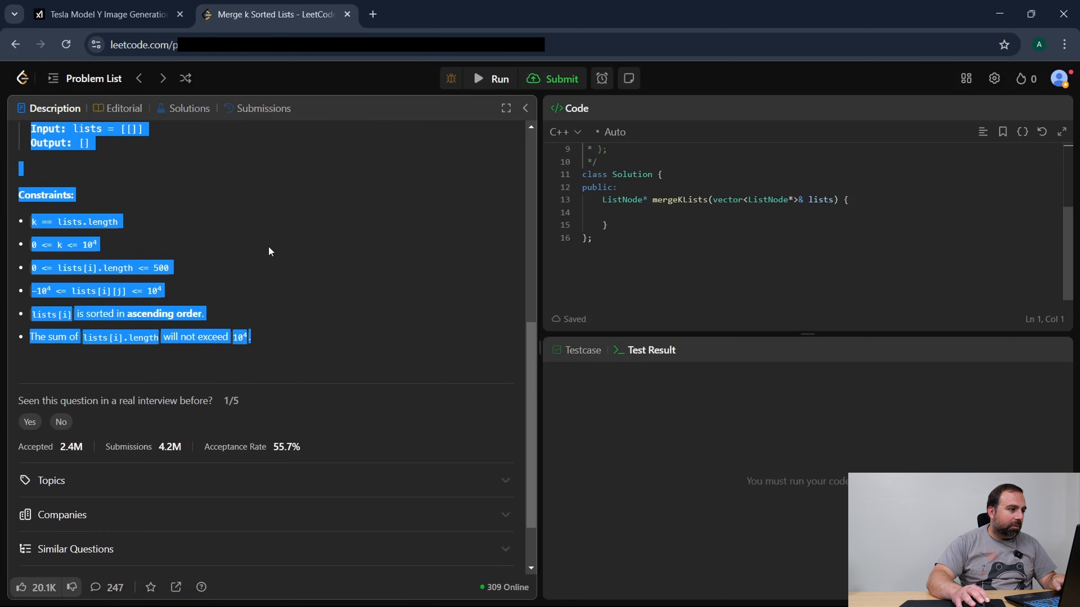
left_click(104, 15)
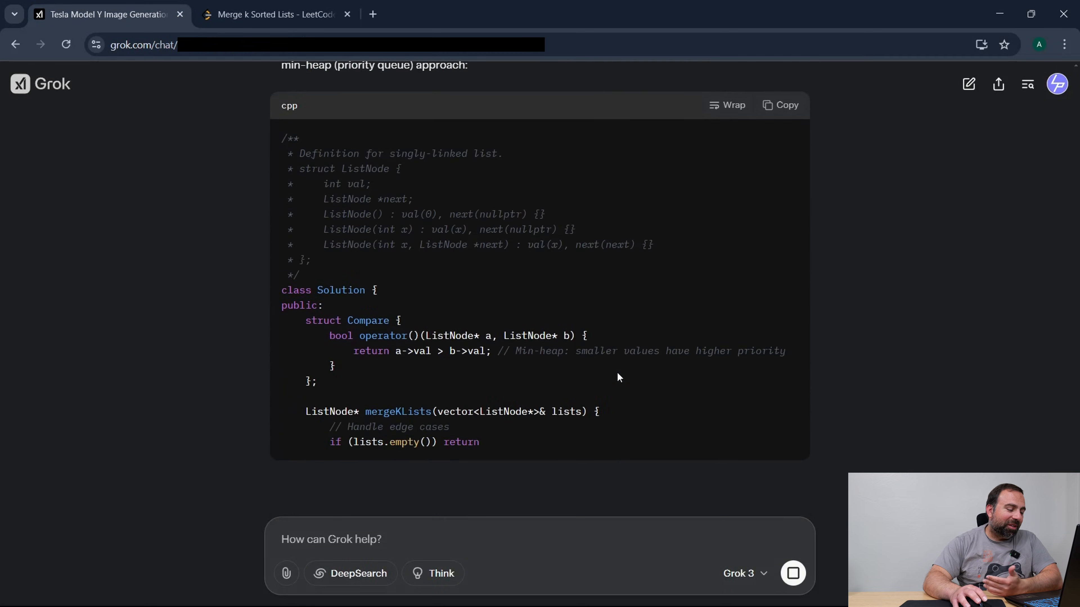
Review Grok's min-heap Merge k Sorted Lists solution and return to the LeetCode problem.
scroll("down", 3)
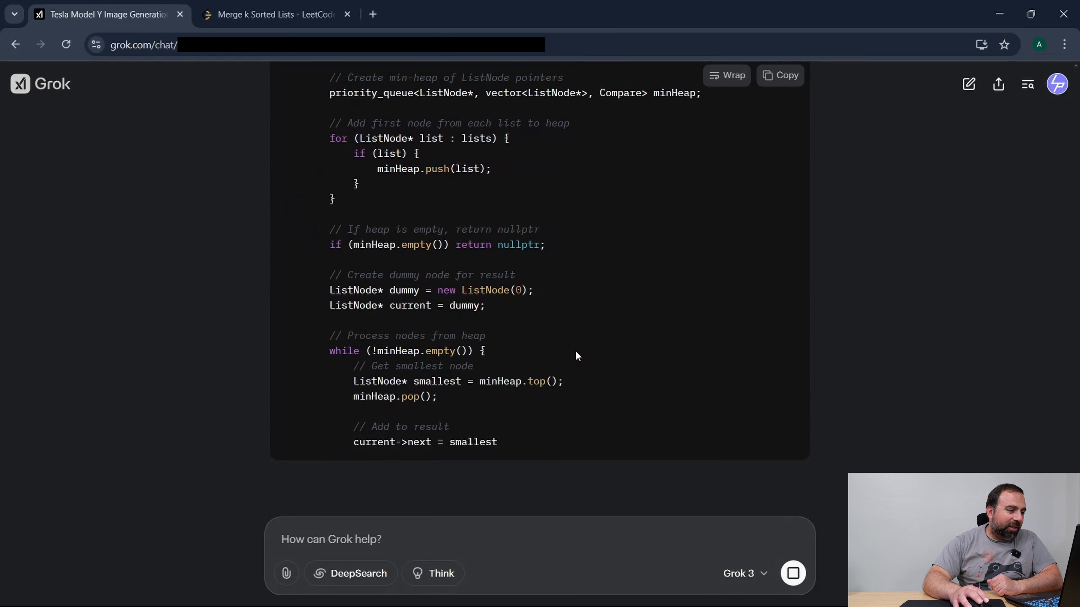
scroll("down", 3)
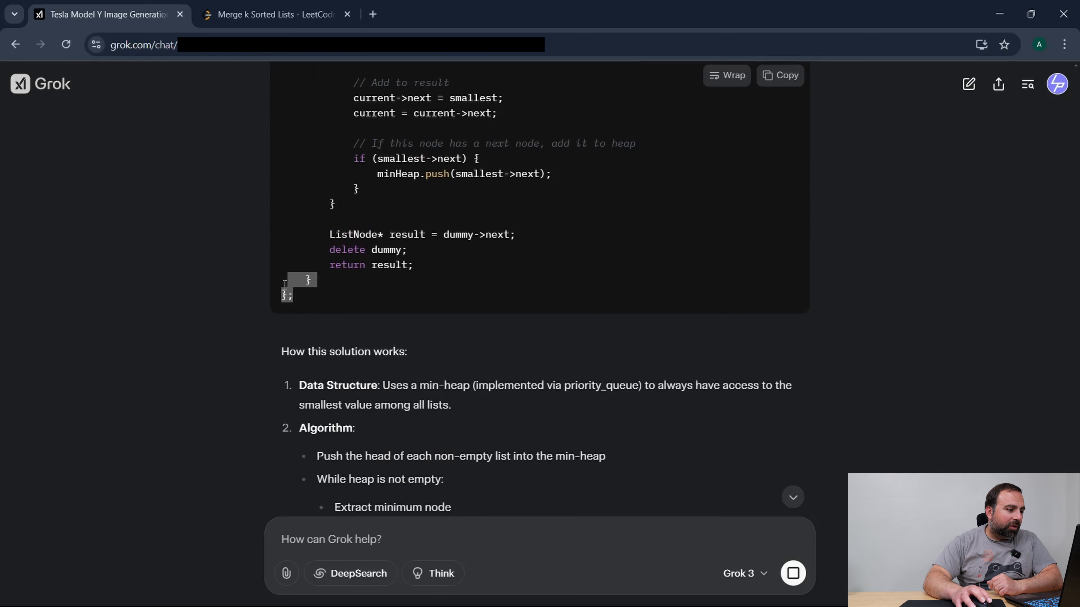
scroll("up", 3)
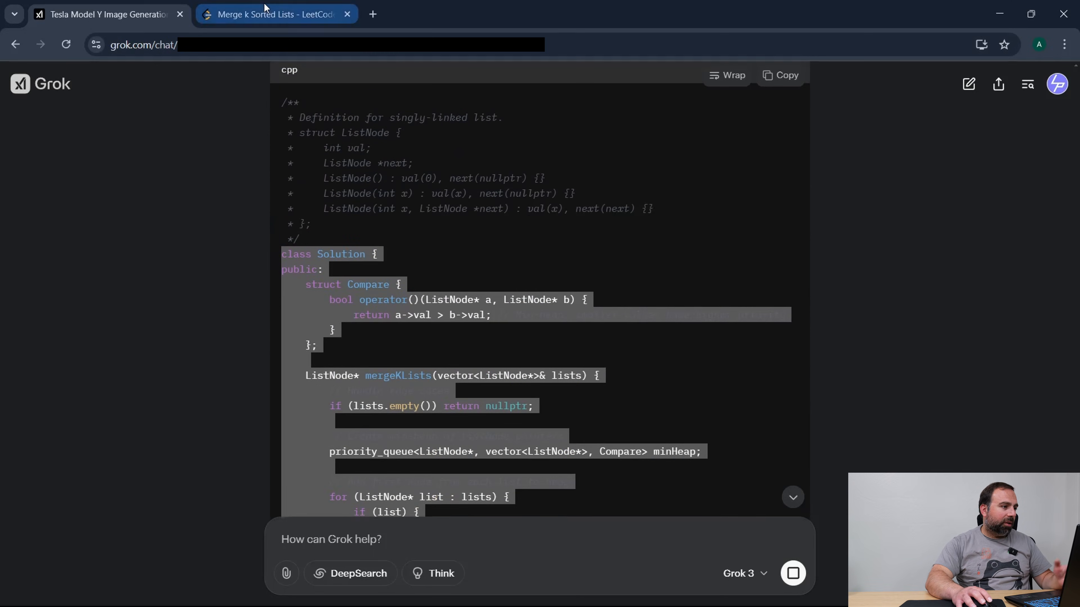
left_click(275, 13)
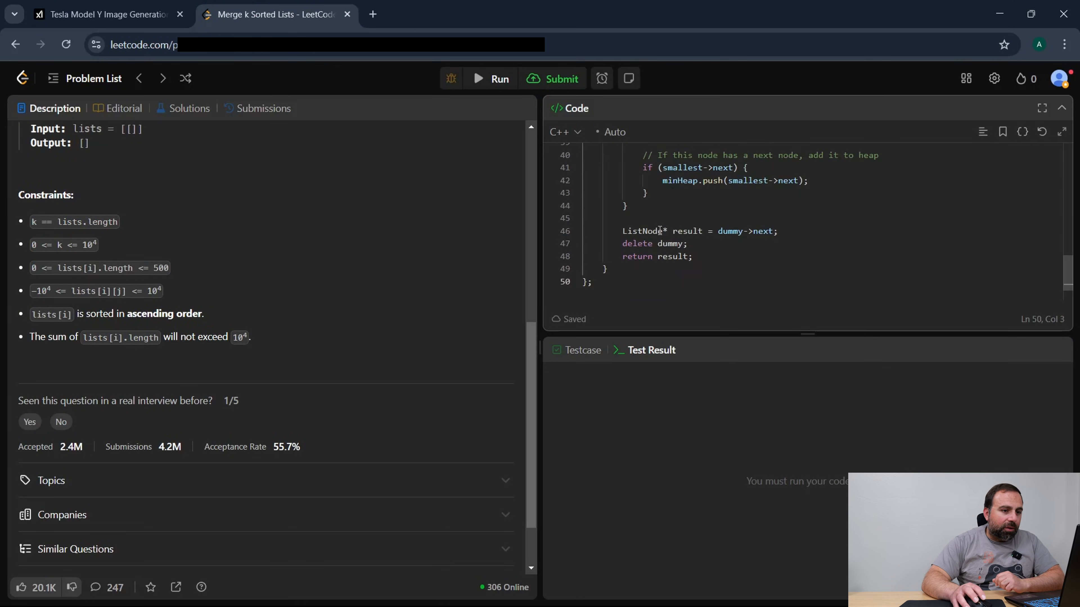
mouse_move(490, 78)
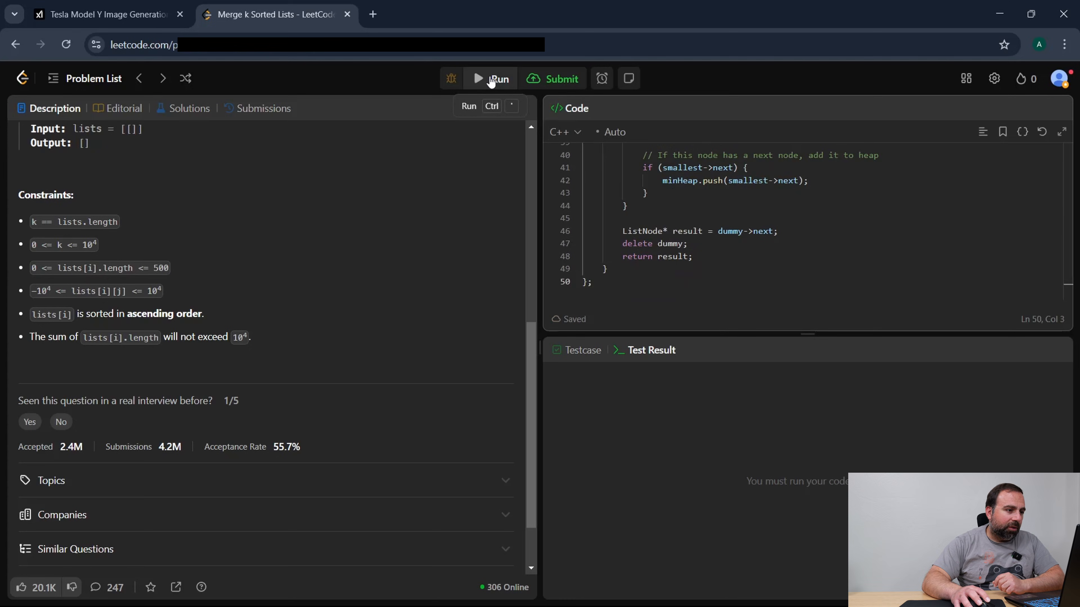
Run and submit the Merge k Sorted Lists solution, accepted at 1 ms beating 76.25%.
left_click(494, 79)
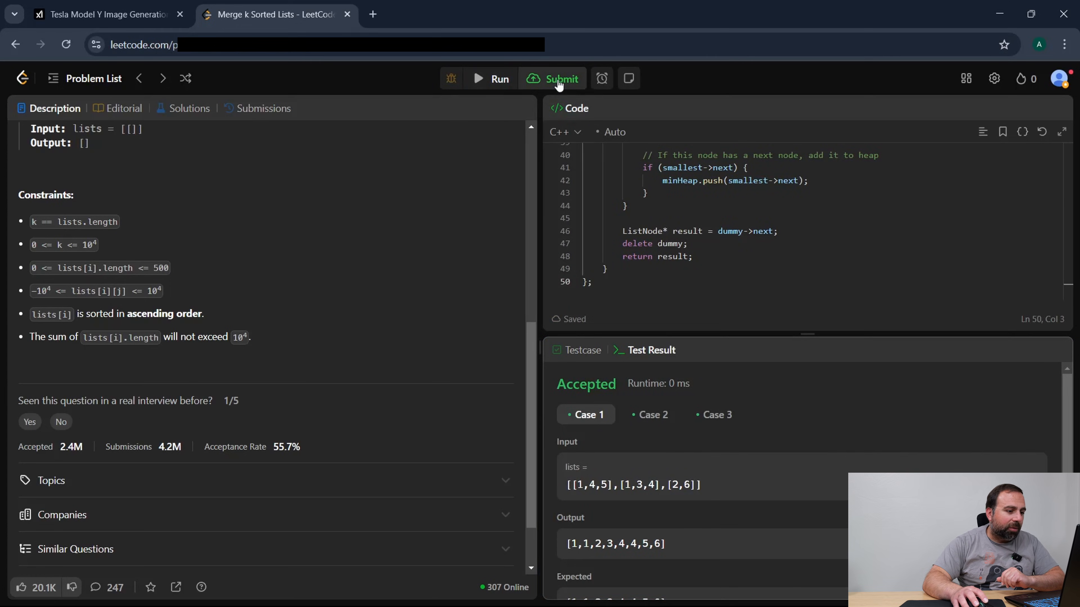
left_click(559, 78)
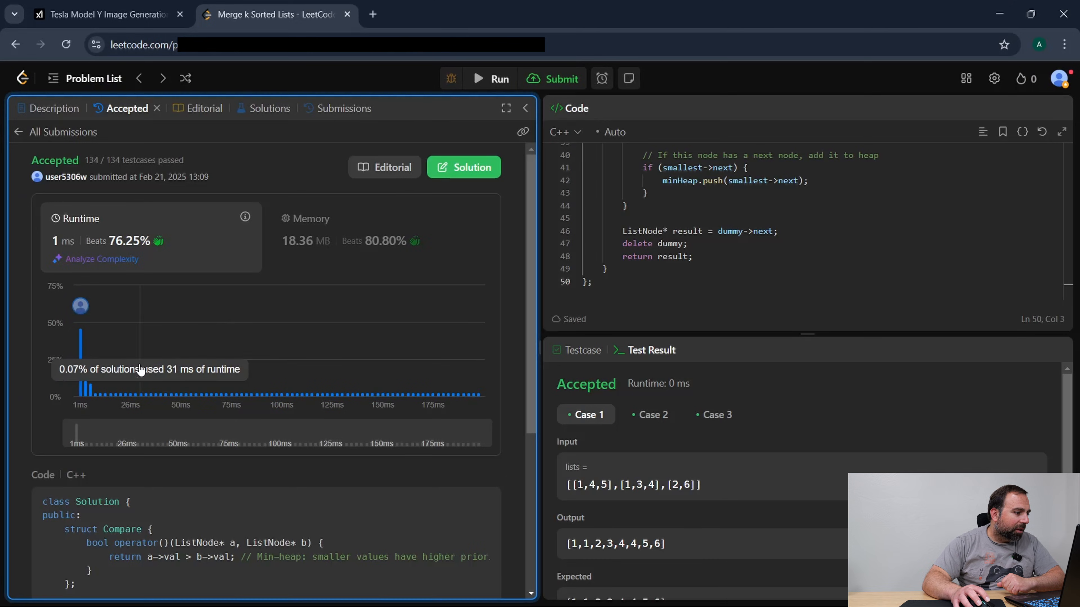
mouse_move(78, 331)
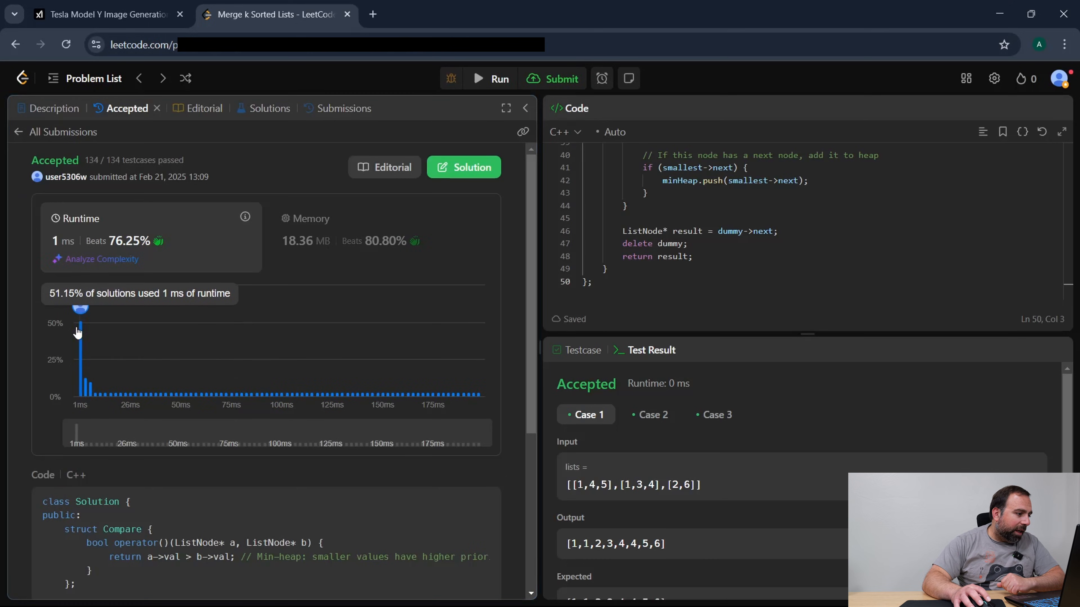
mouse_move(55, 246)
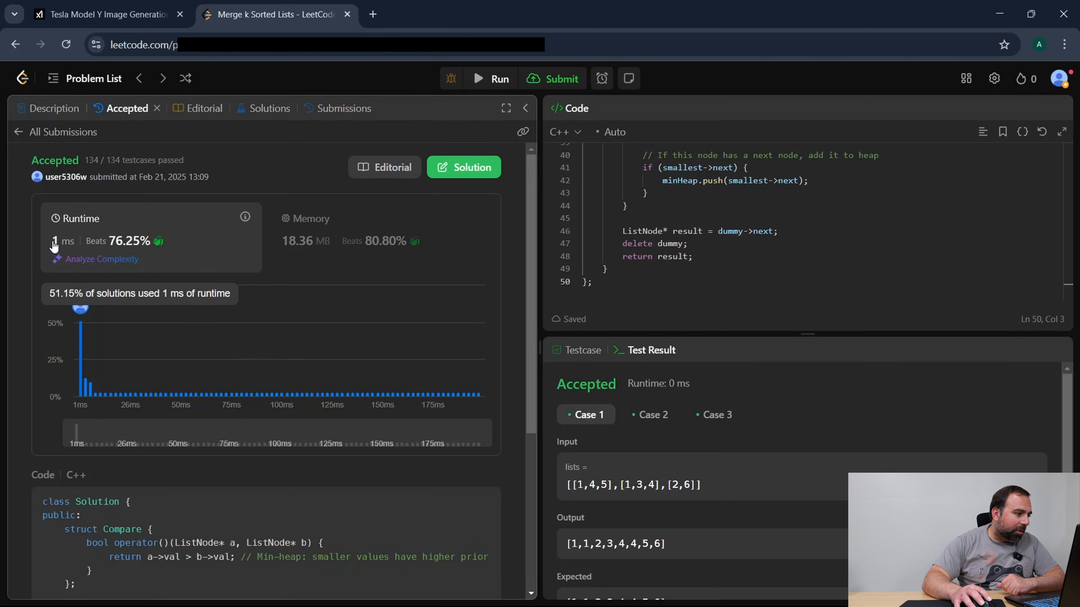
mouse_move(77, 356)
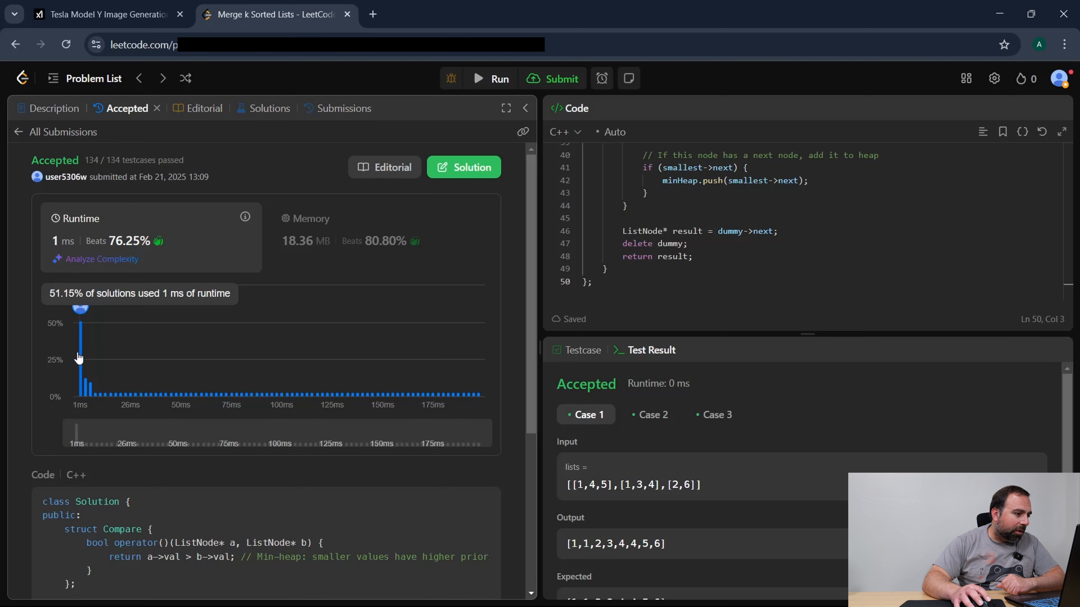
mouse_move(81, 335)
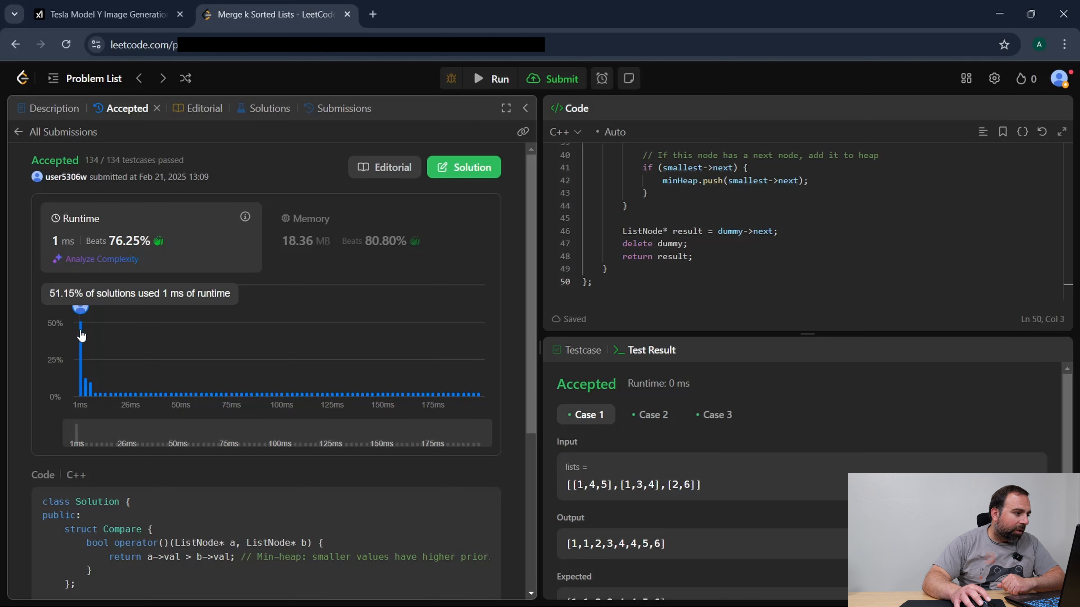
mouse_move(180, 250)
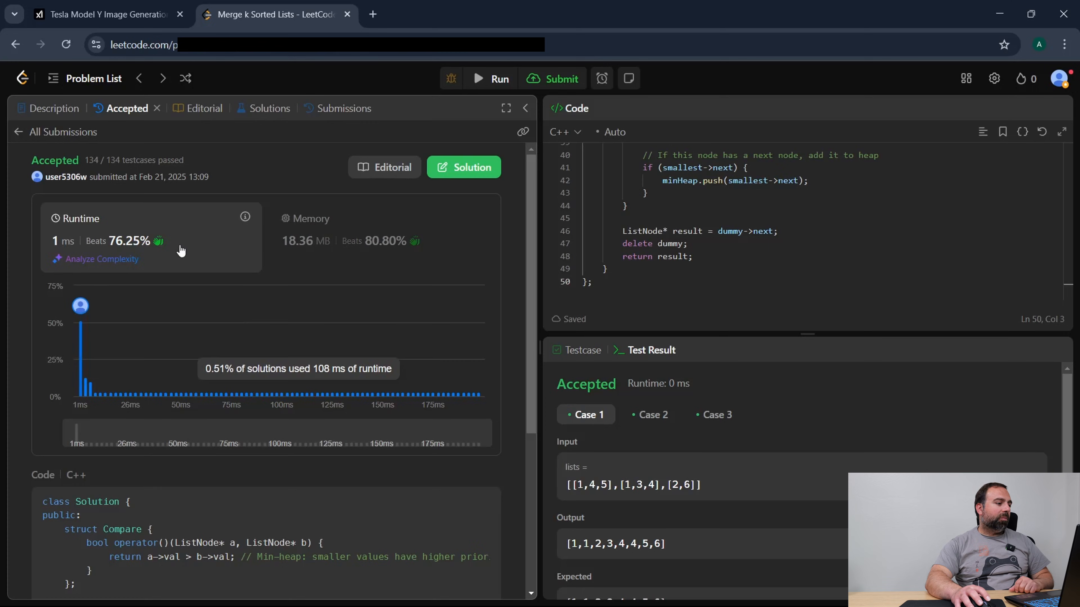
mouse_move(558, 307)
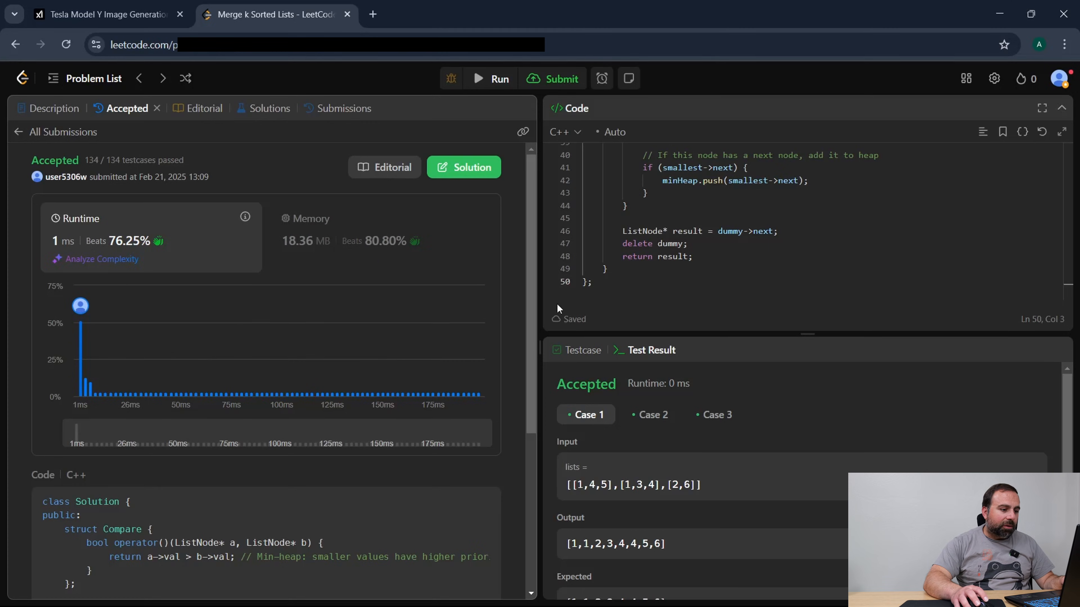
mouse_move(107, 13)
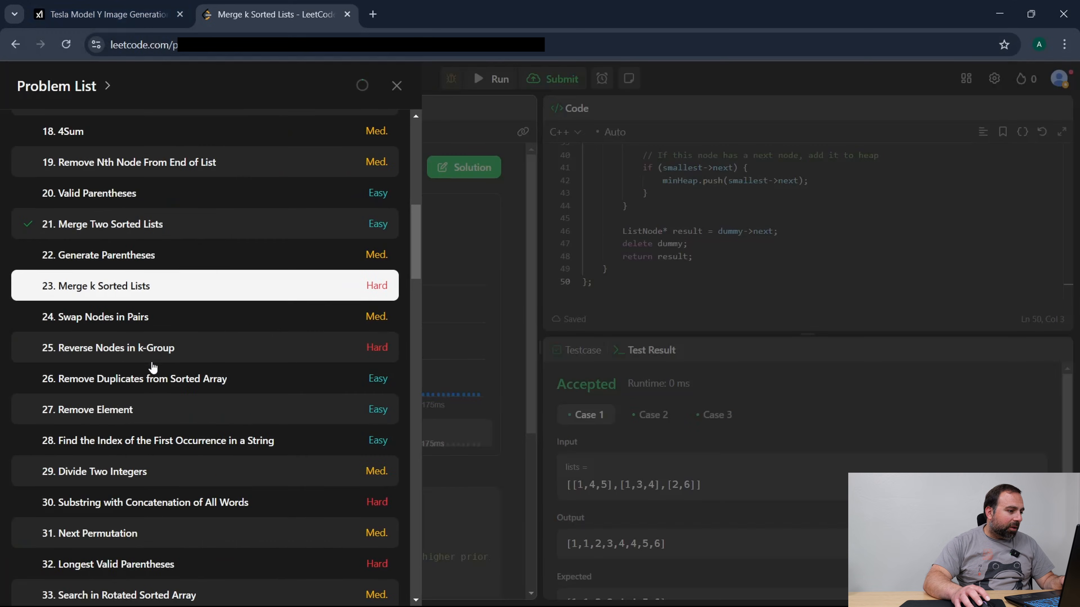
scroll("down", 3)
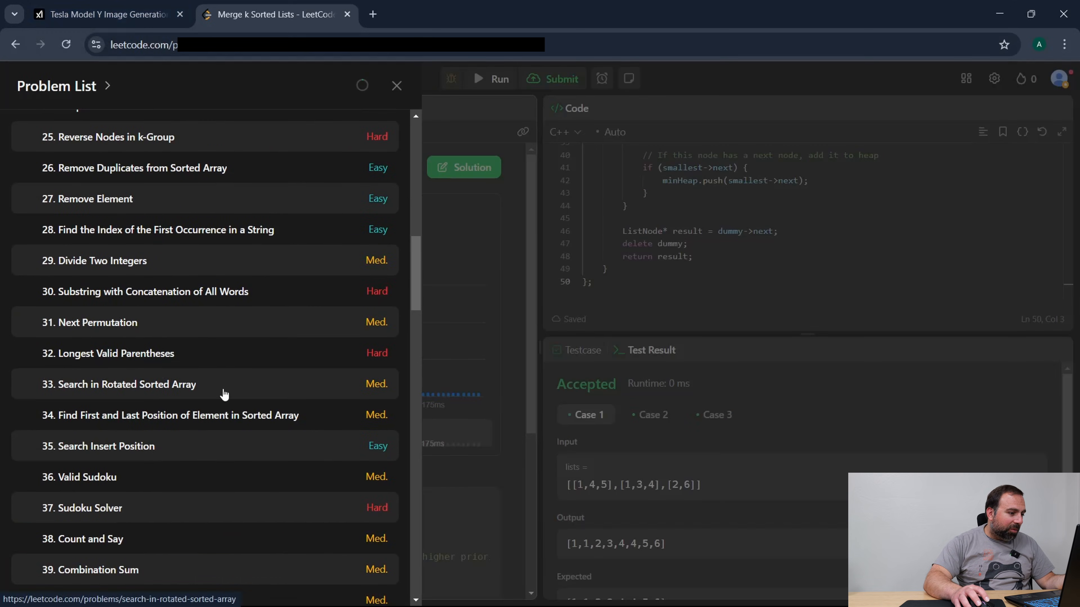
mouse_move(104, 356)
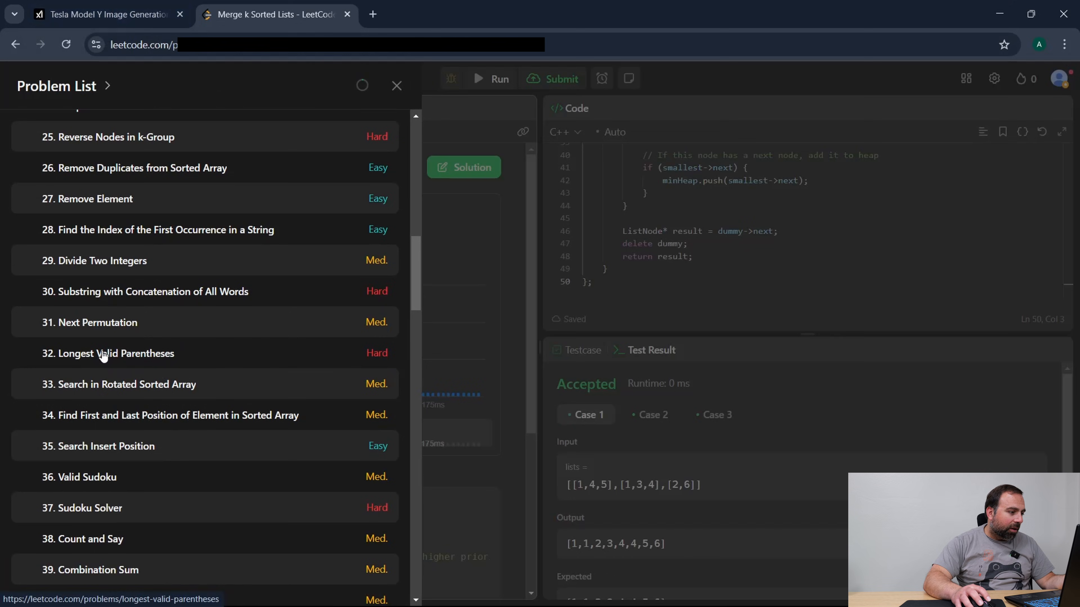
Open 32. Longest Valid Parentheses and bring its description and constraints into view.
left_click(107, 353)
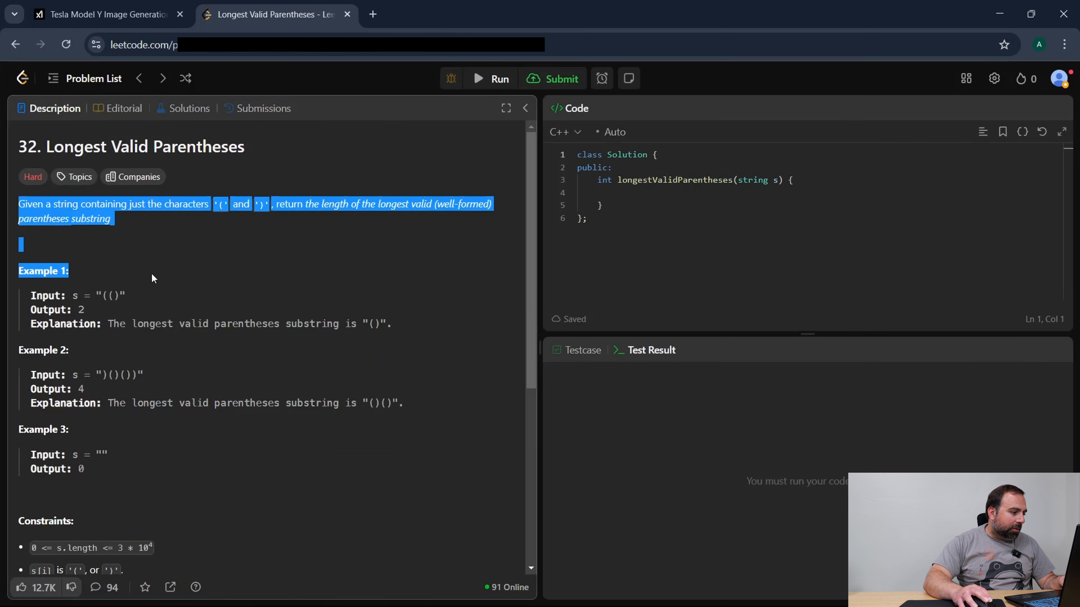
scroll("down", 3)
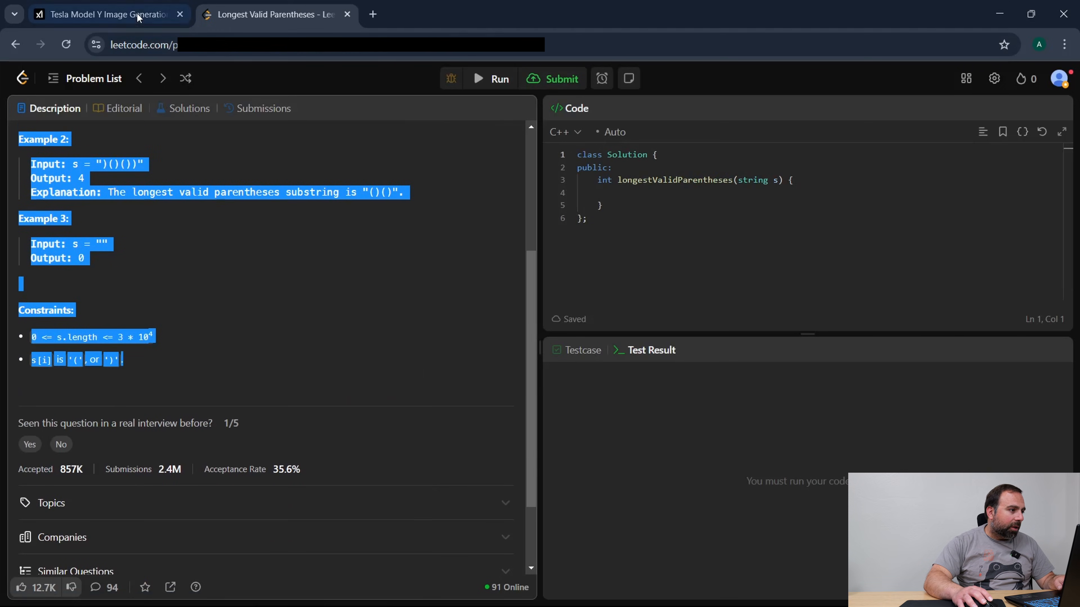
Send the Longest Valid Parentheses problem to Grok, copy its stack-based C++ solution and return to LeetCode.
left_click(107, 13)
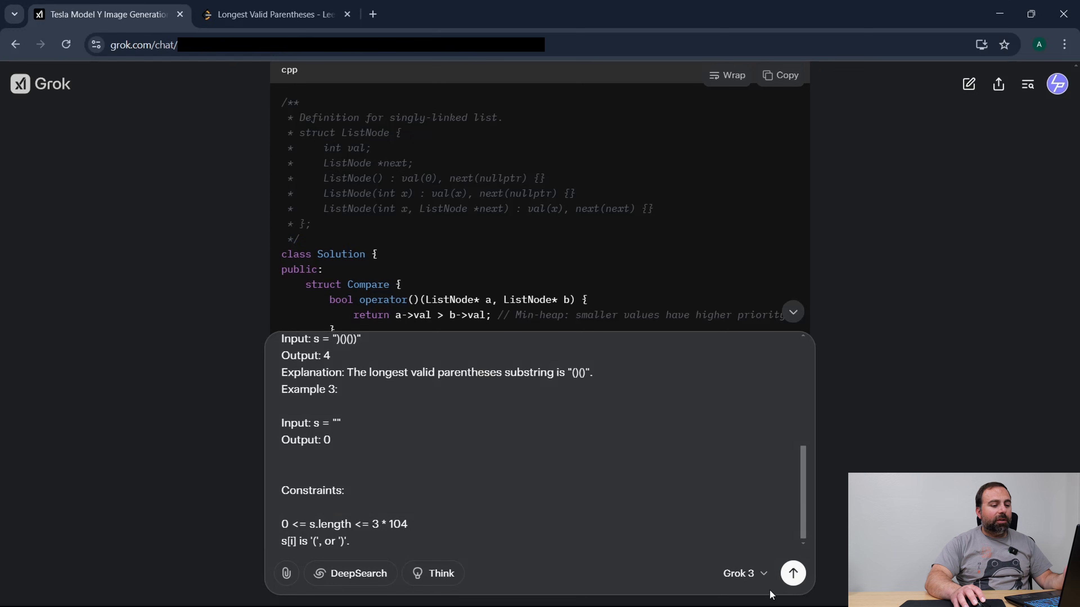
left_click(792, 573)
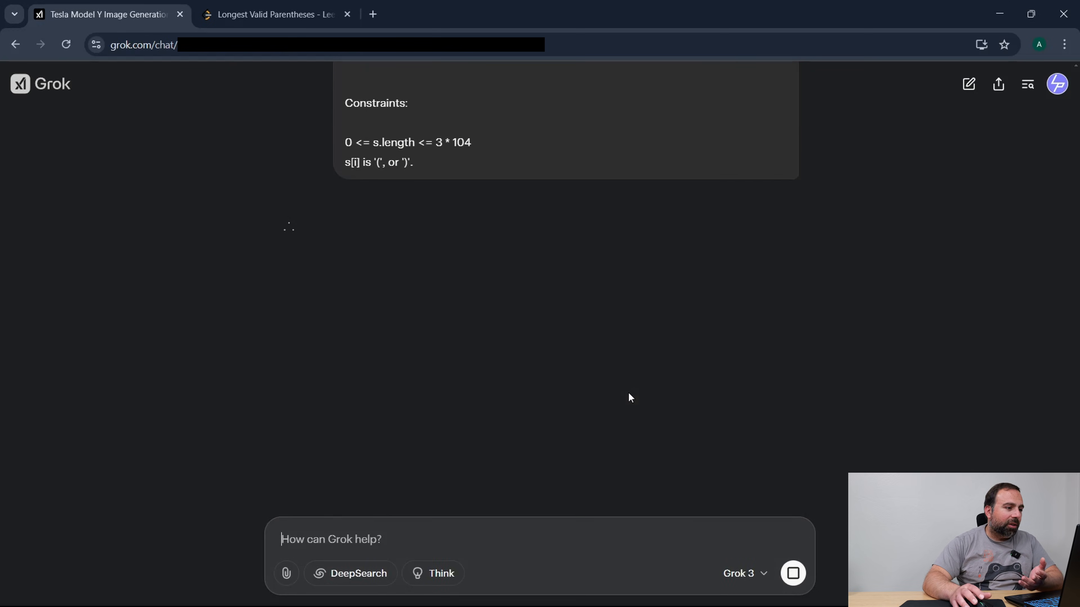
mouse_move(541, 338)
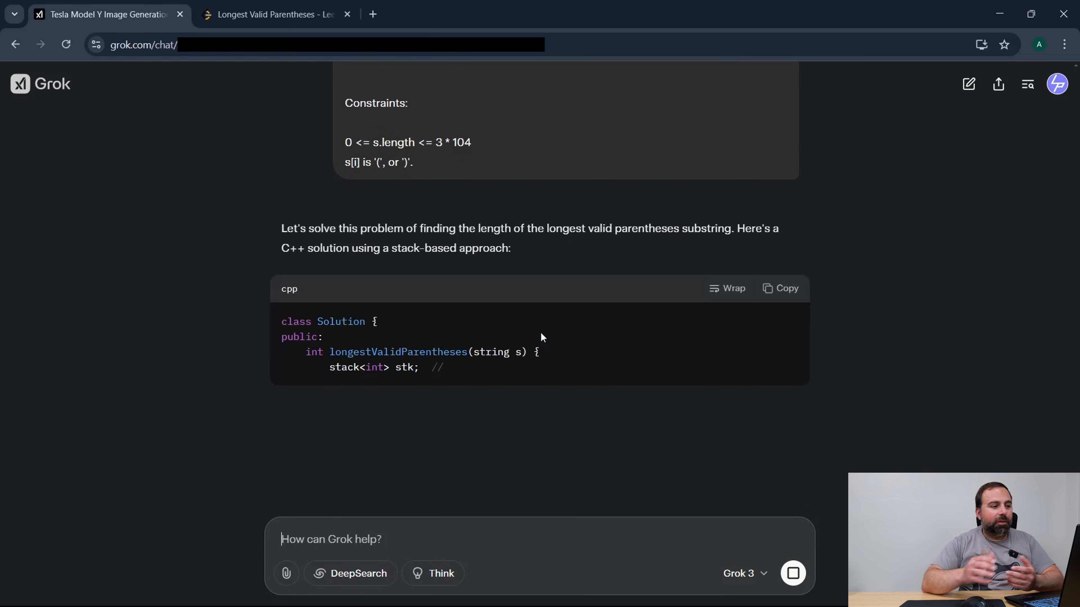
scroll("down", 3)
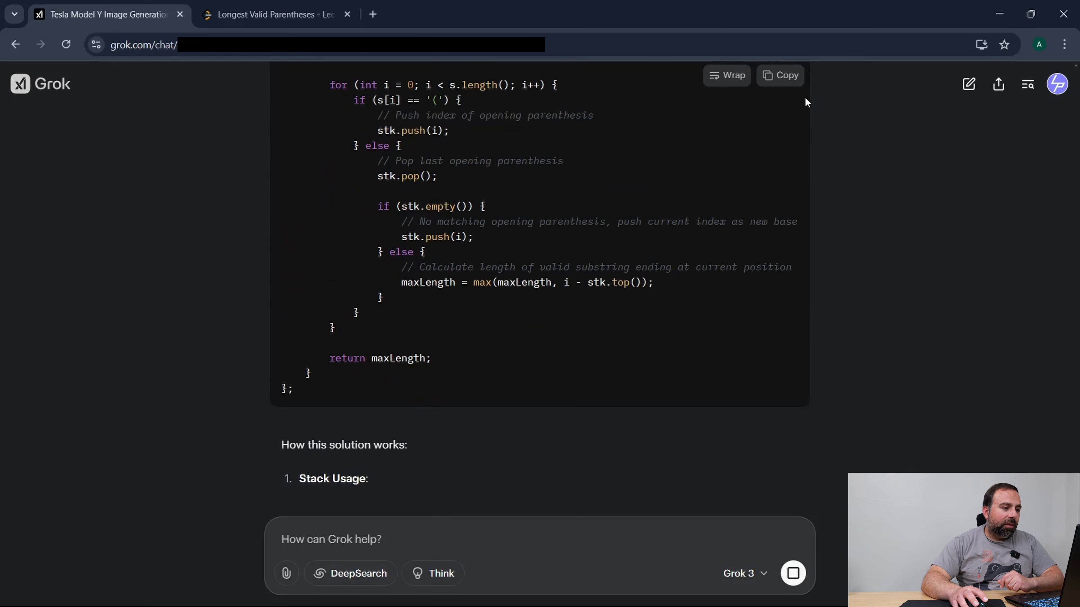
left_click(780, 75)
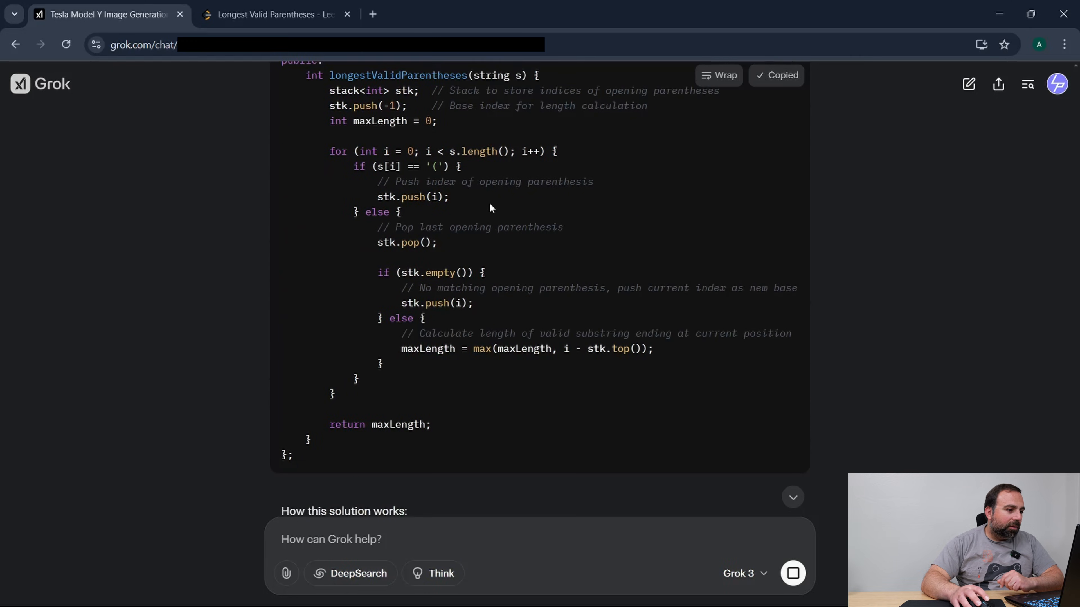
left_click(276, 13)
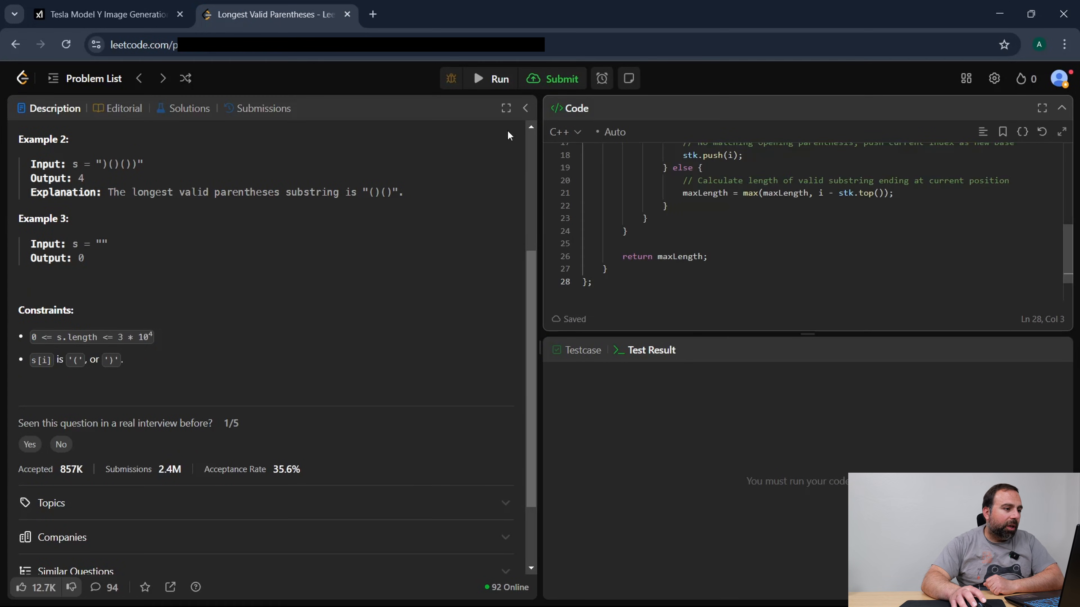
Run the stack solution on the samples and submit it, accepted at 3 ms beating 25.46%.
left_click(490, 79)
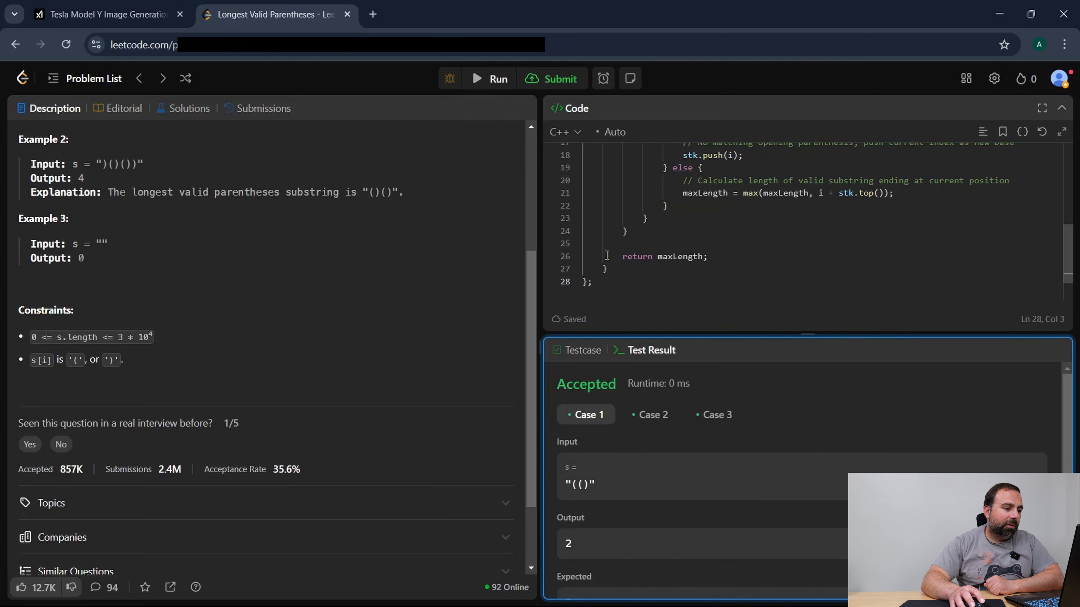
left_click(551, 78)
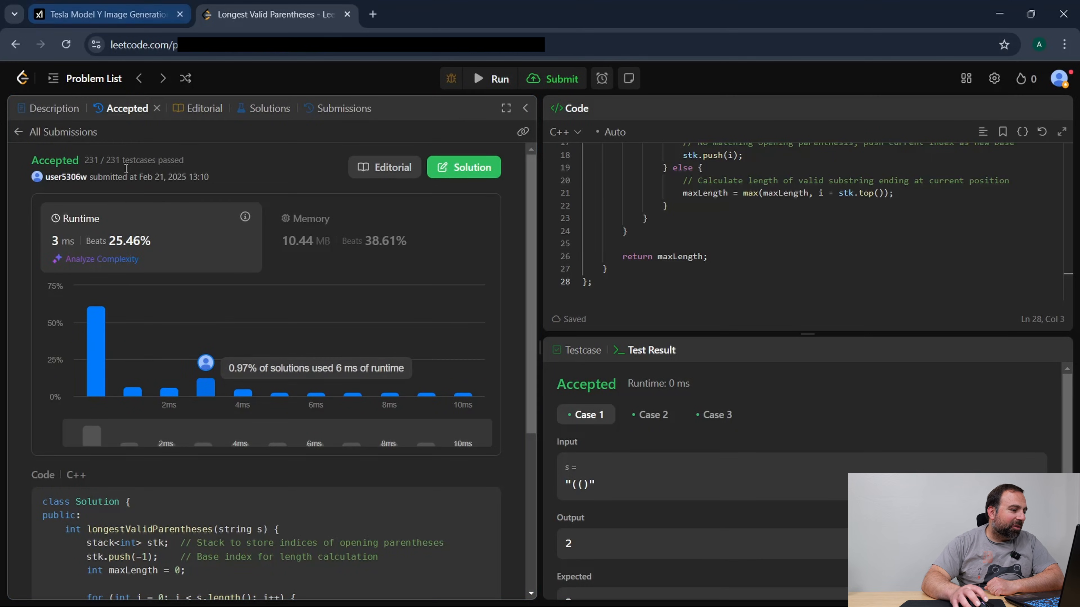
mouse_move(96, 344)
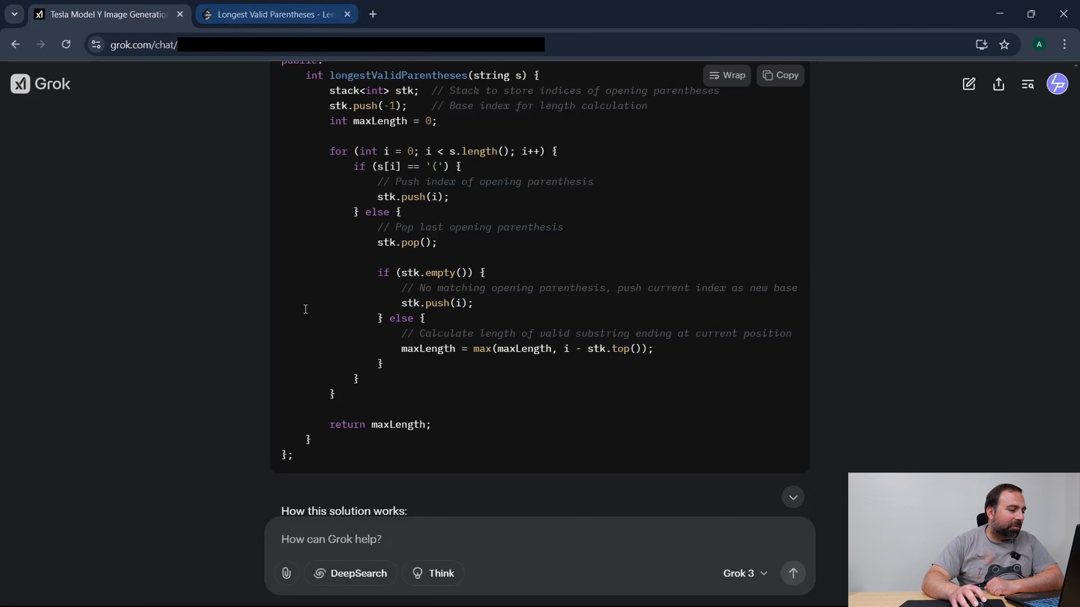
Send Grok the follow-up 'can you provide a better solution with a' better runtime.
type("can you")
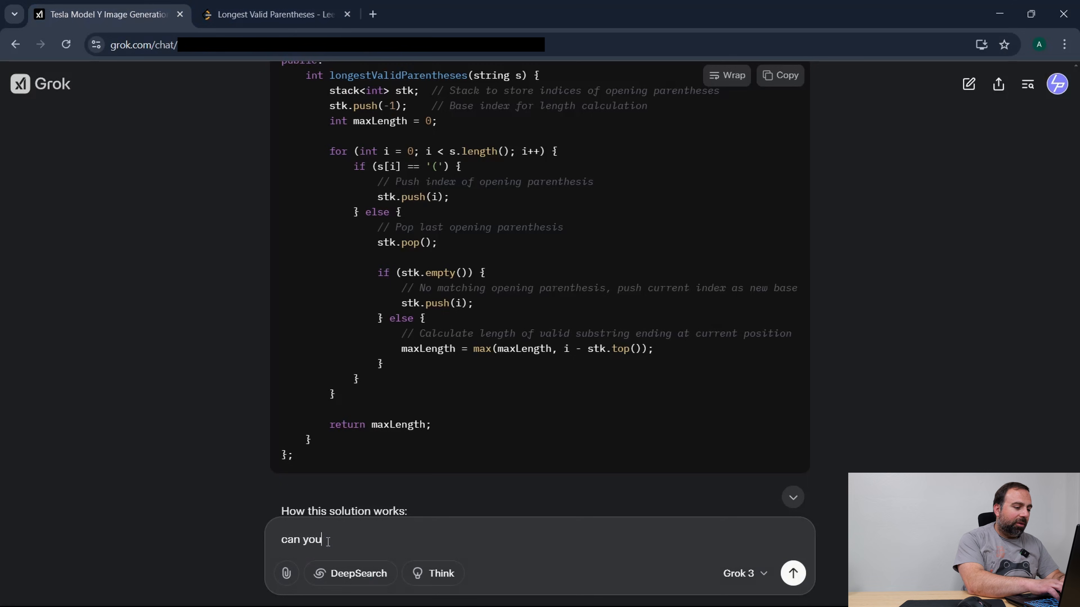
type("provide a")
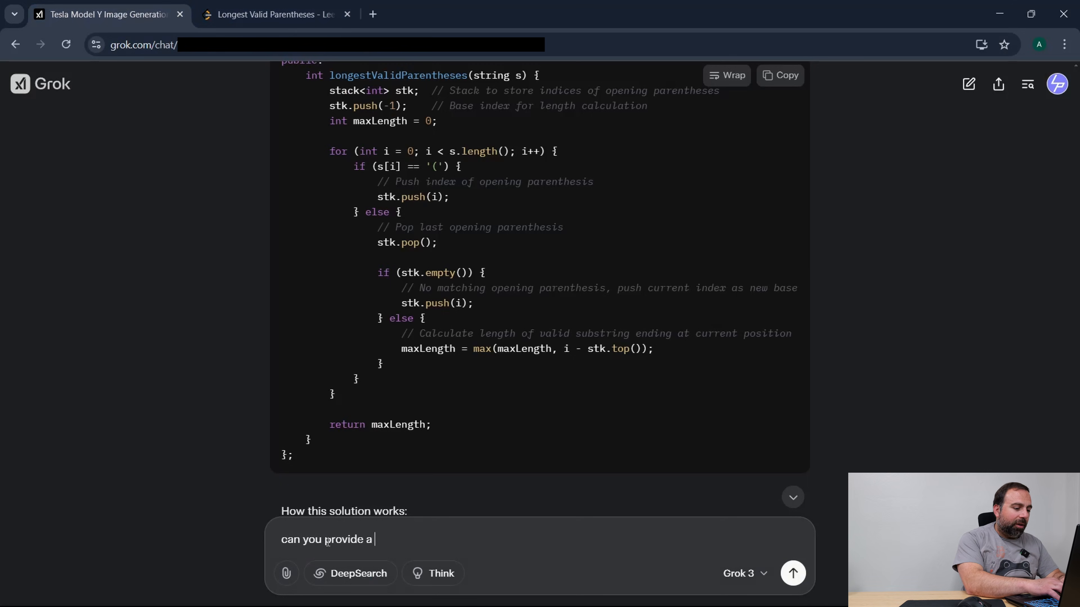
type("better solution with a")
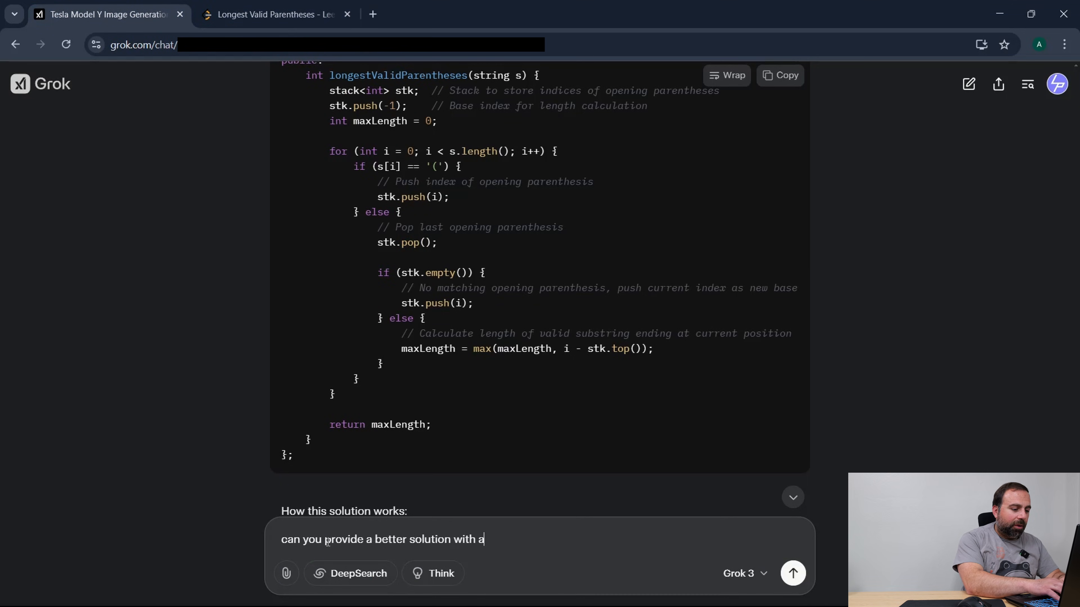
left_click(791, 573)
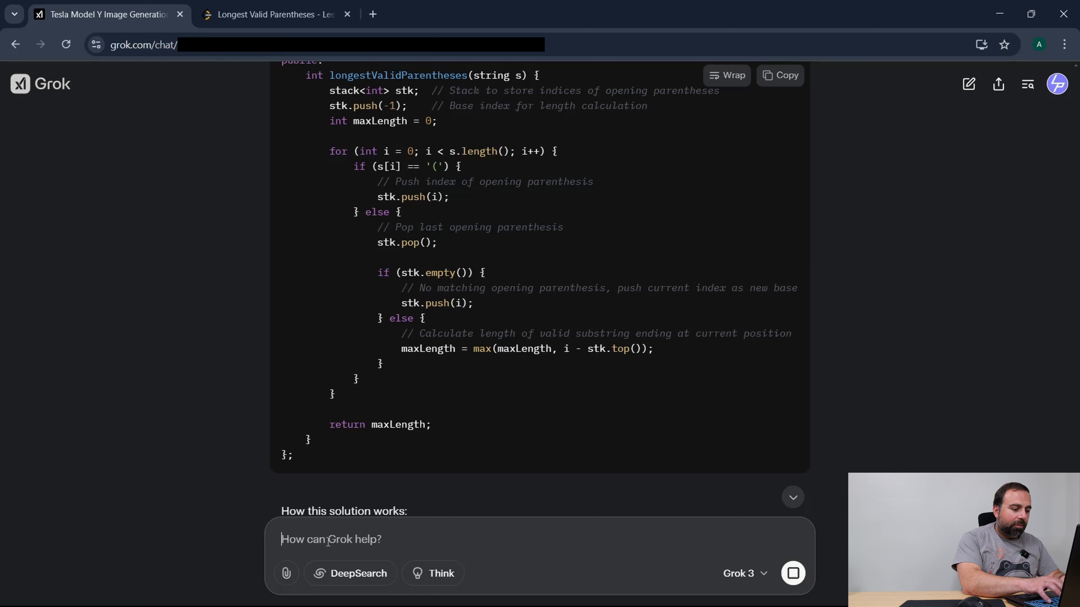
key("Return")
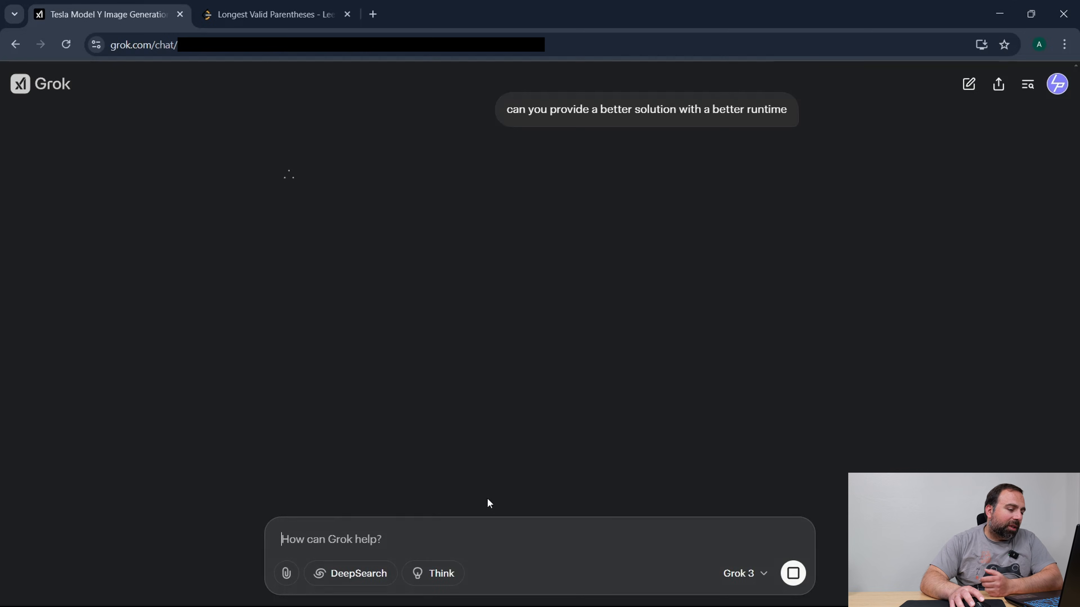
mouse_move(459, 493)
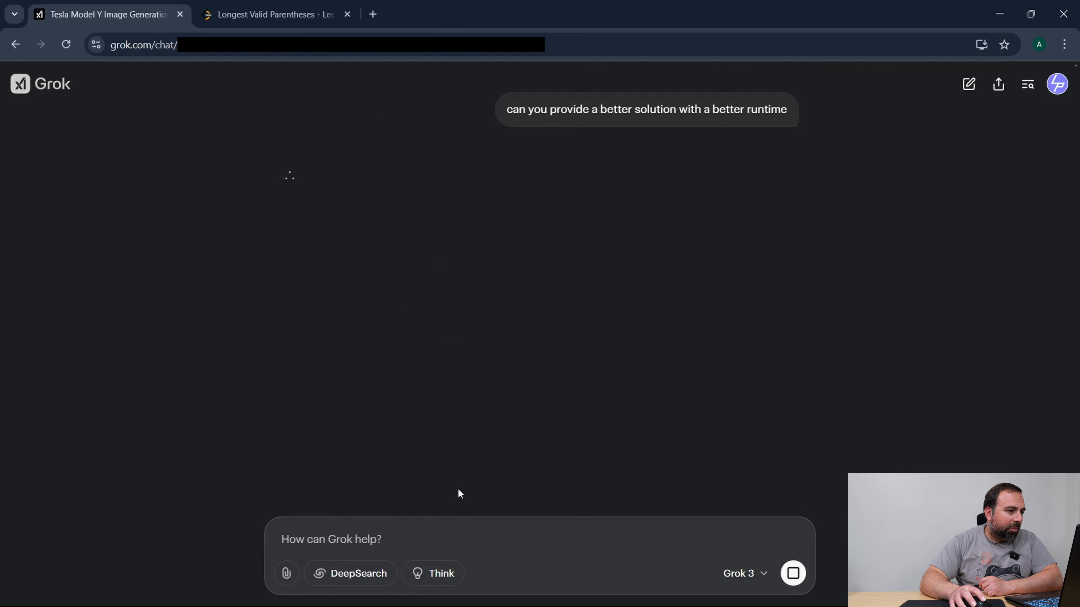
mouse_move(433, 242)
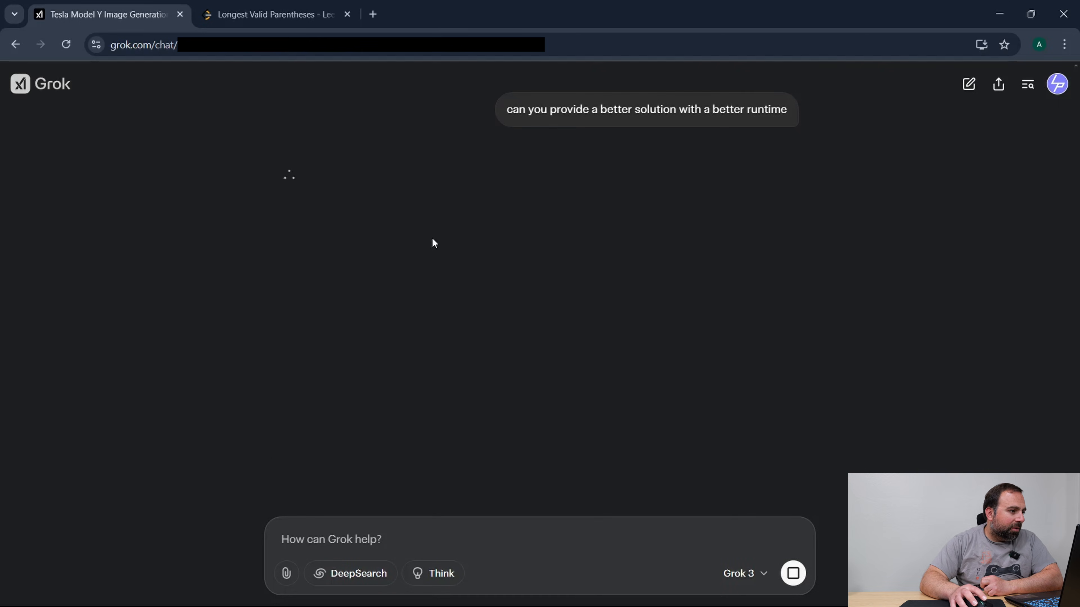
mouse_move(426, 225)
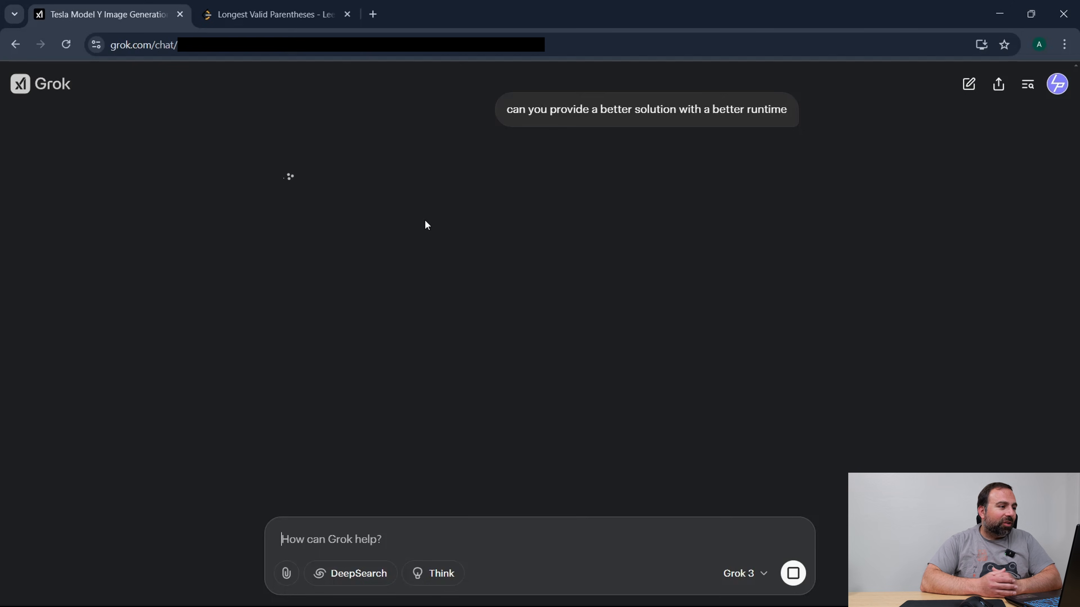
Review the accepted submission on LeetCode: 3 ms beating 25.46%, 10.44 MB beating 38.61%.
left_click(276, 14)
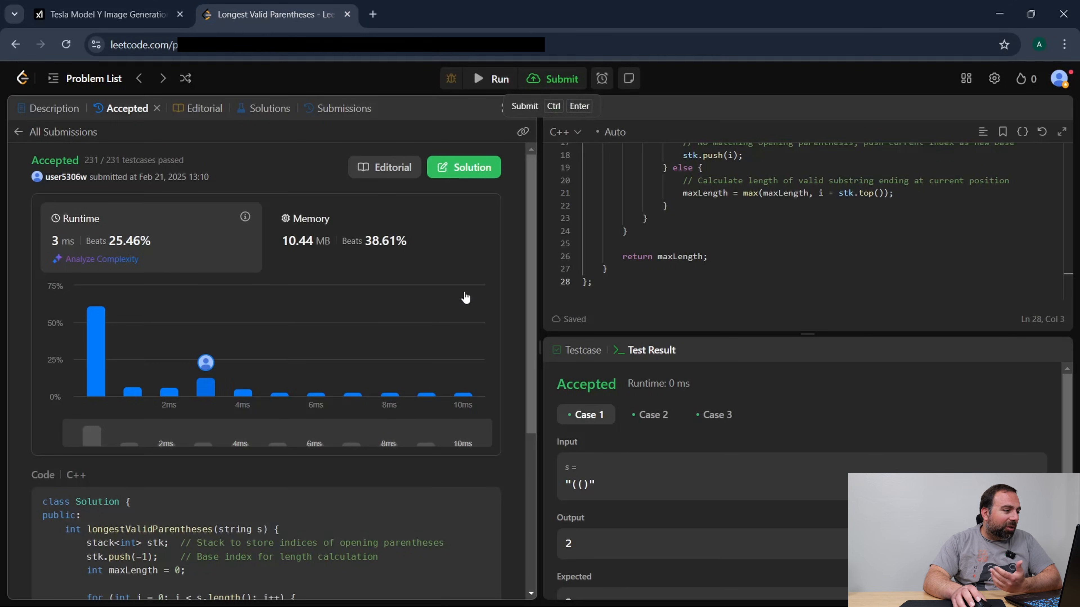
scroll("up", 3)
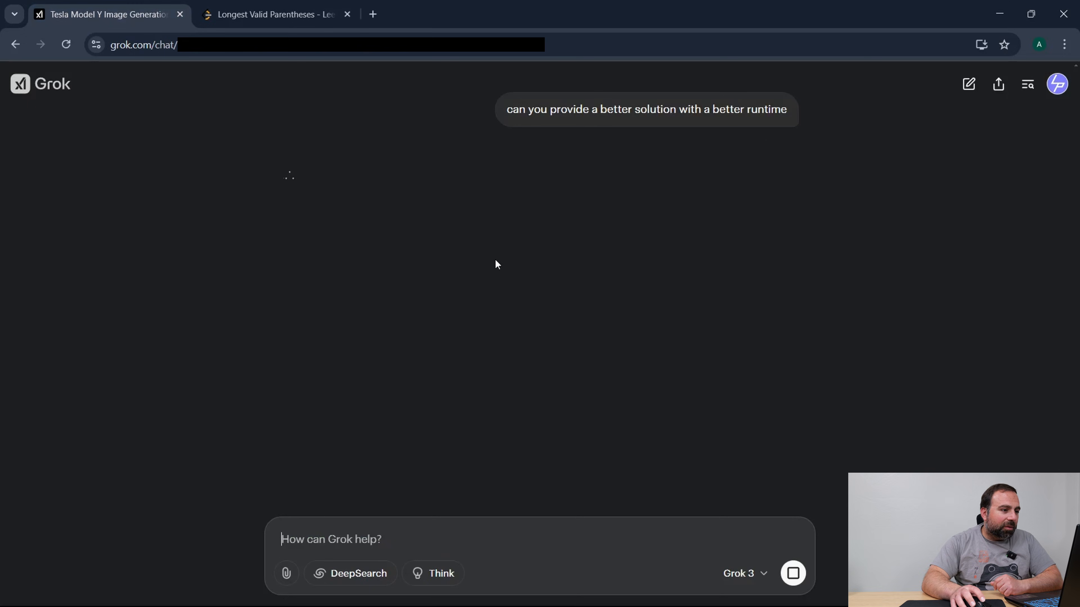
mouse_move(434, 257)
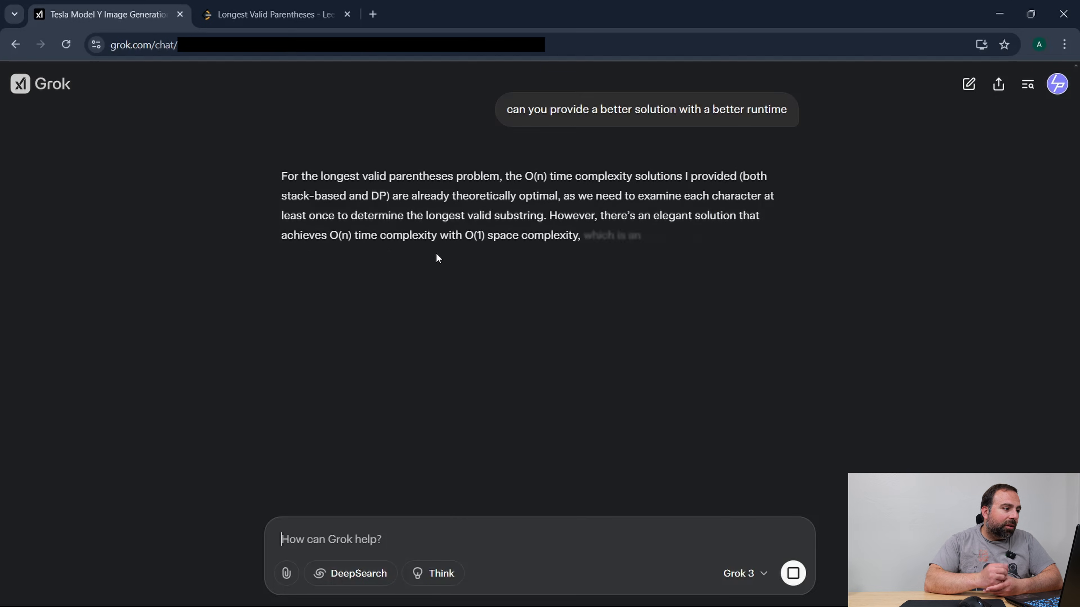
Read through Grok's two-pass O(n)-time, O(1)-space C++ solution and its explanation.
scroll("down", 3)
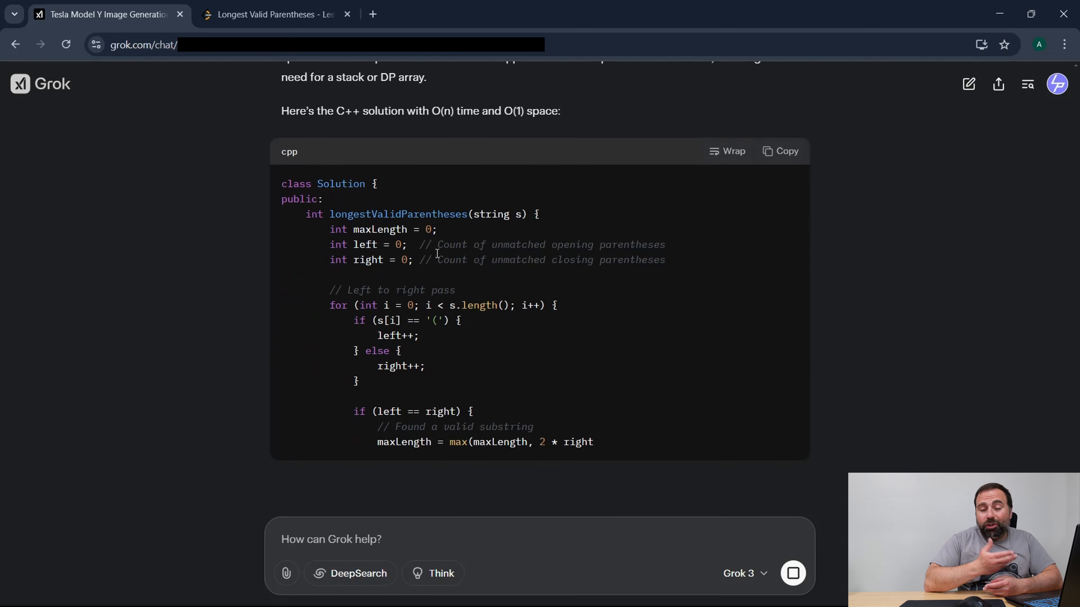
scroll("down", 3)
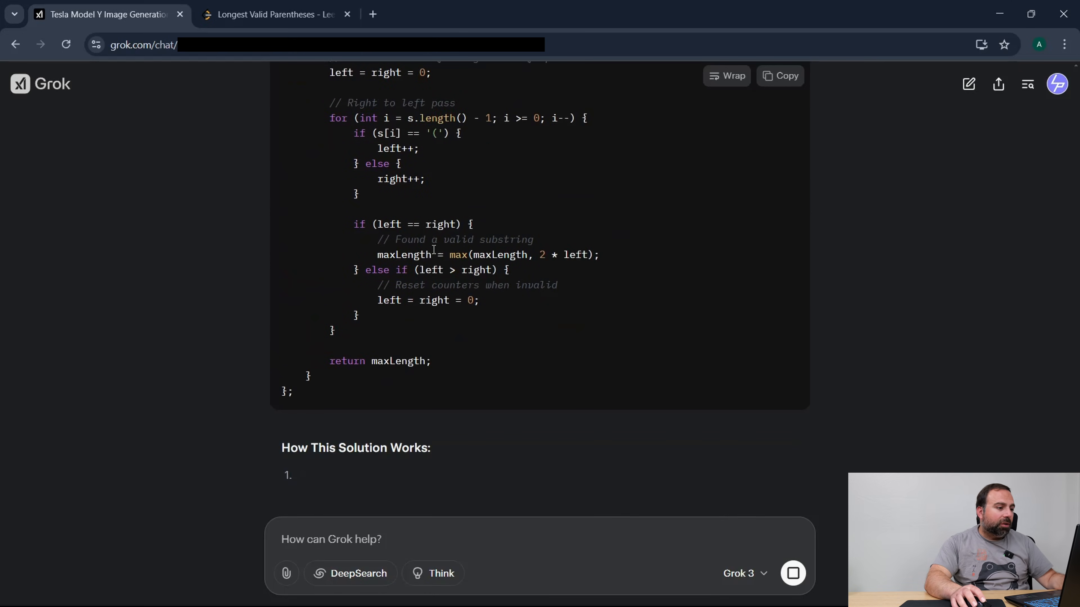
scroll("down", 3)
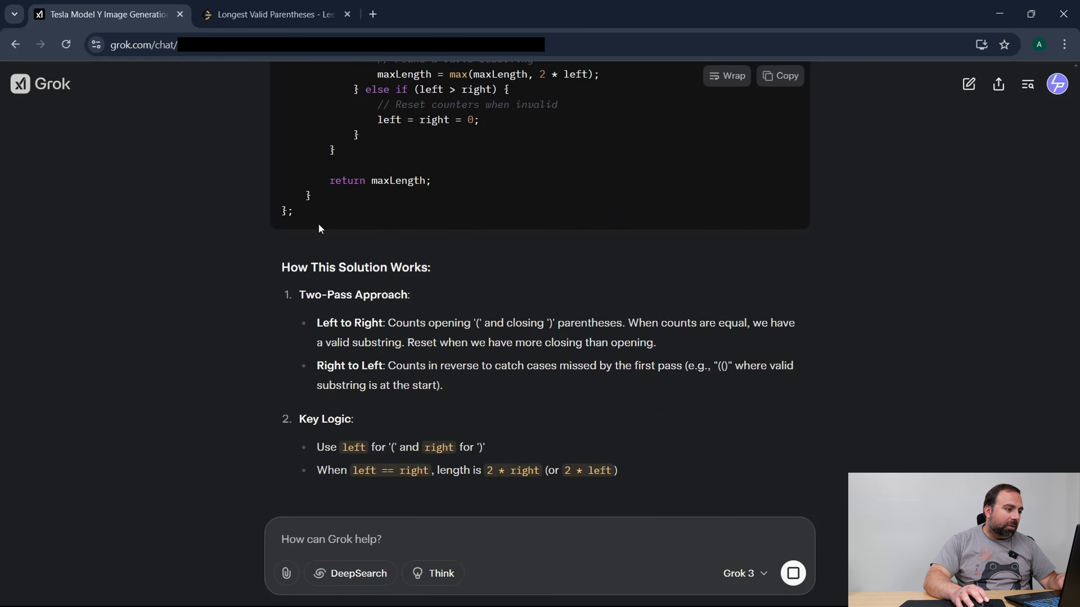
scroll("up", 3)
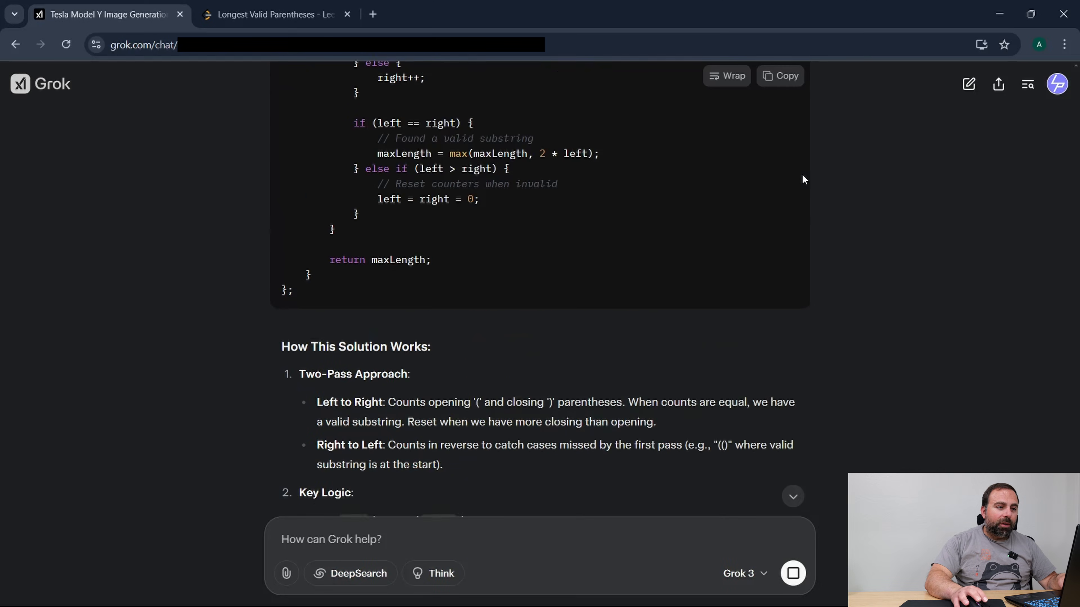
scroll("up", 3)
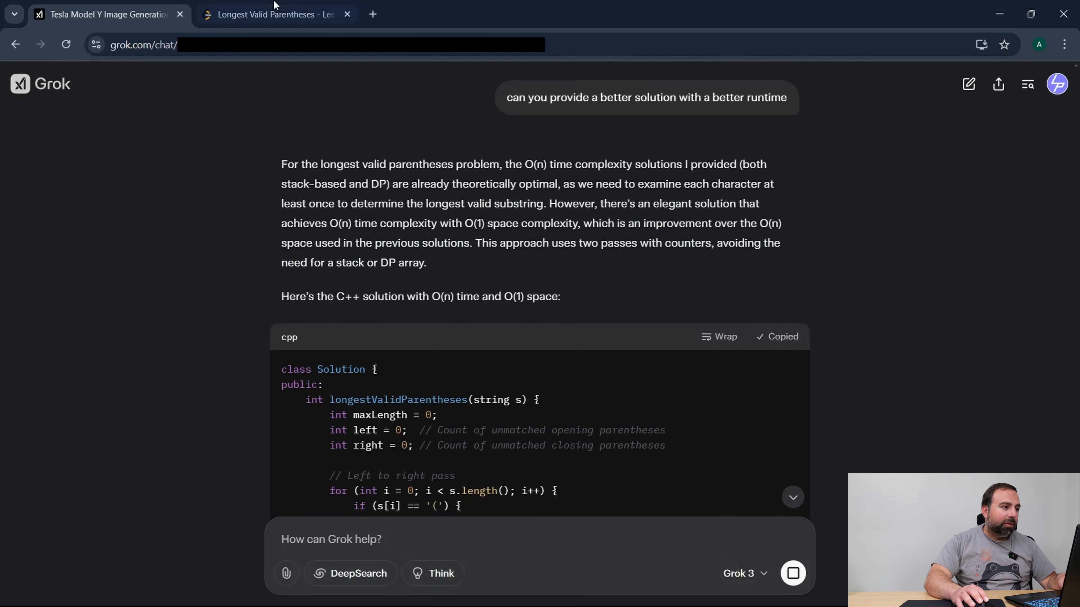
Submit the two-pass solution on LeetCode, accepted at 1 ms beating 38.57% with 9.82 MB memory.
left_click(276, 13)
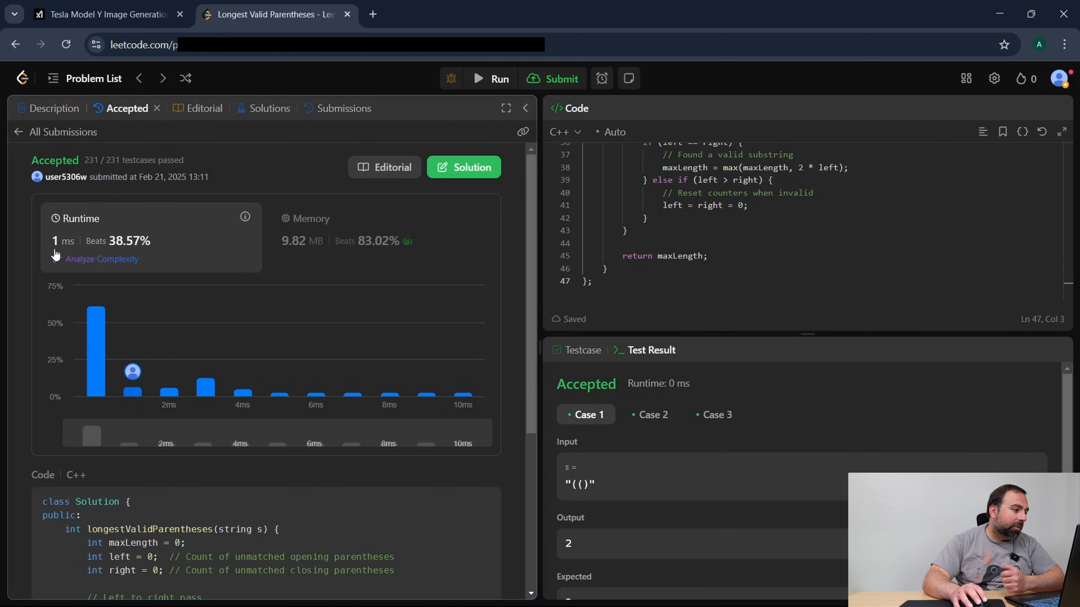
mouse_move(371, 226)
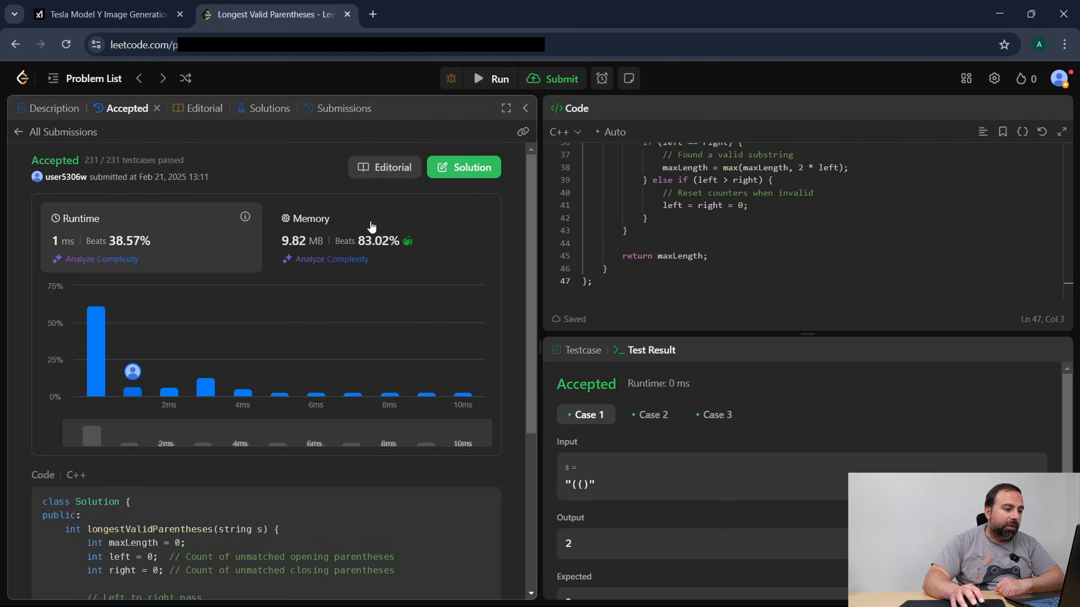
scroll("up", 3)
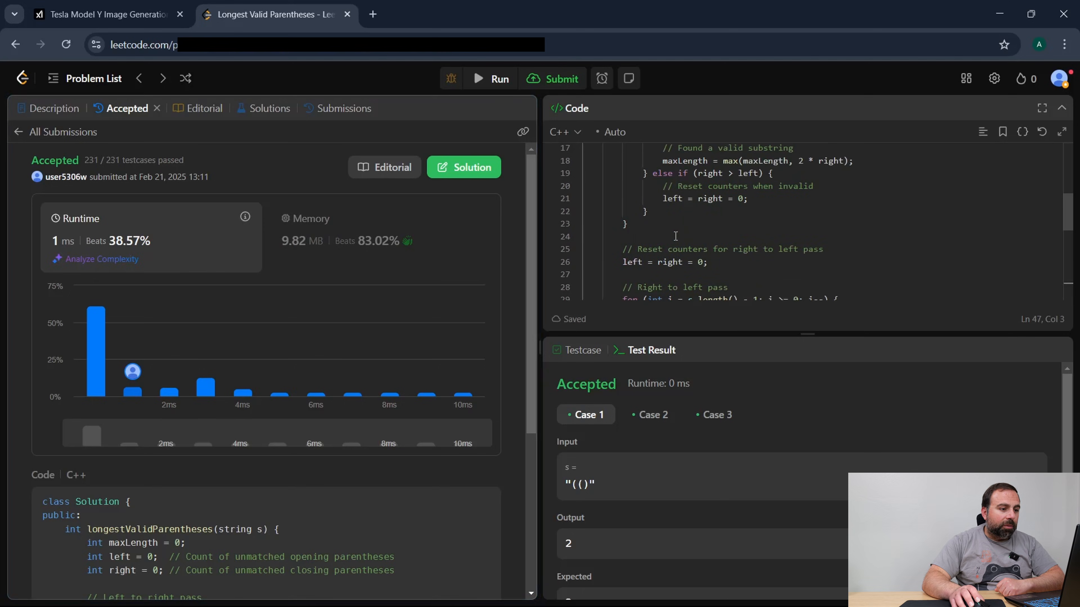
scroll("up", 3)
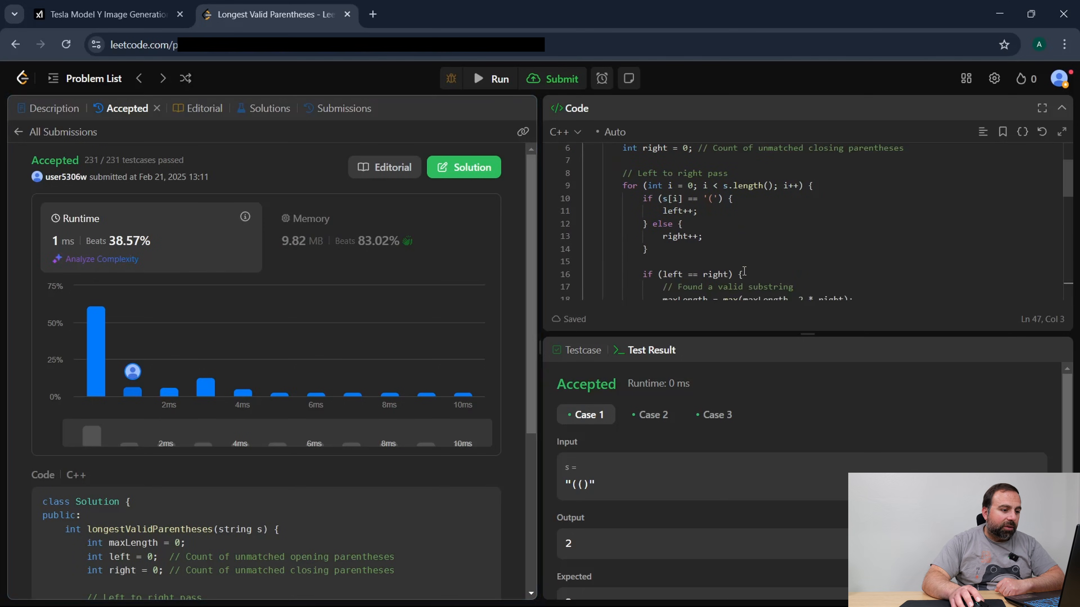
scroll("down", 3)
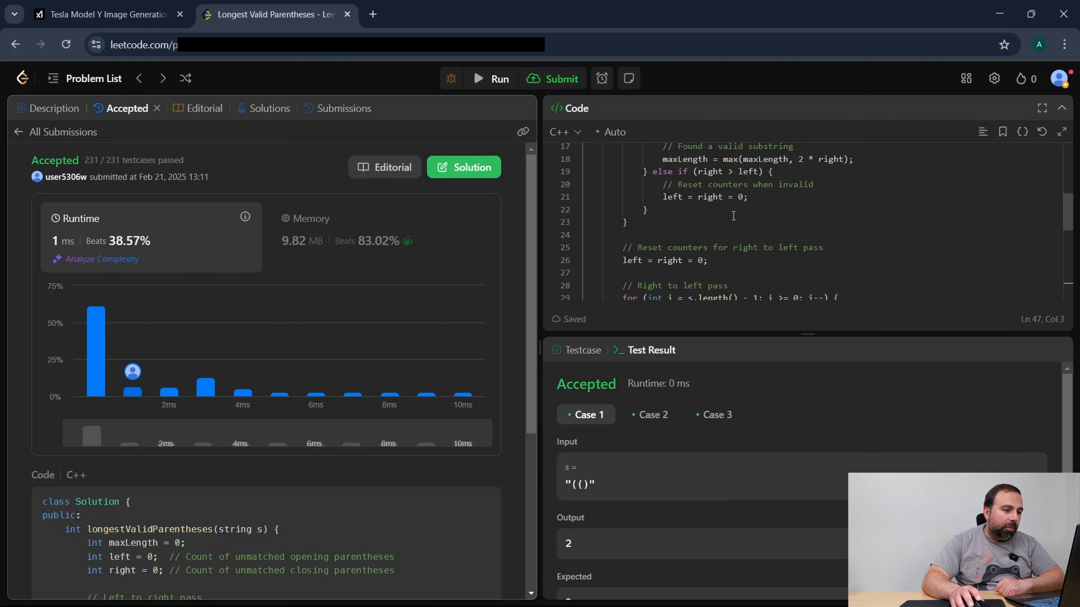
Return to Grok's chat and highlight 'vector' in the dynamic-programming code.
left_click(103, 13)
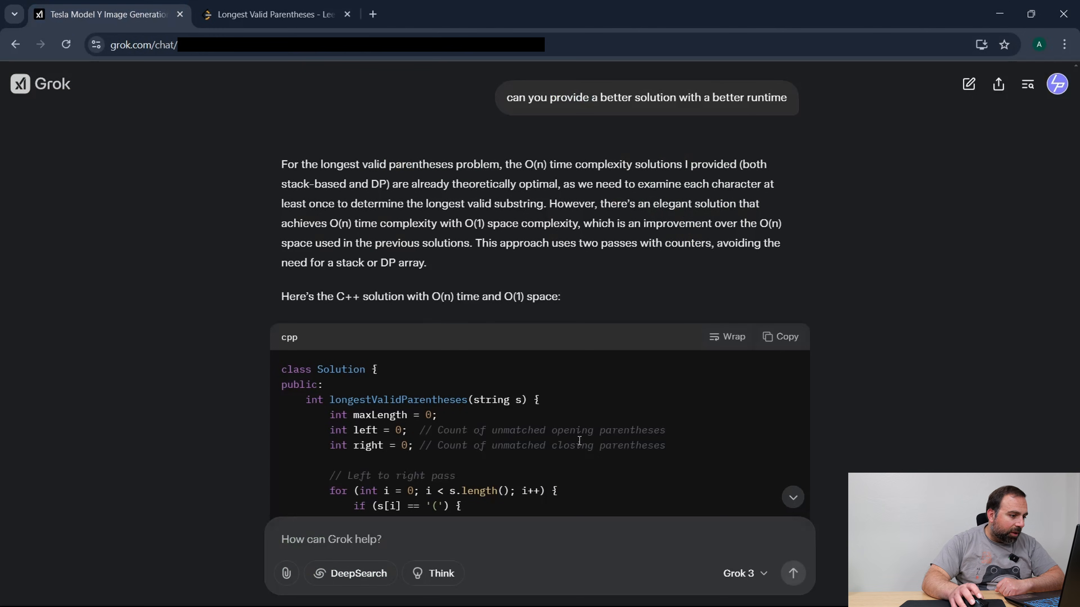
scroll("down", 3)
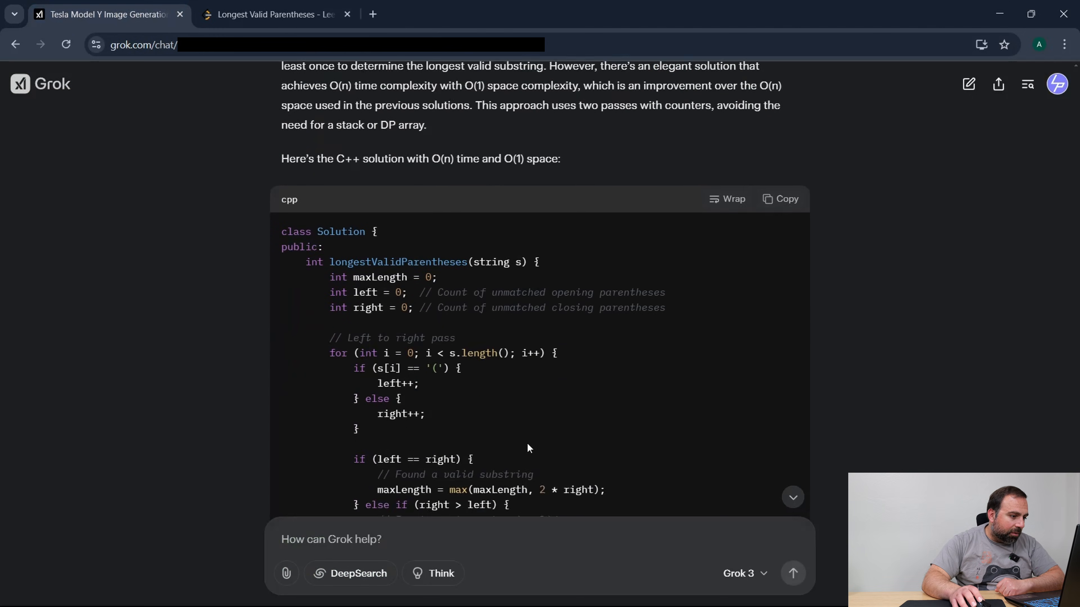
scroll("down", 3)
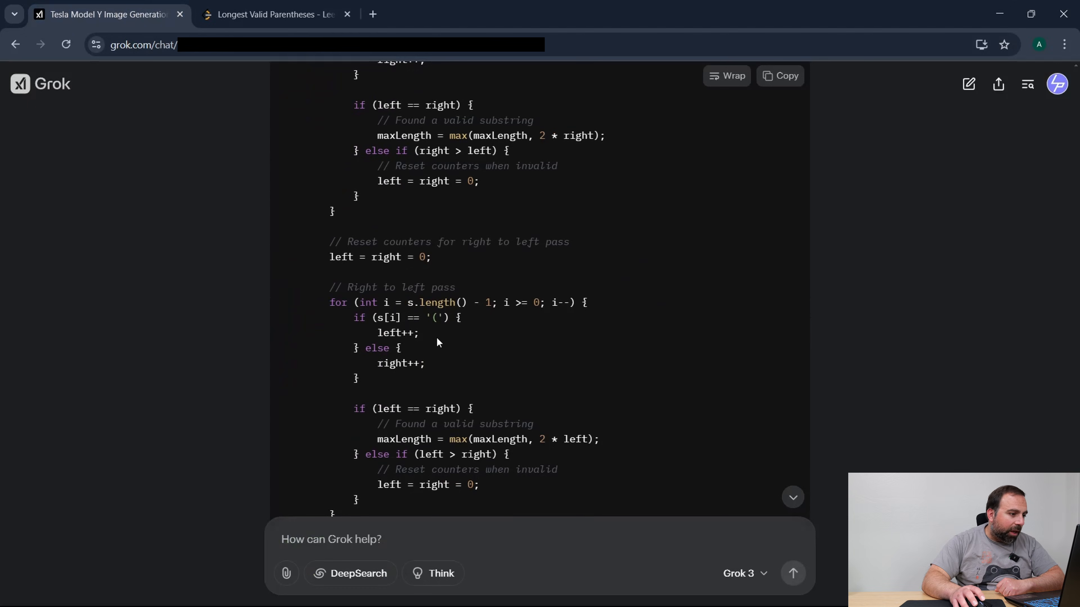
scroll("up", 3)
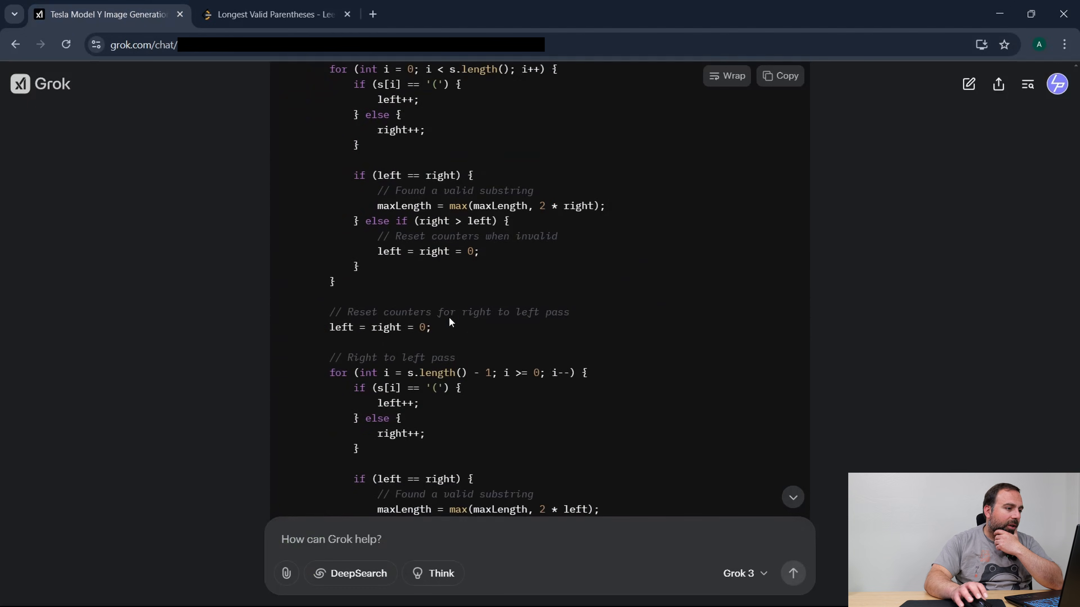
scroll("down", 3)
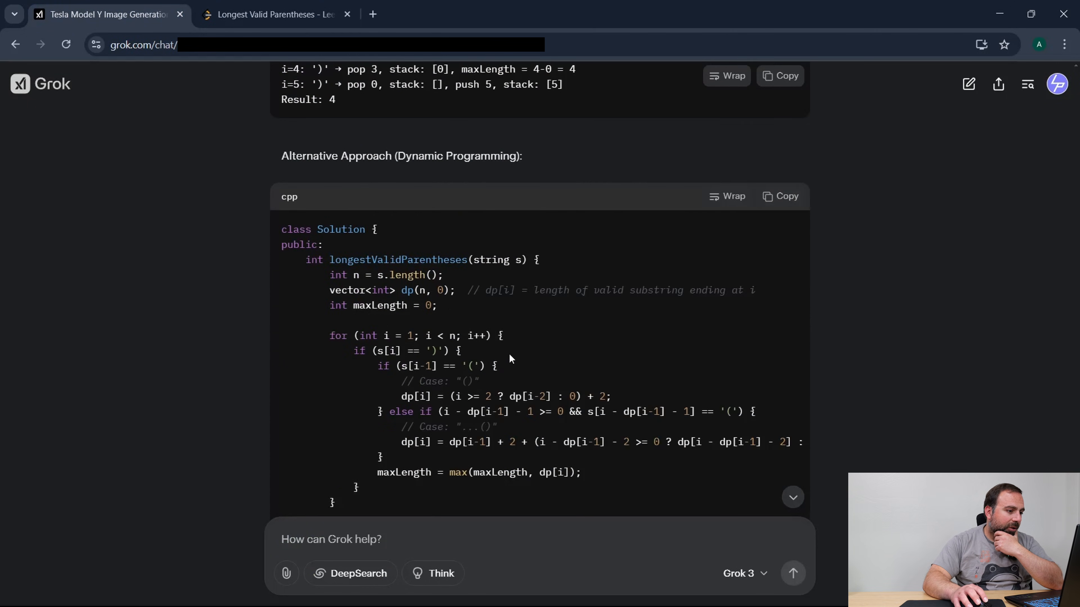
mouse_move(508, 337)
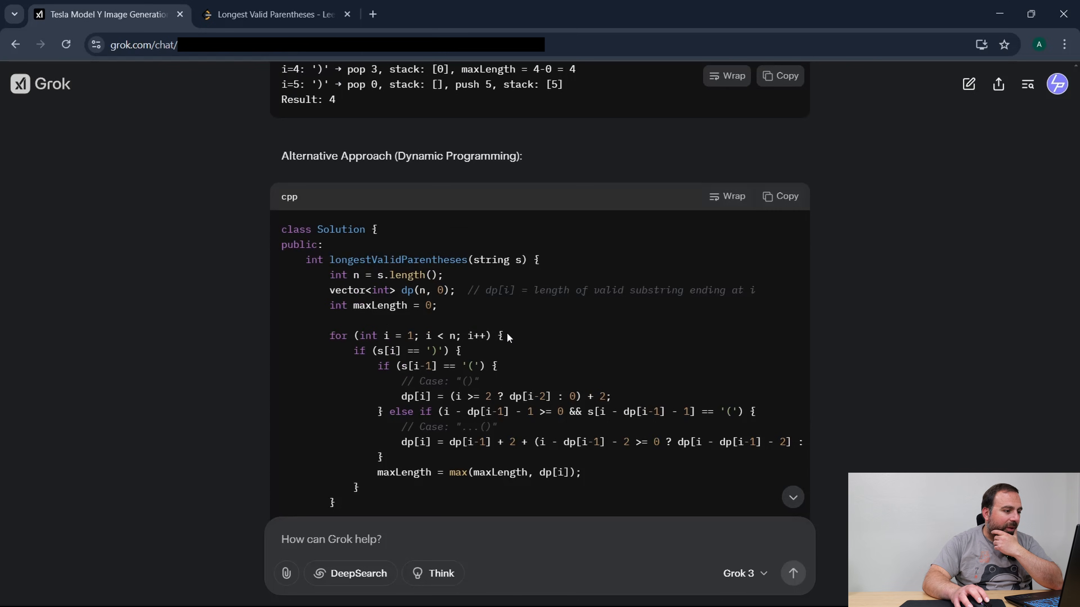
double_click(347, 290)
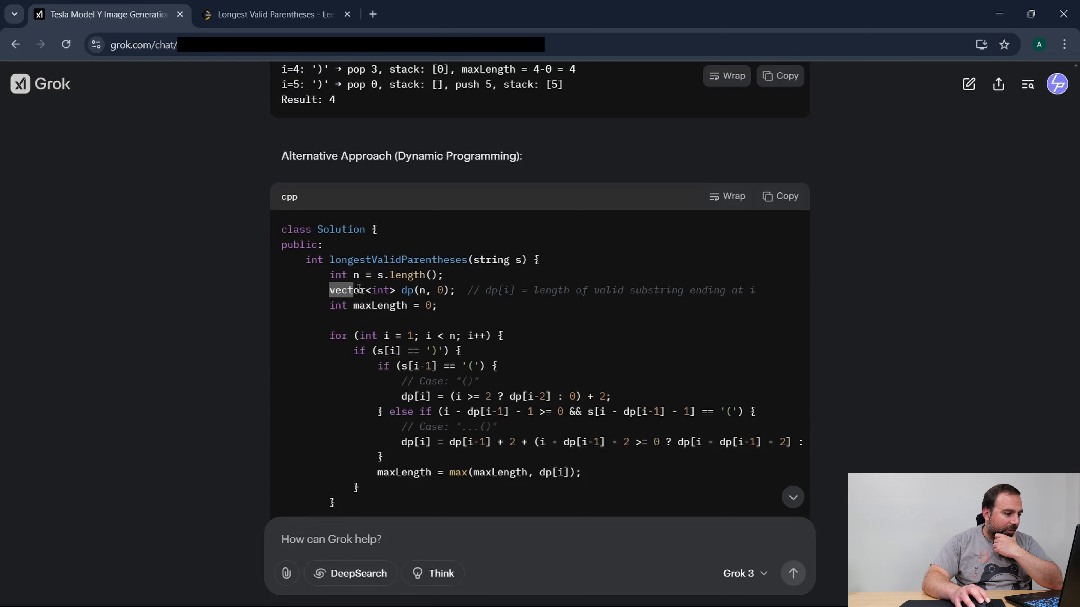
Scroll through the comparison of the two-pass and DP solutions.
scroll("up", 3)
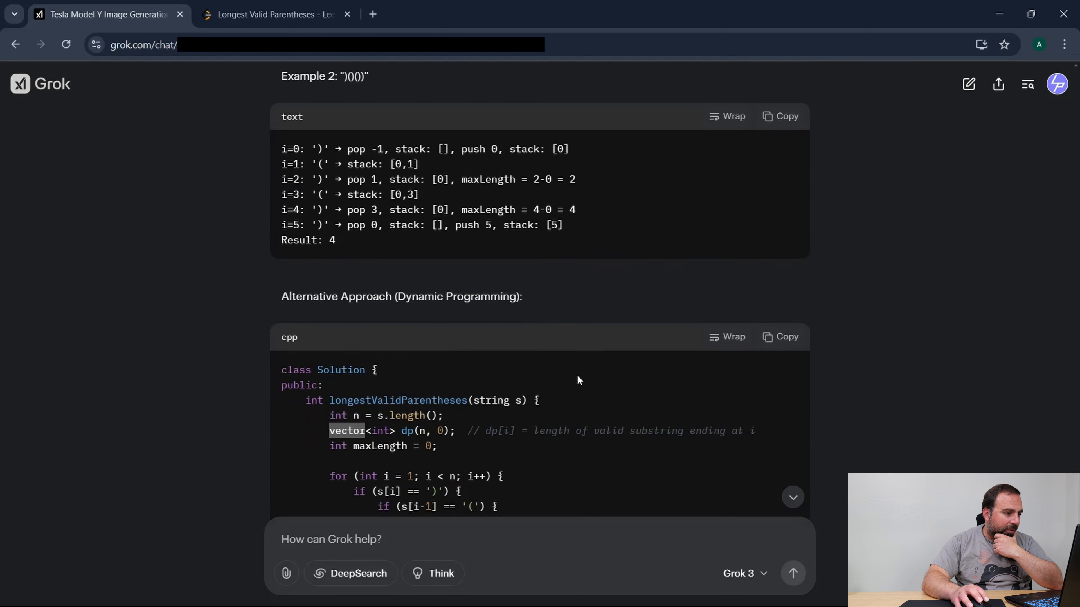
scroll("down", 3)
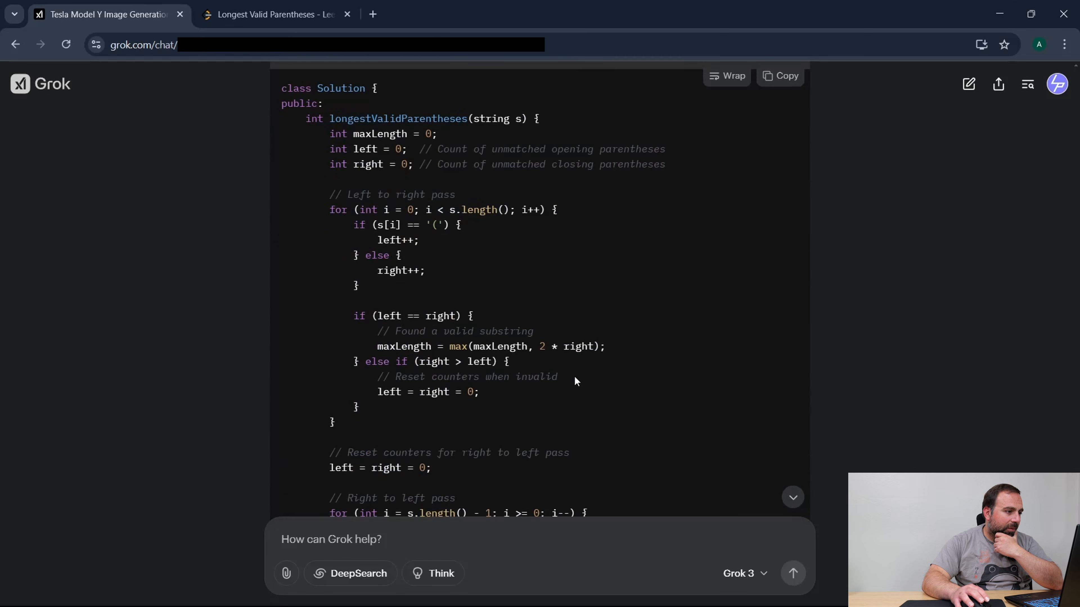
scroll("down", 3)
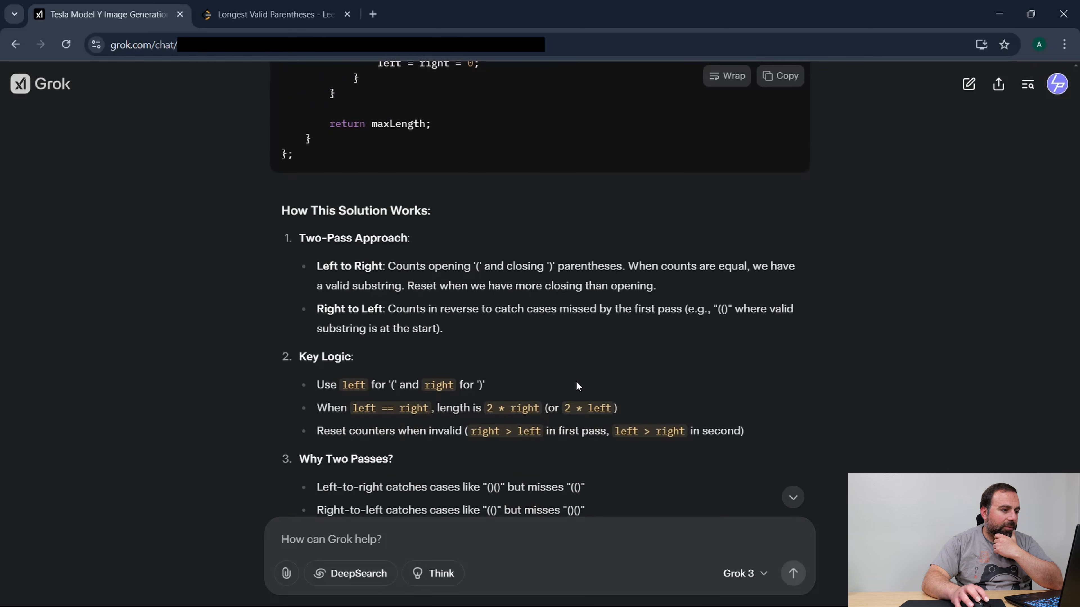
scroll("down", 3)
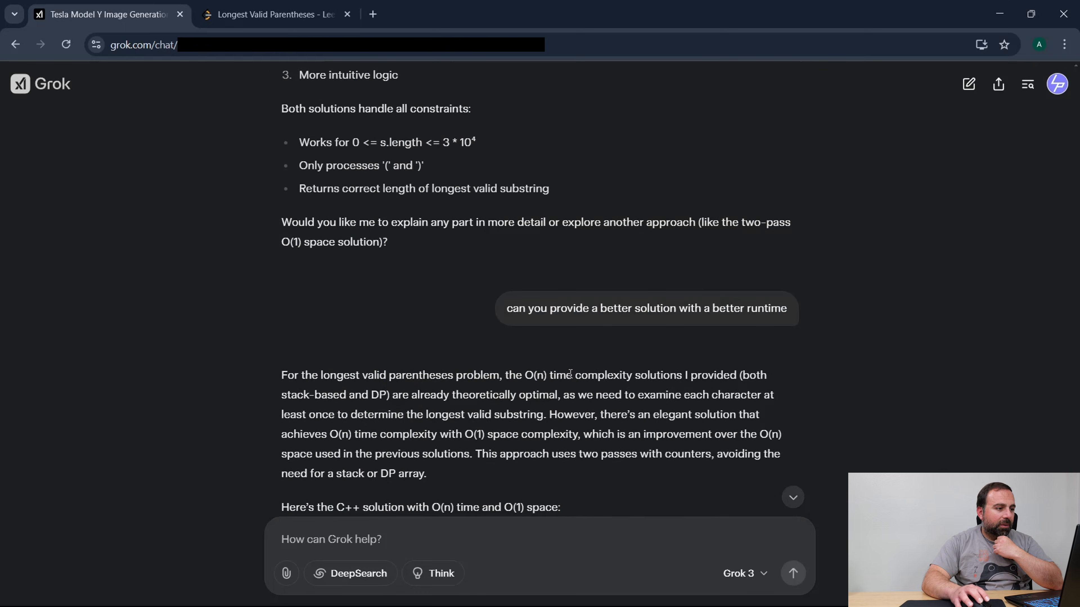
scroll("down", 3)
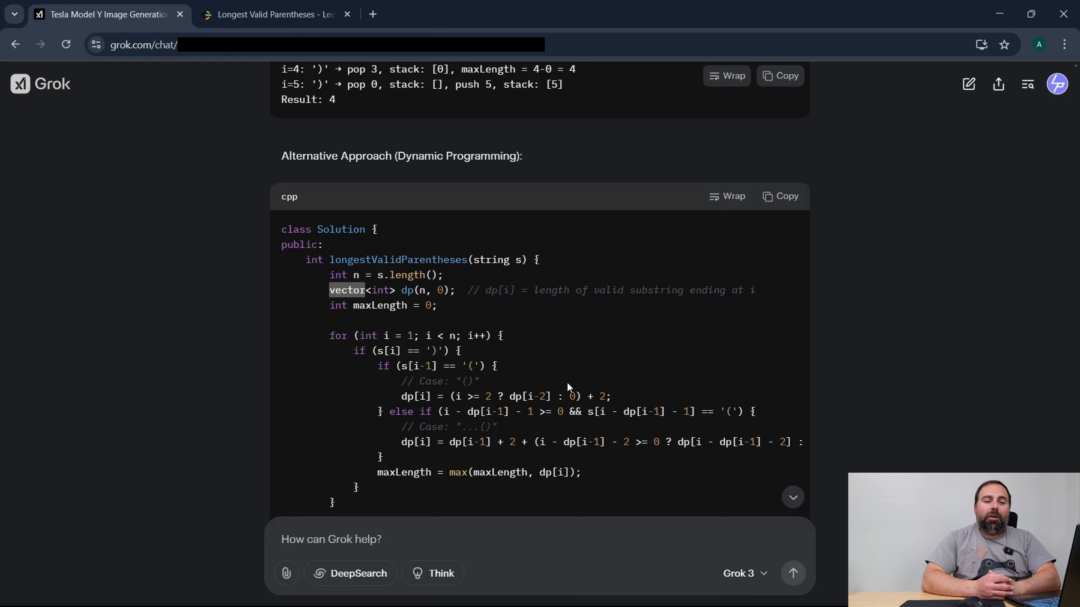